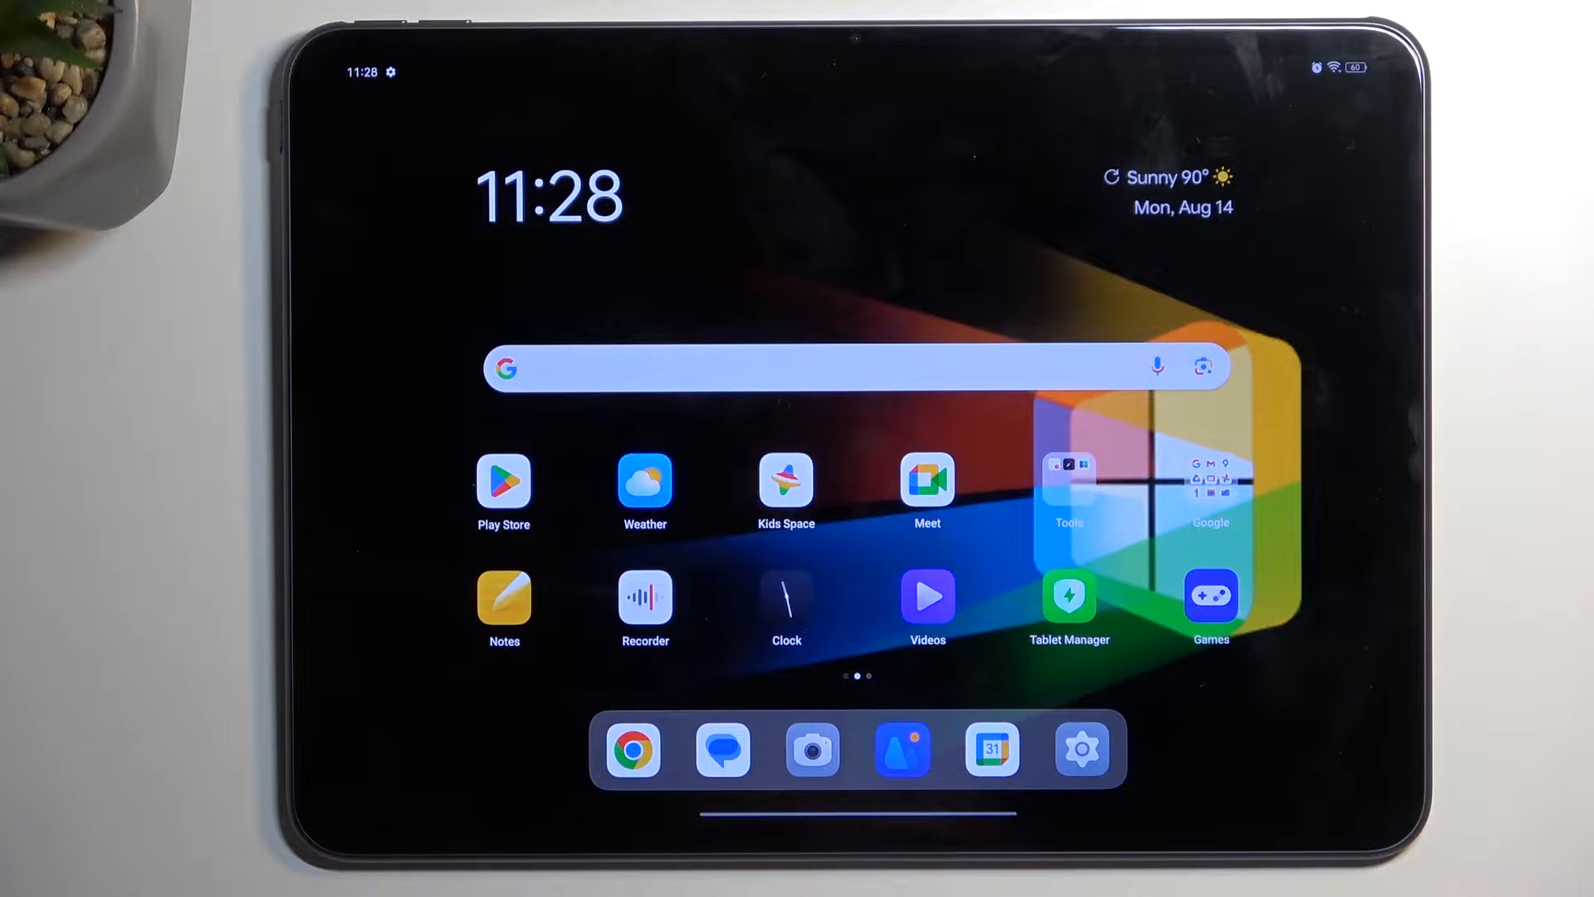
- Launch Settings from the dock and go into Wallpapers & style
click(1082, 749)
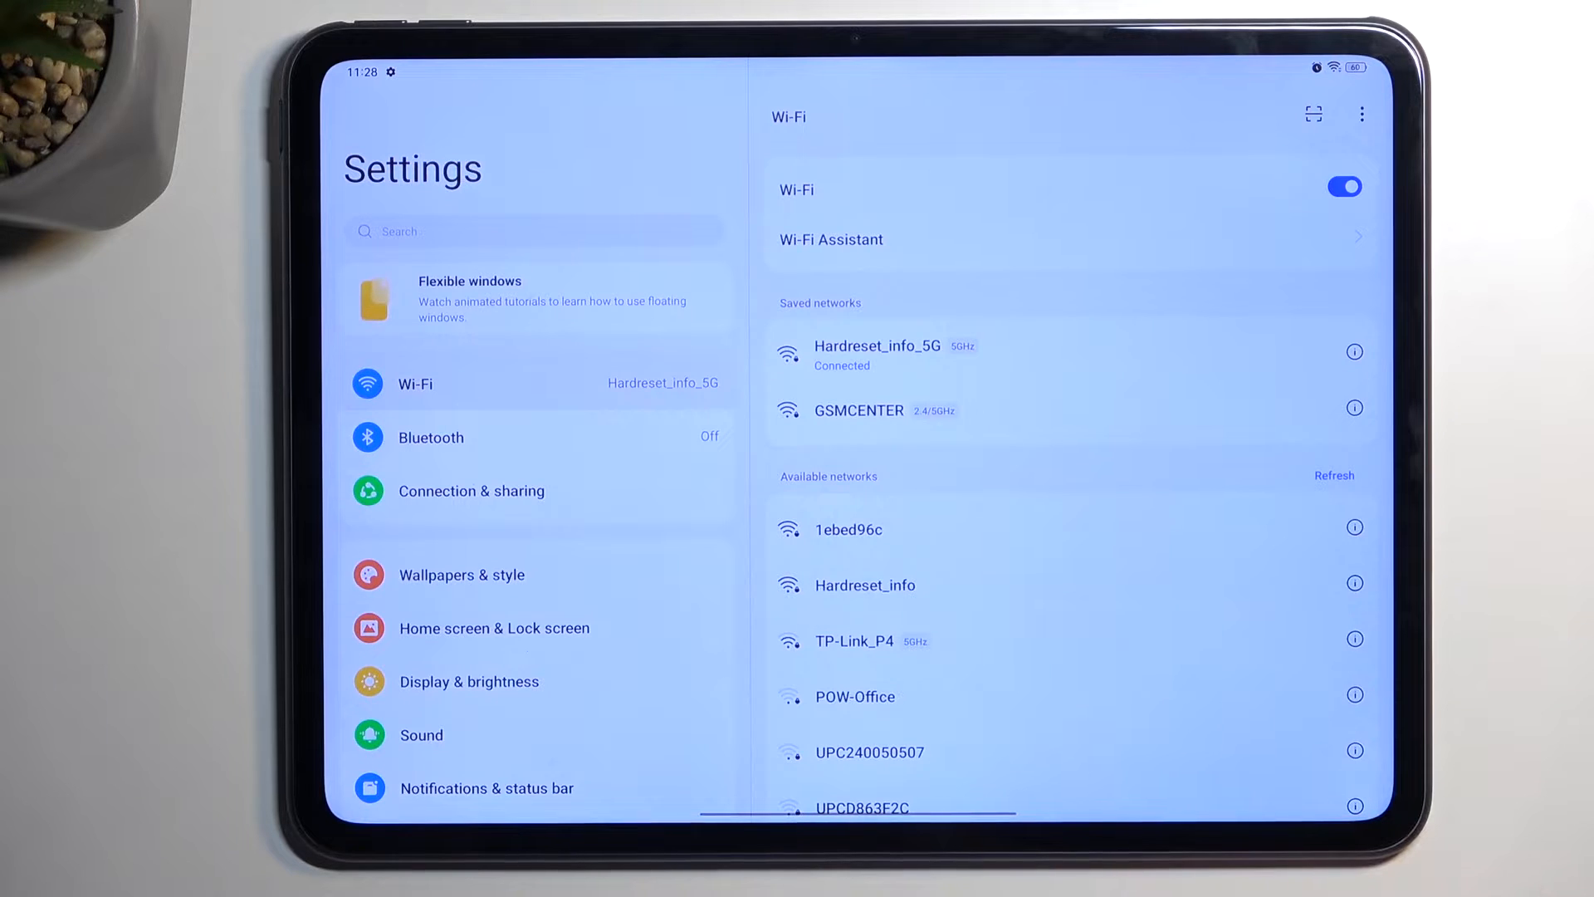
click(461, 574)
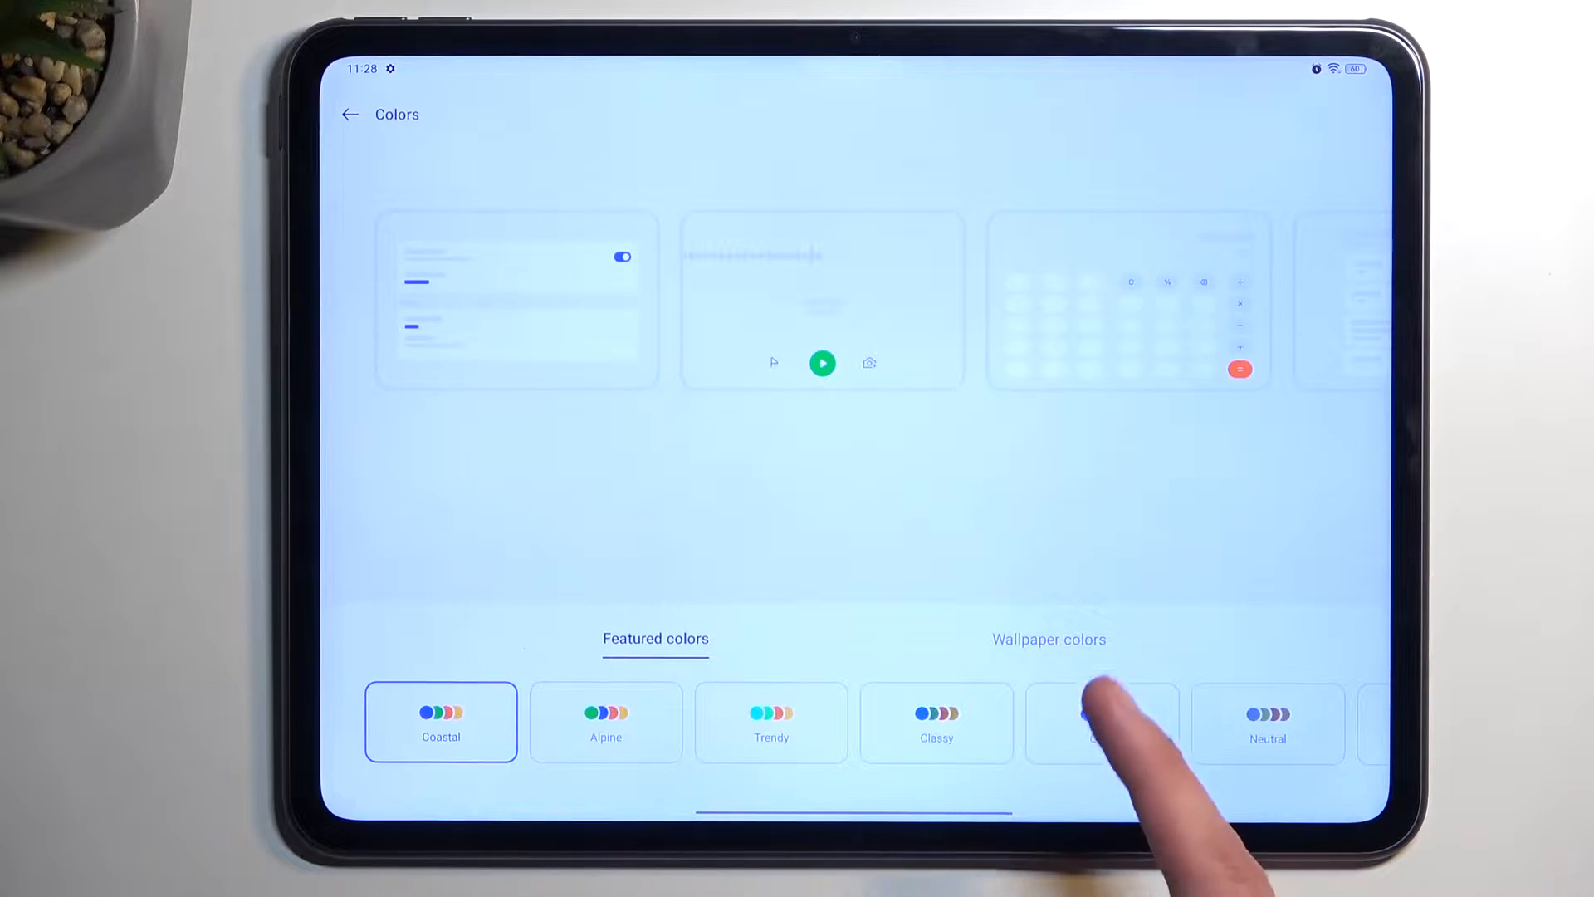
- Go back from Colors to the Wallpapers & style page
click(1050, 638)
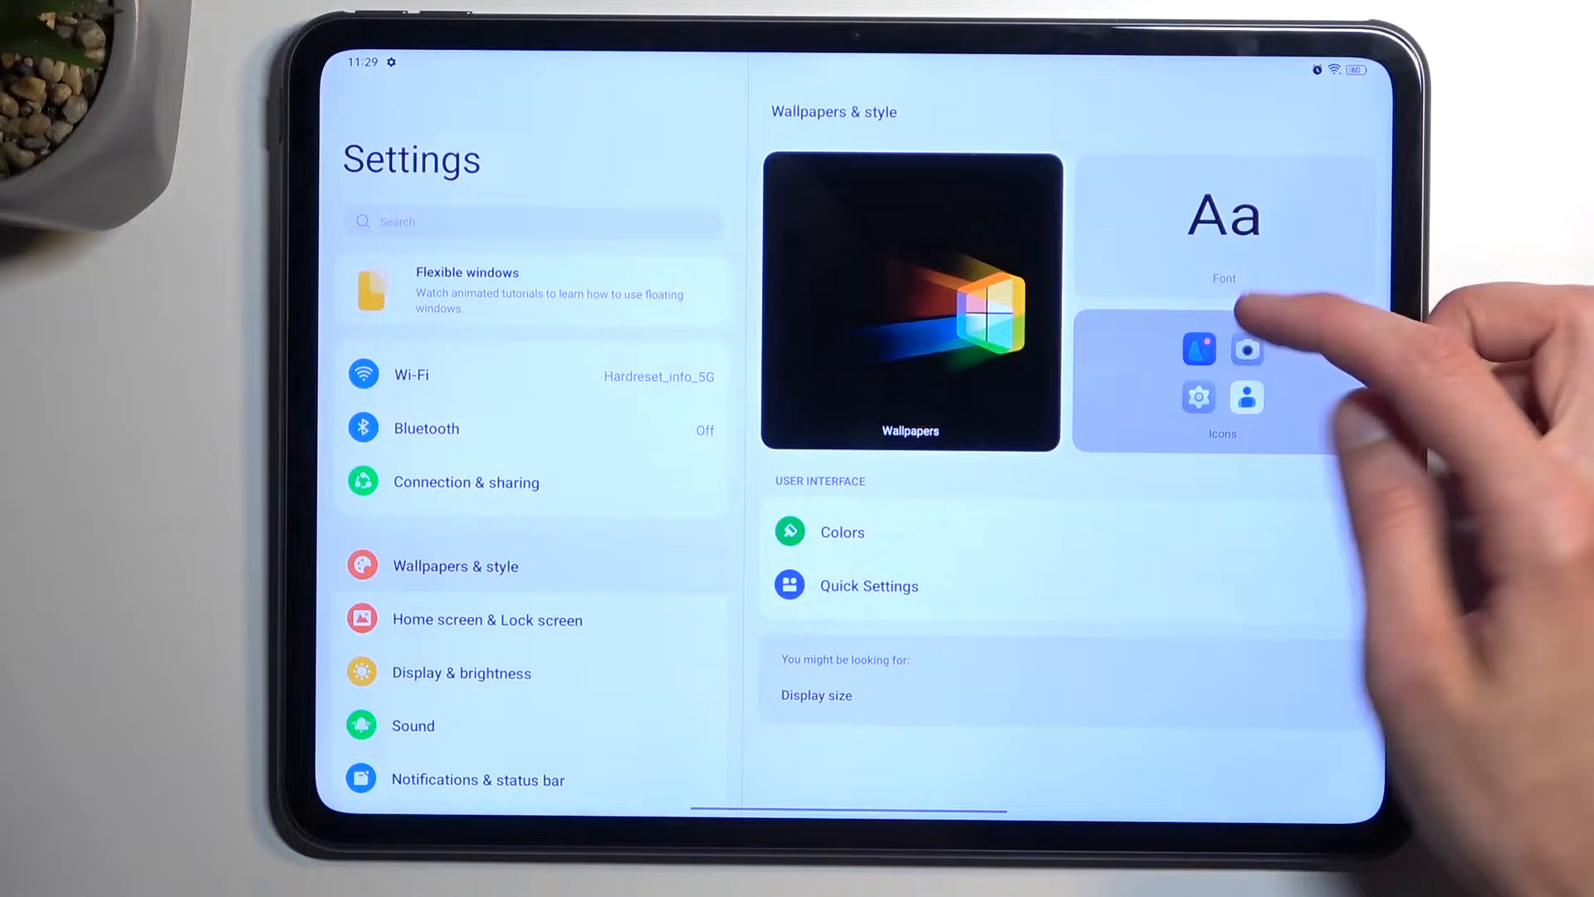
- Preview and apply the orange-and-blue abstract static wallpaper
click(910, 300)
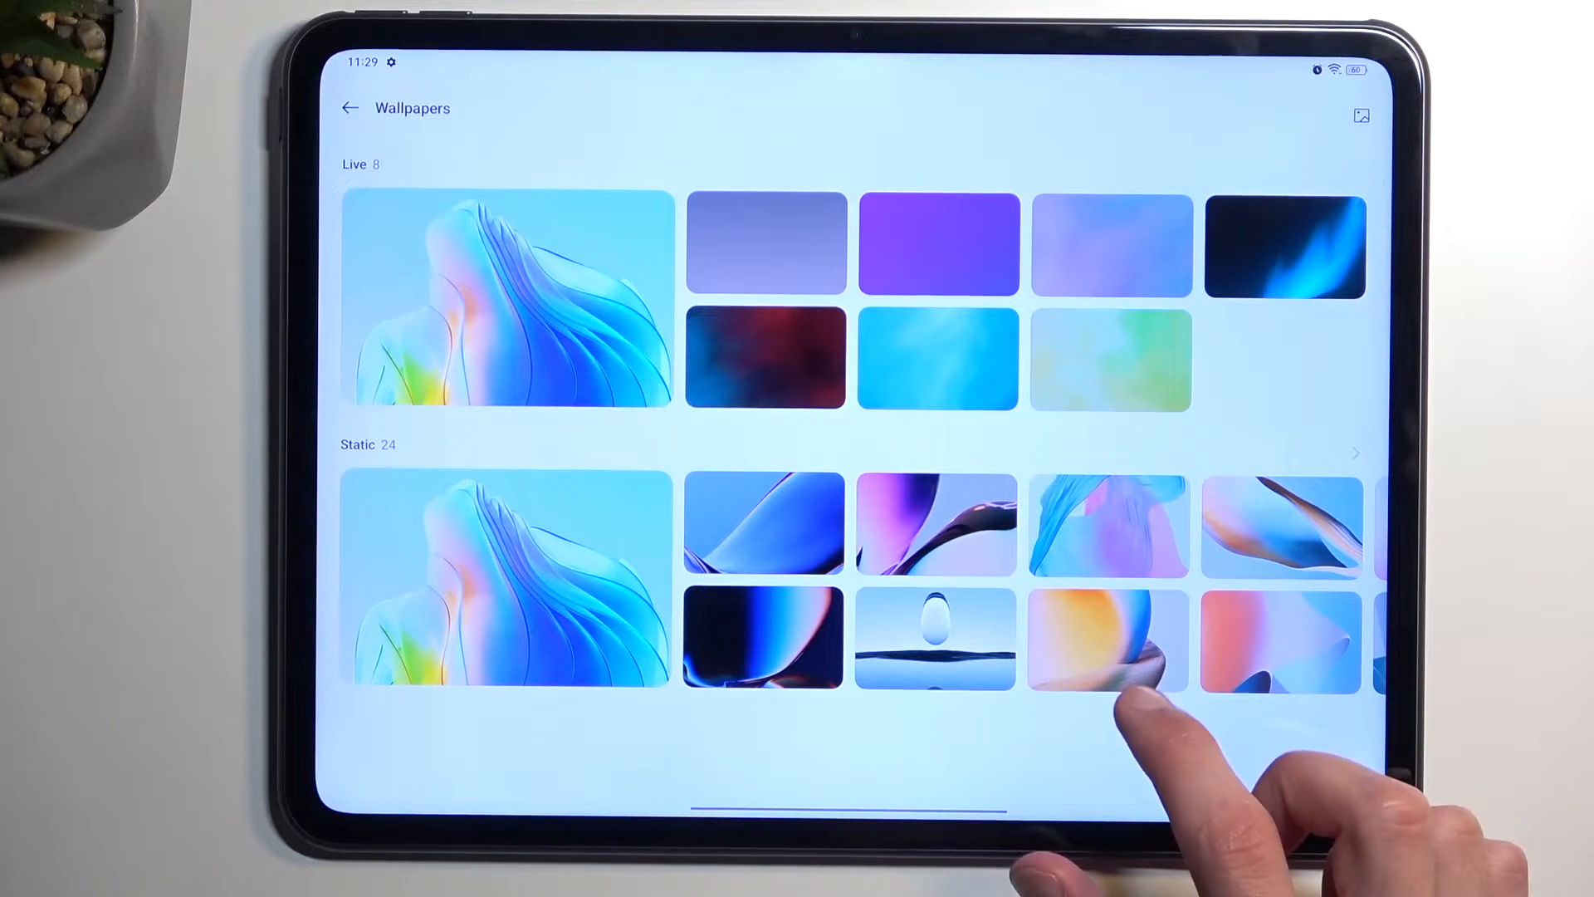
click(1109, 639)
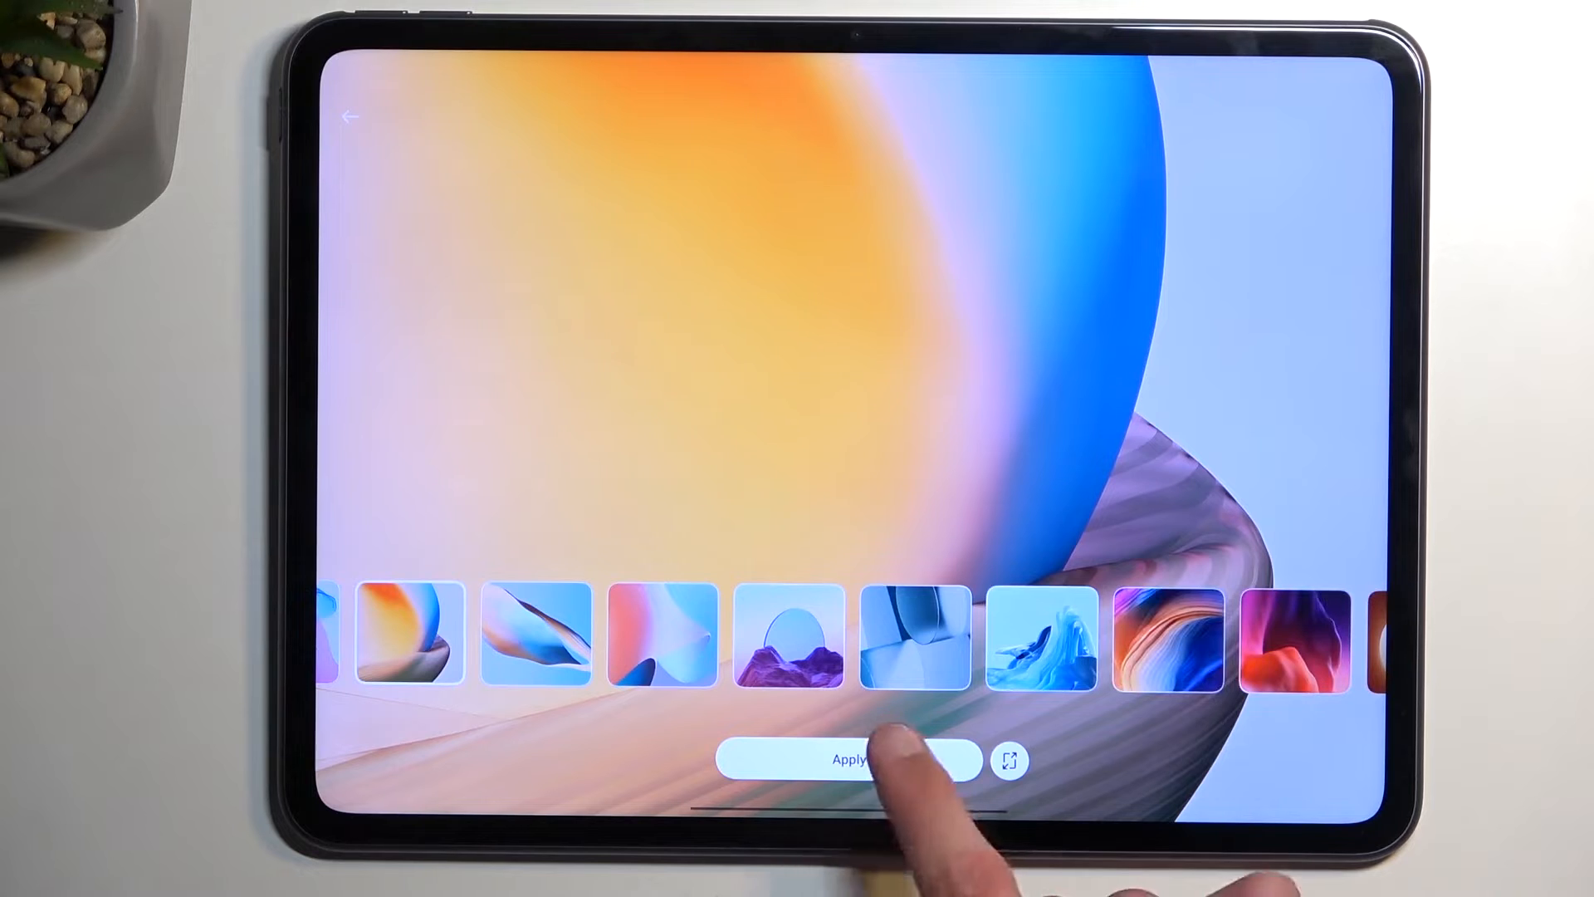
click(848, 760)
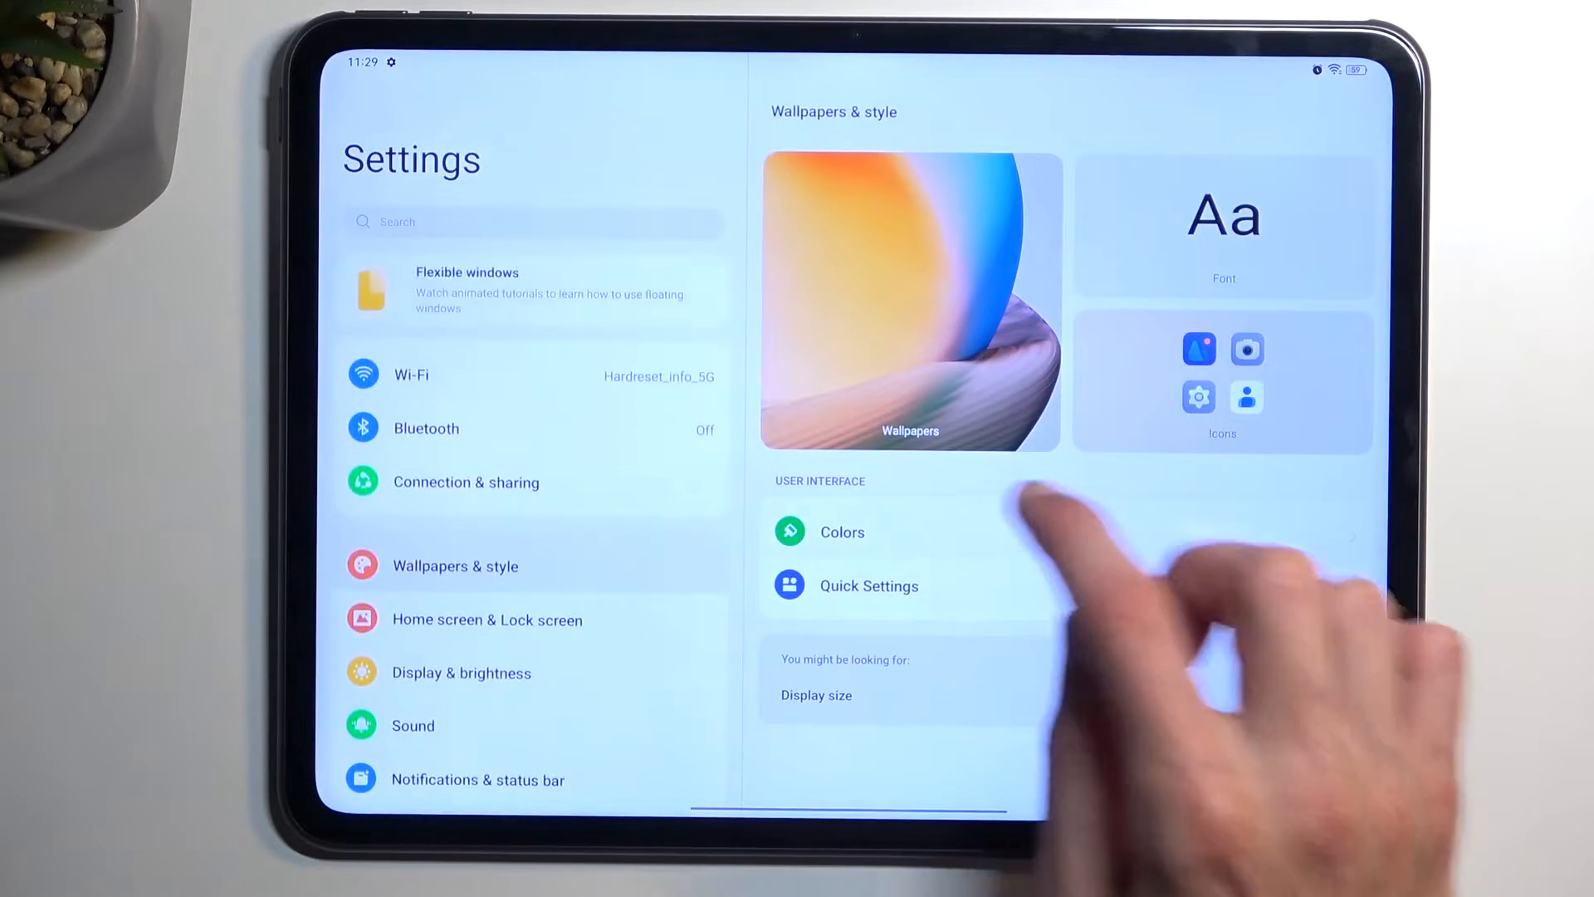
- Try the Elegant, Bright and Fresh wallpaper palettes, keep Fresh, and leave Colors
click(842, 530)
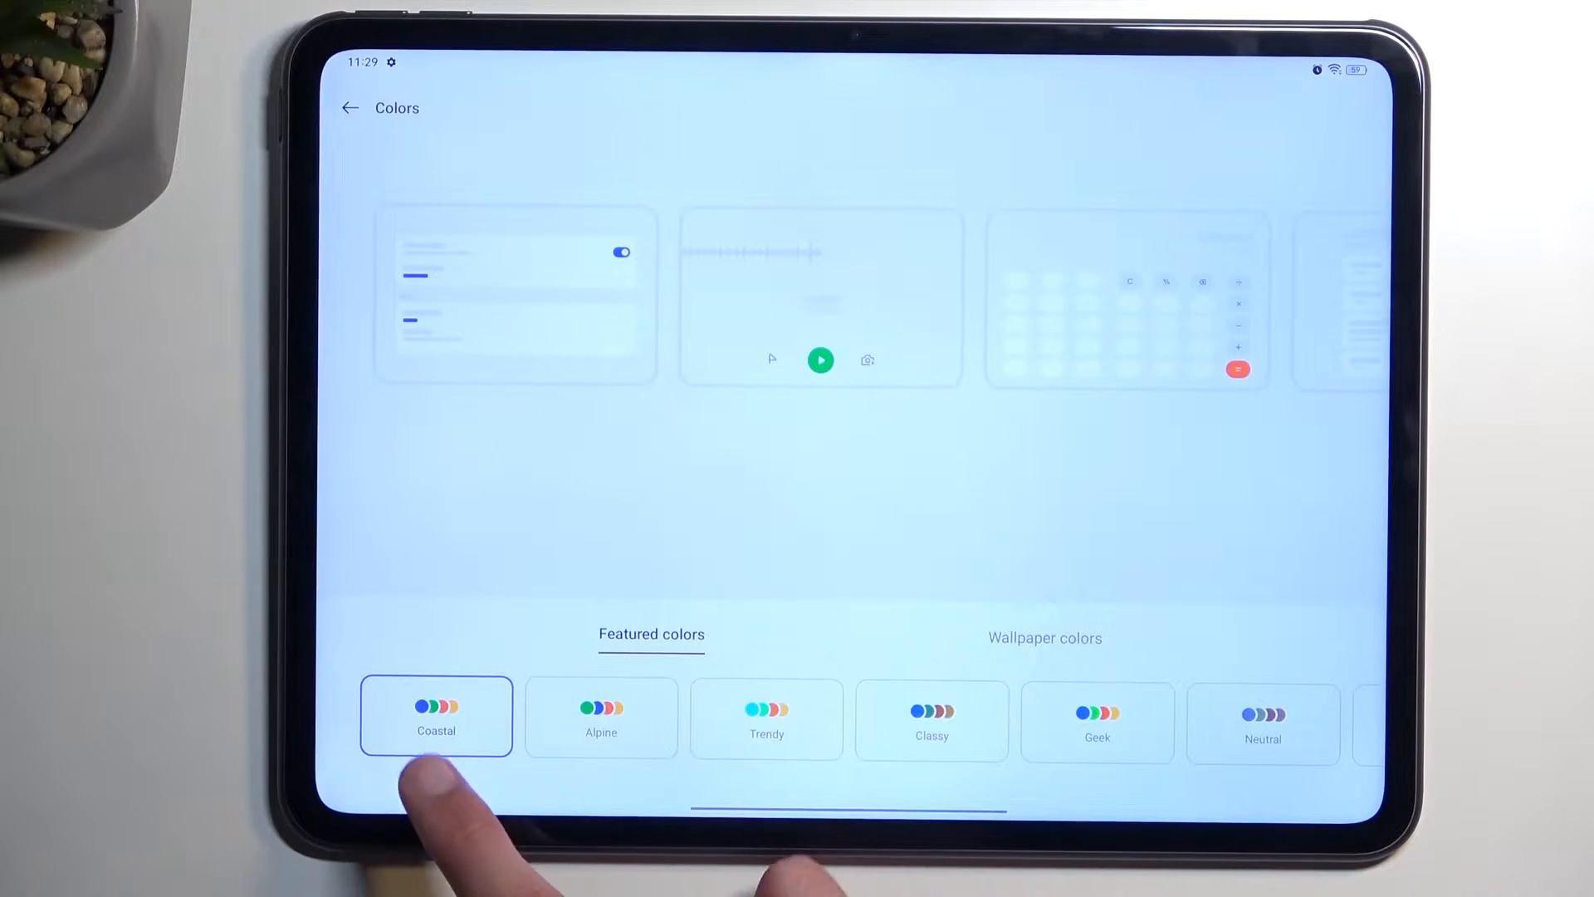
click(1044, 638)
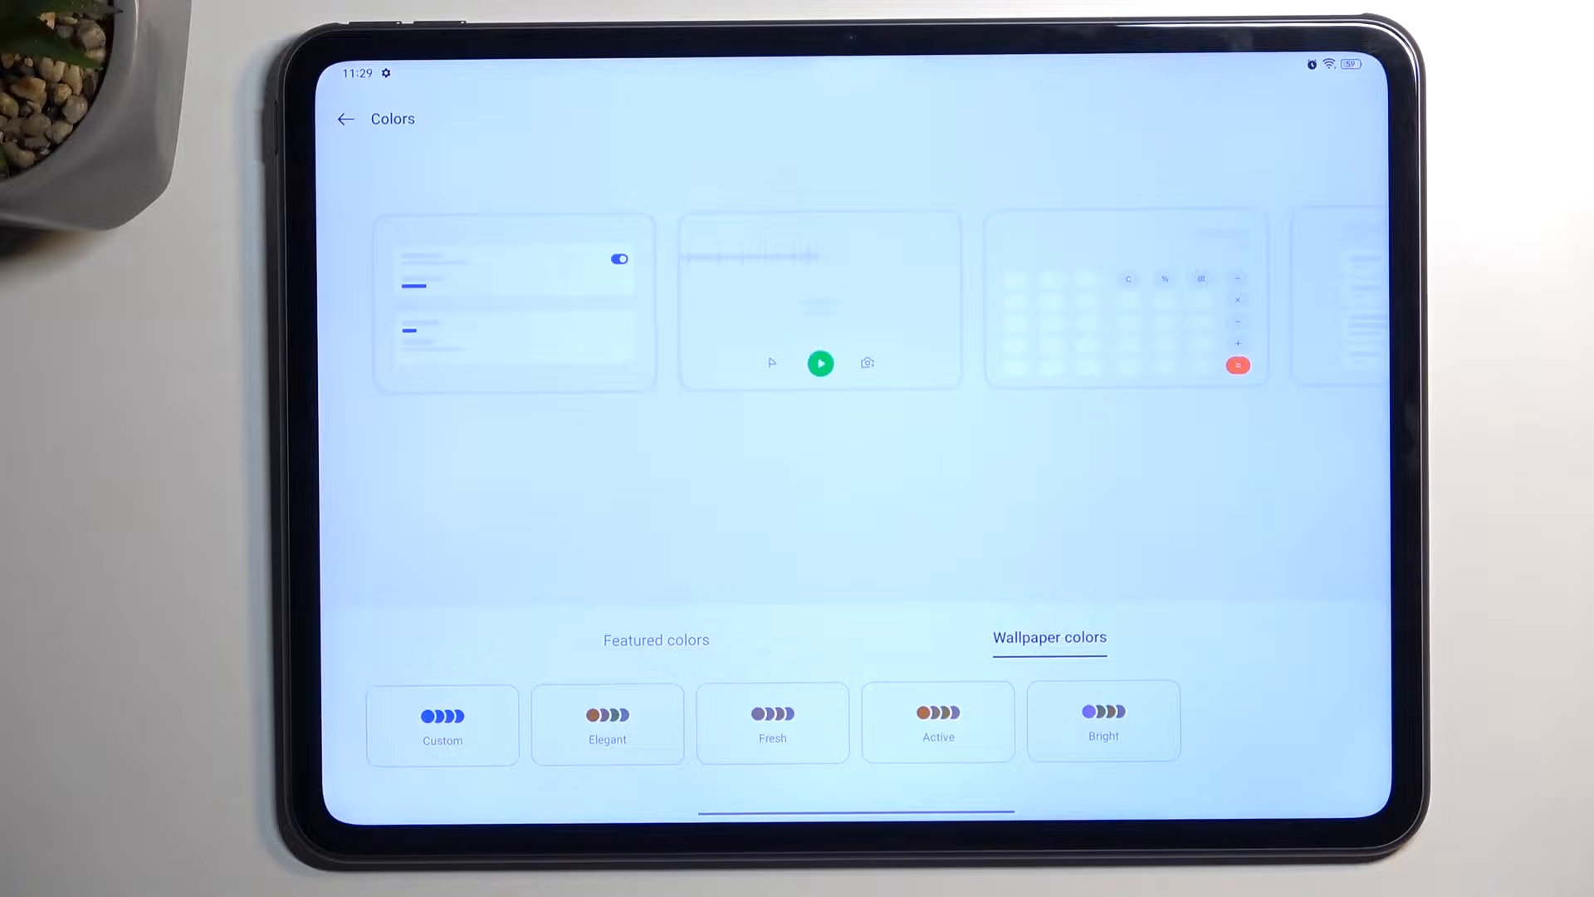
click(607, 722)
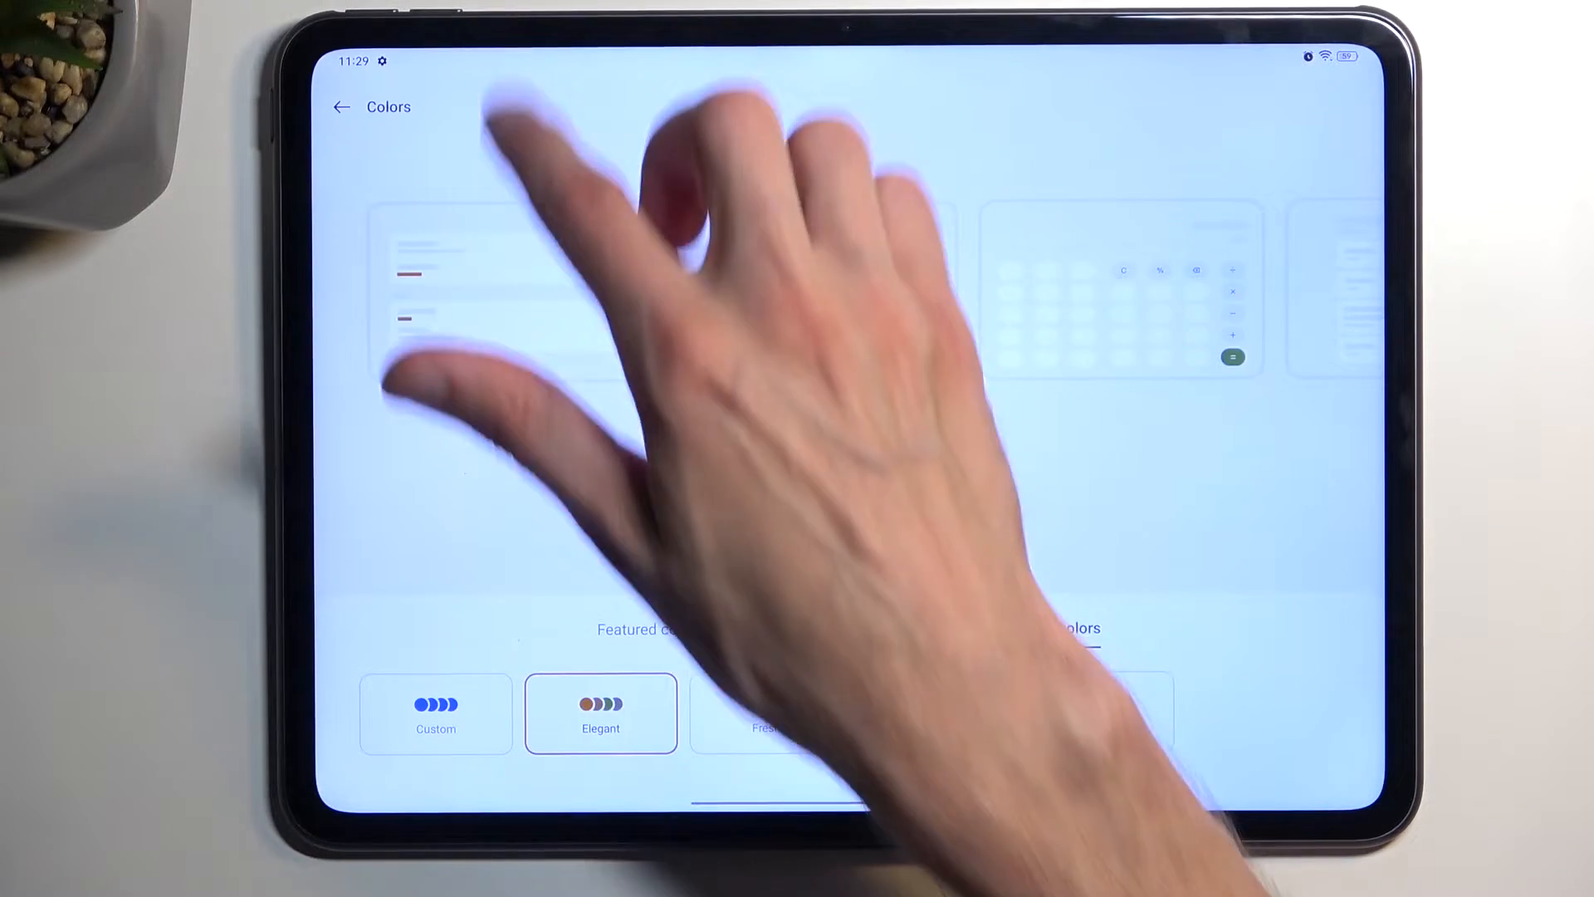
click(1043, 629)
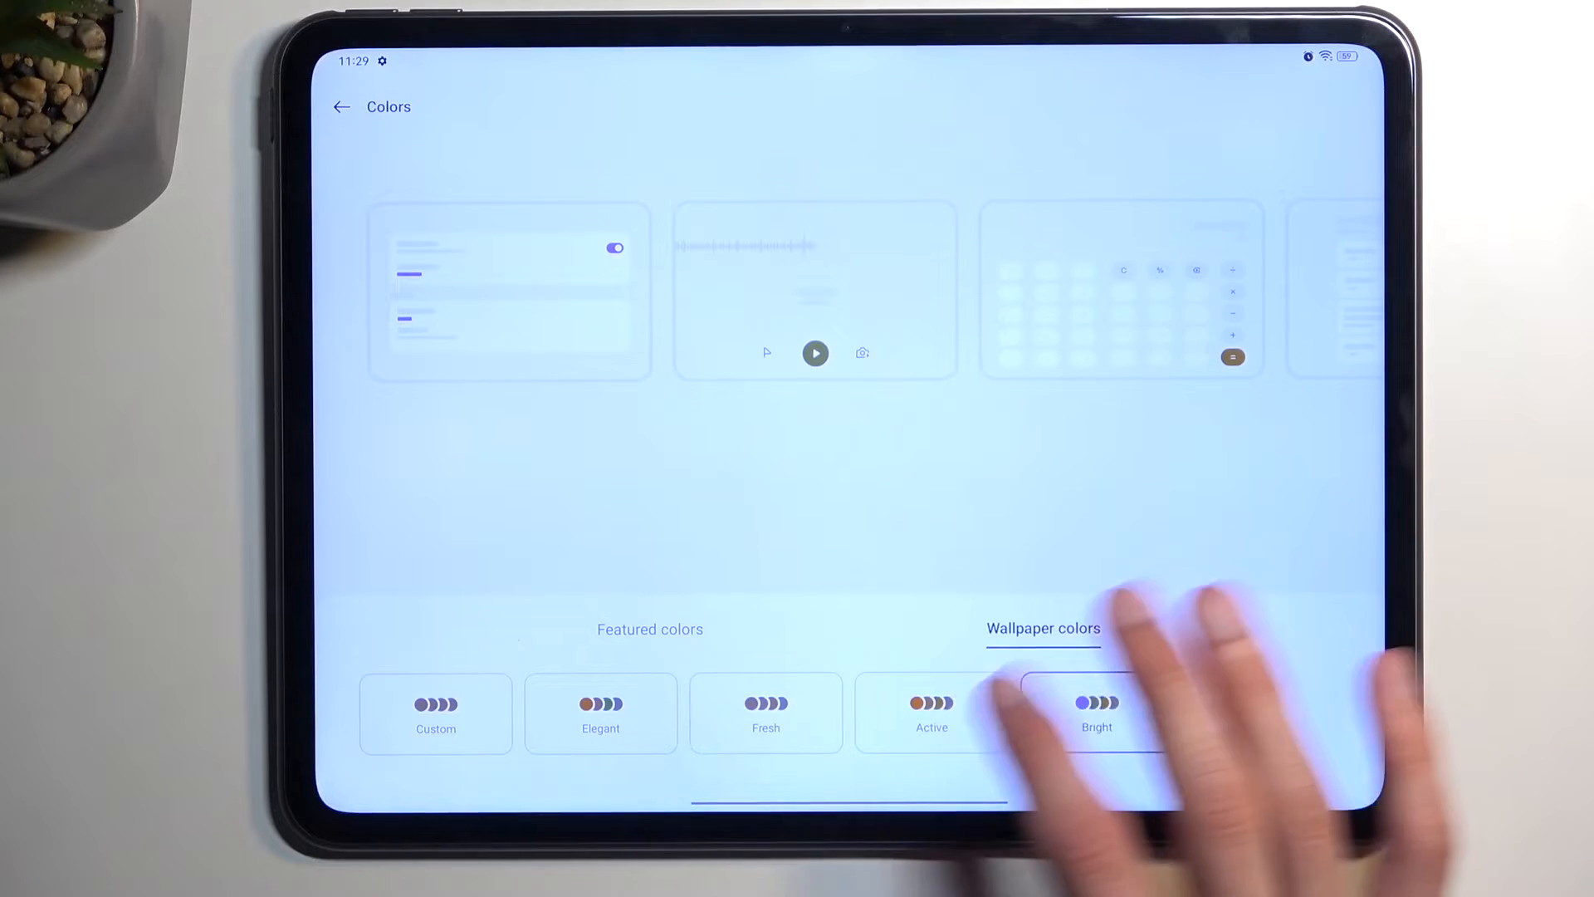
click(766, 711)
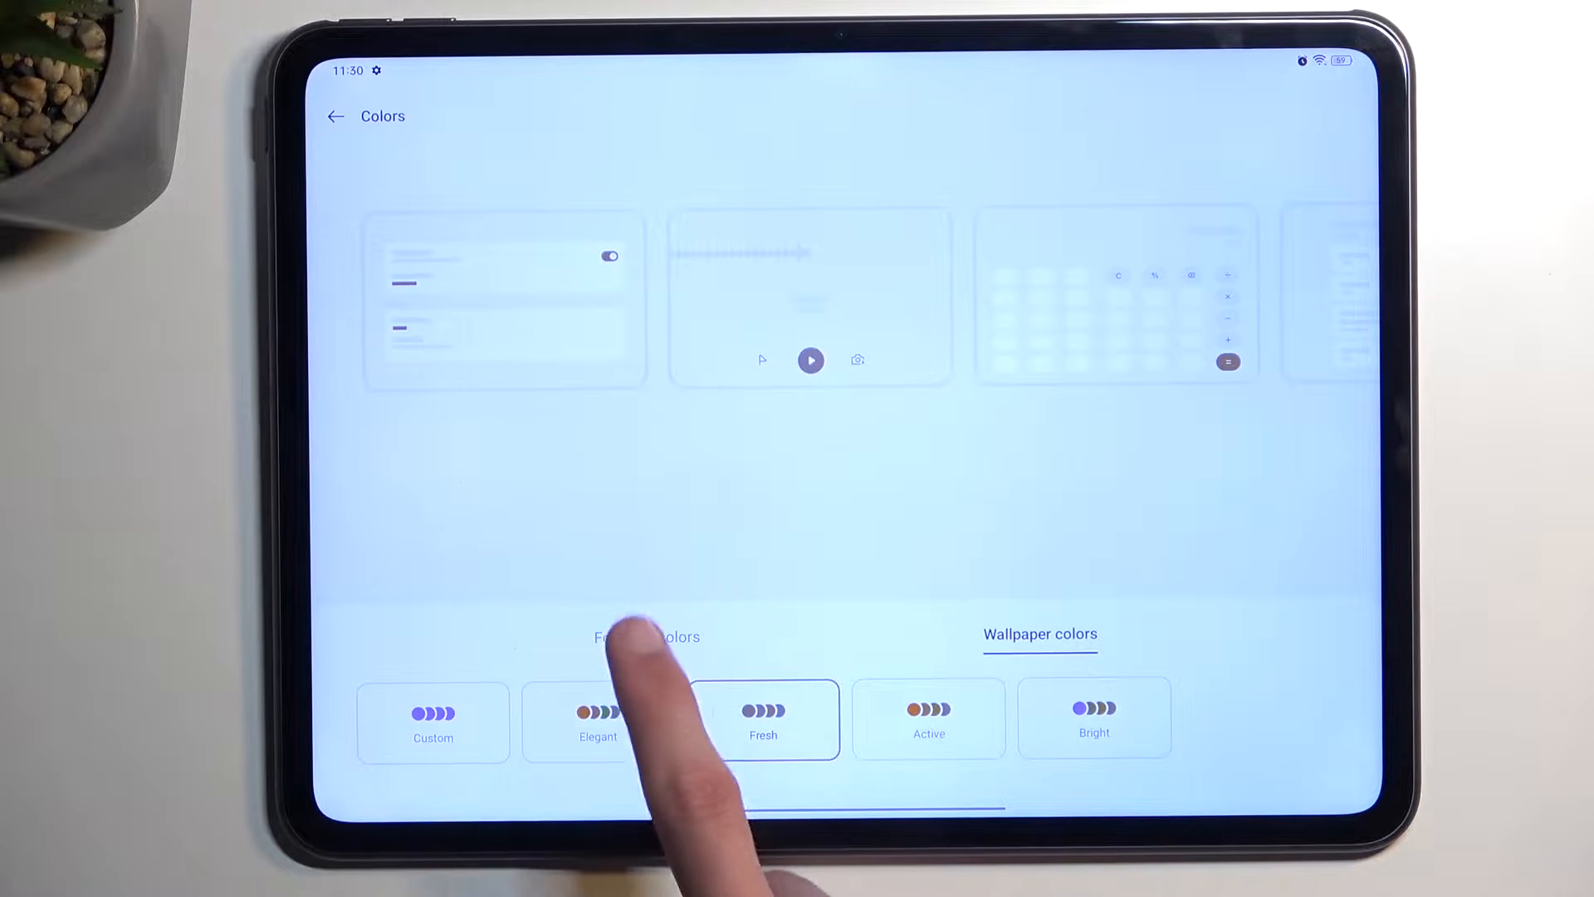
click(336, 116)
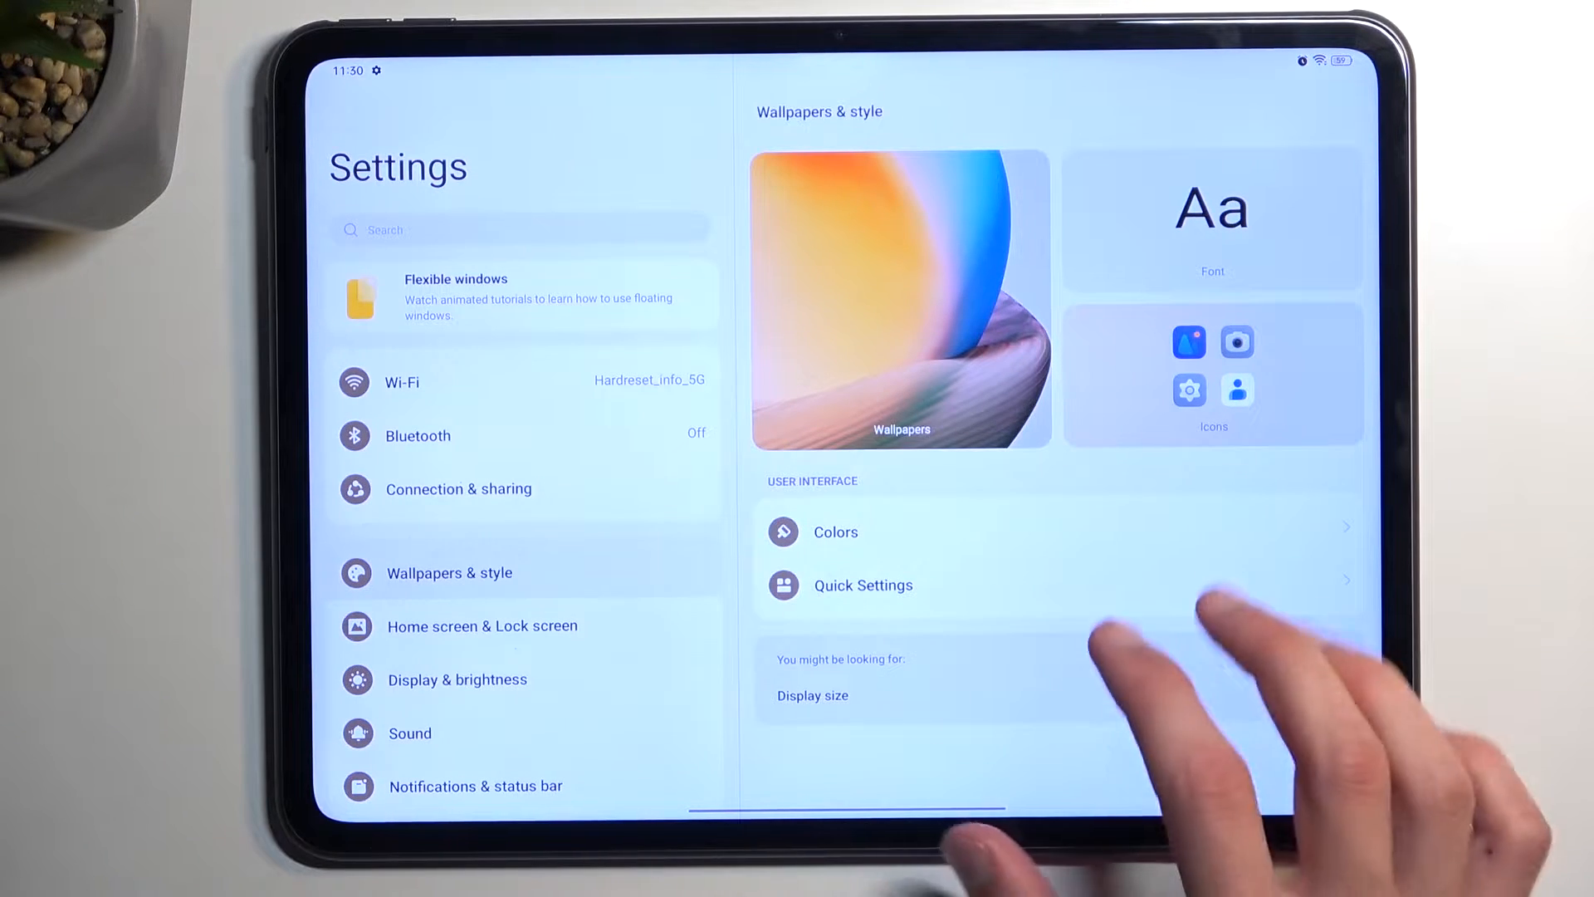
- Give Quick Settings tiles a rounded-square shape and dismiss the shade
click(862, 585)
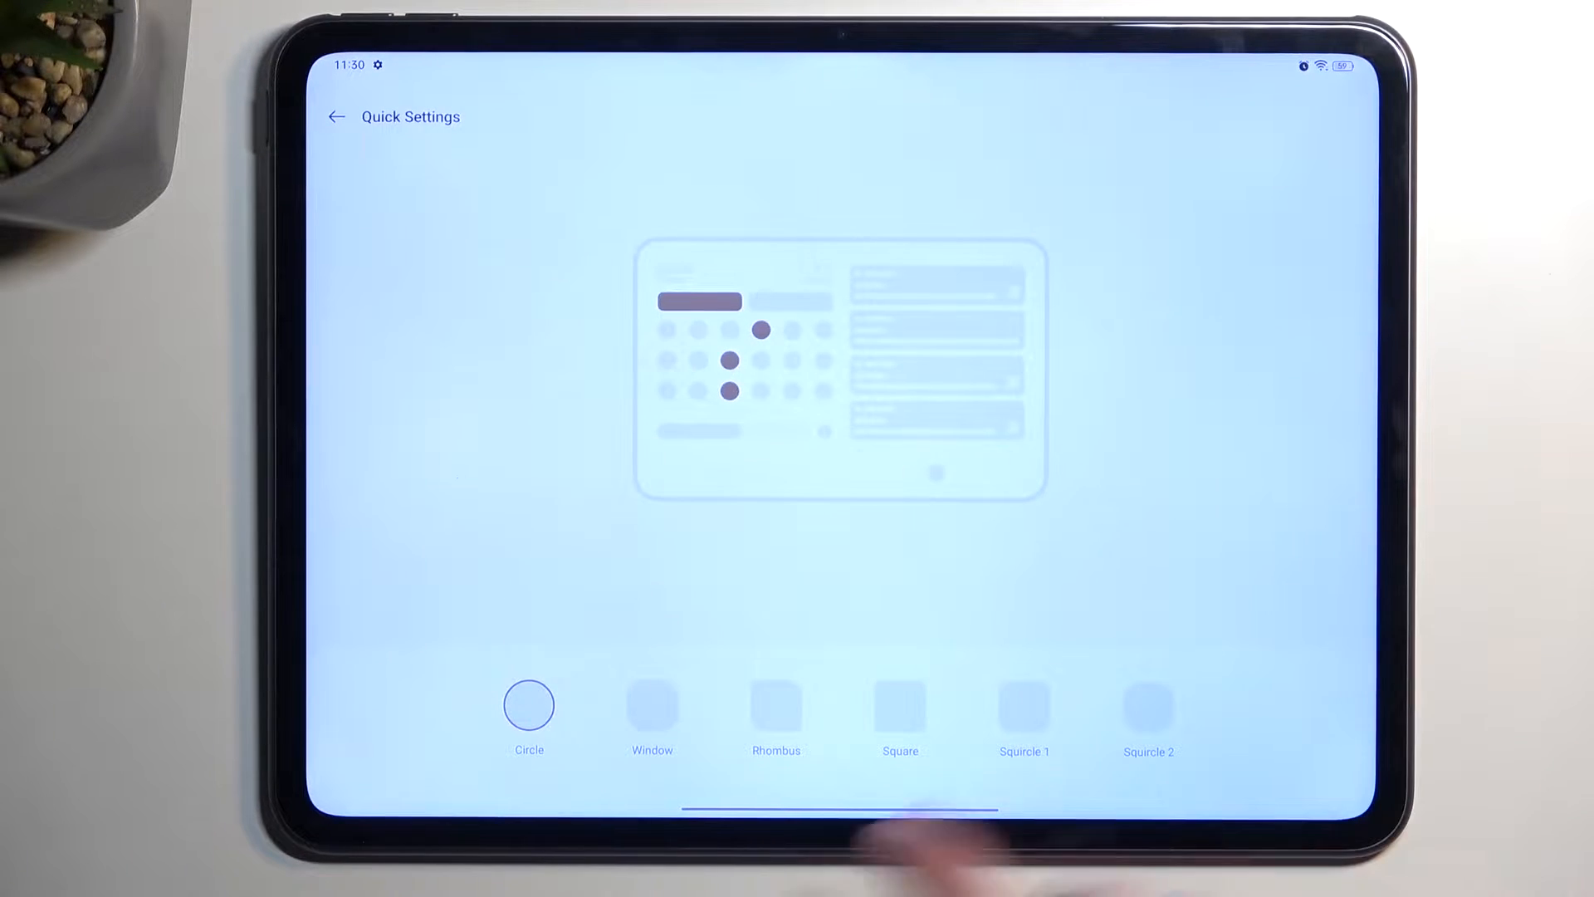
click(899, 706)
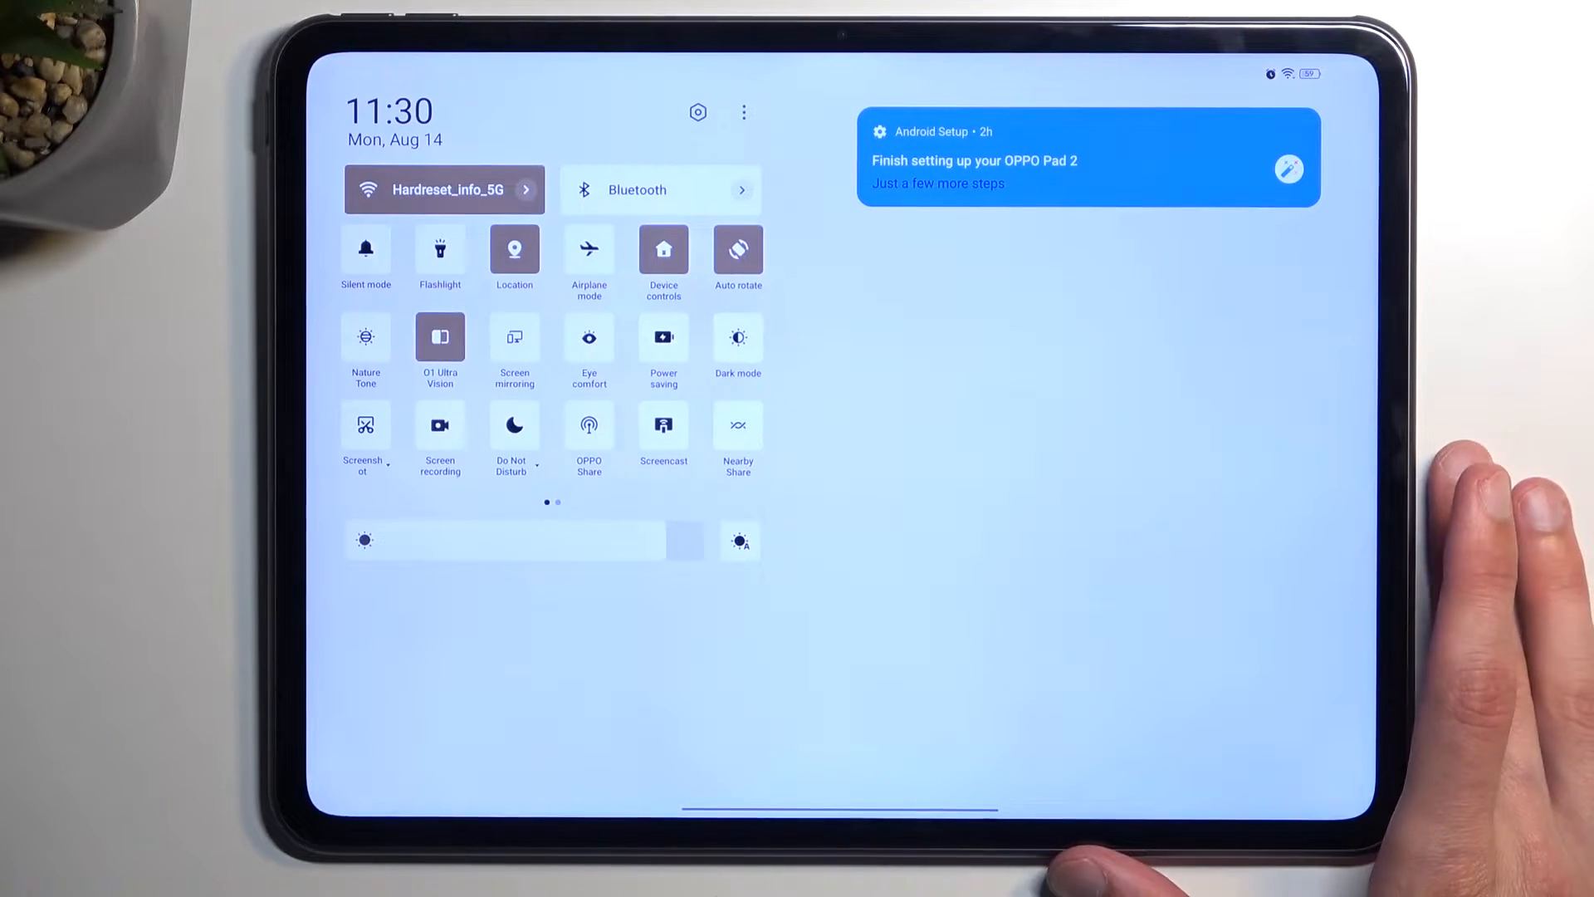
click(698, 112)
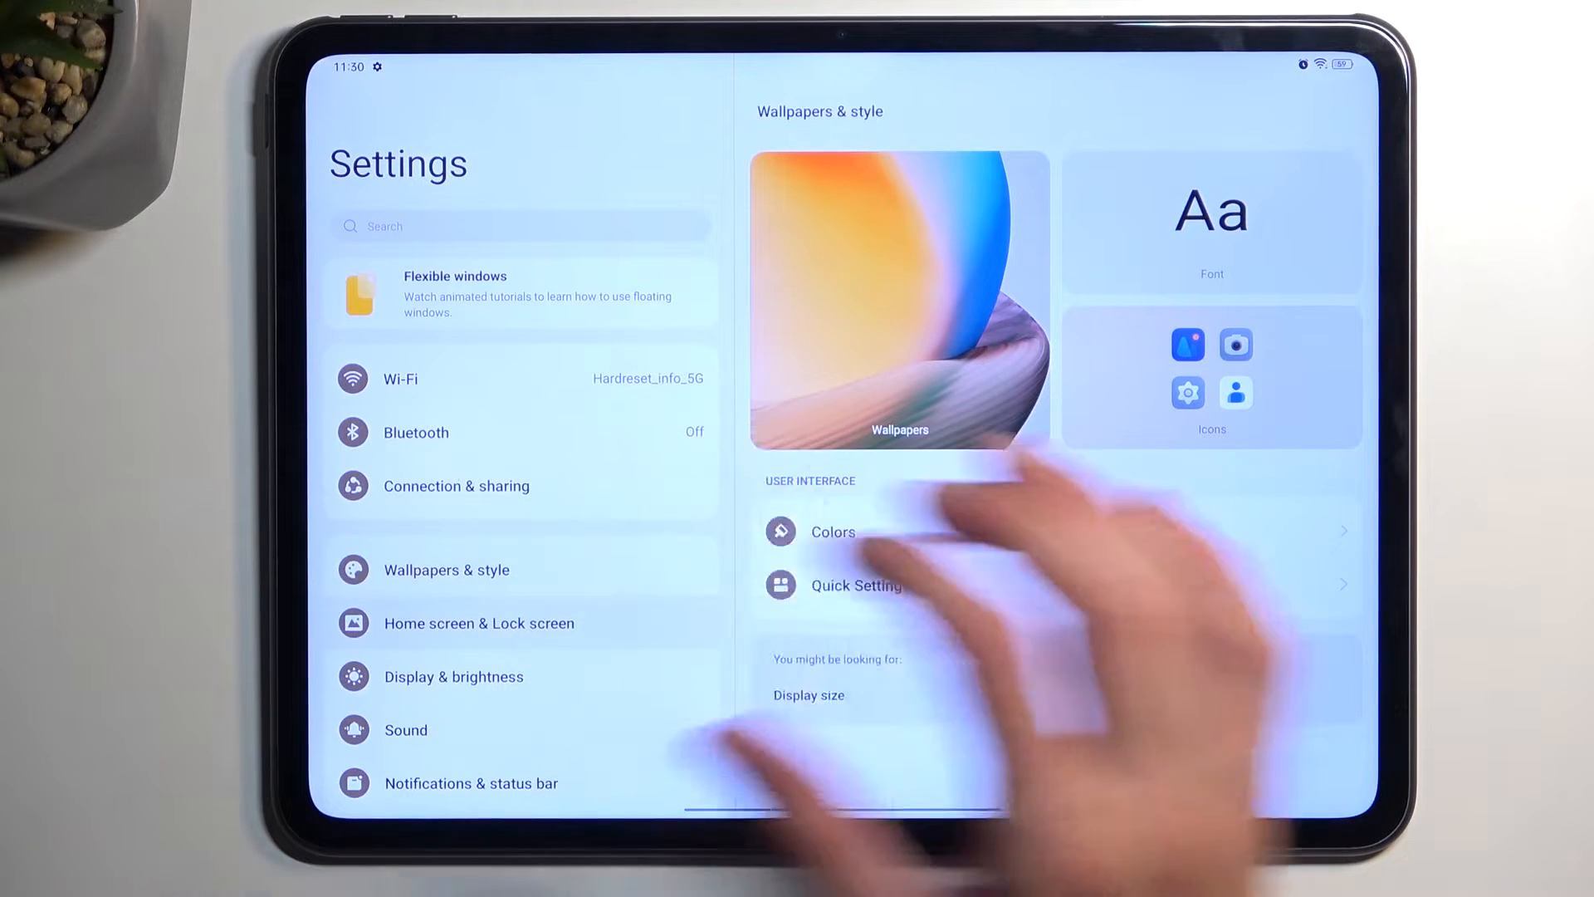
- Go to Home screen & Lock screen, then Home screen mode, where Drawer mode is selected
click(478, 623)
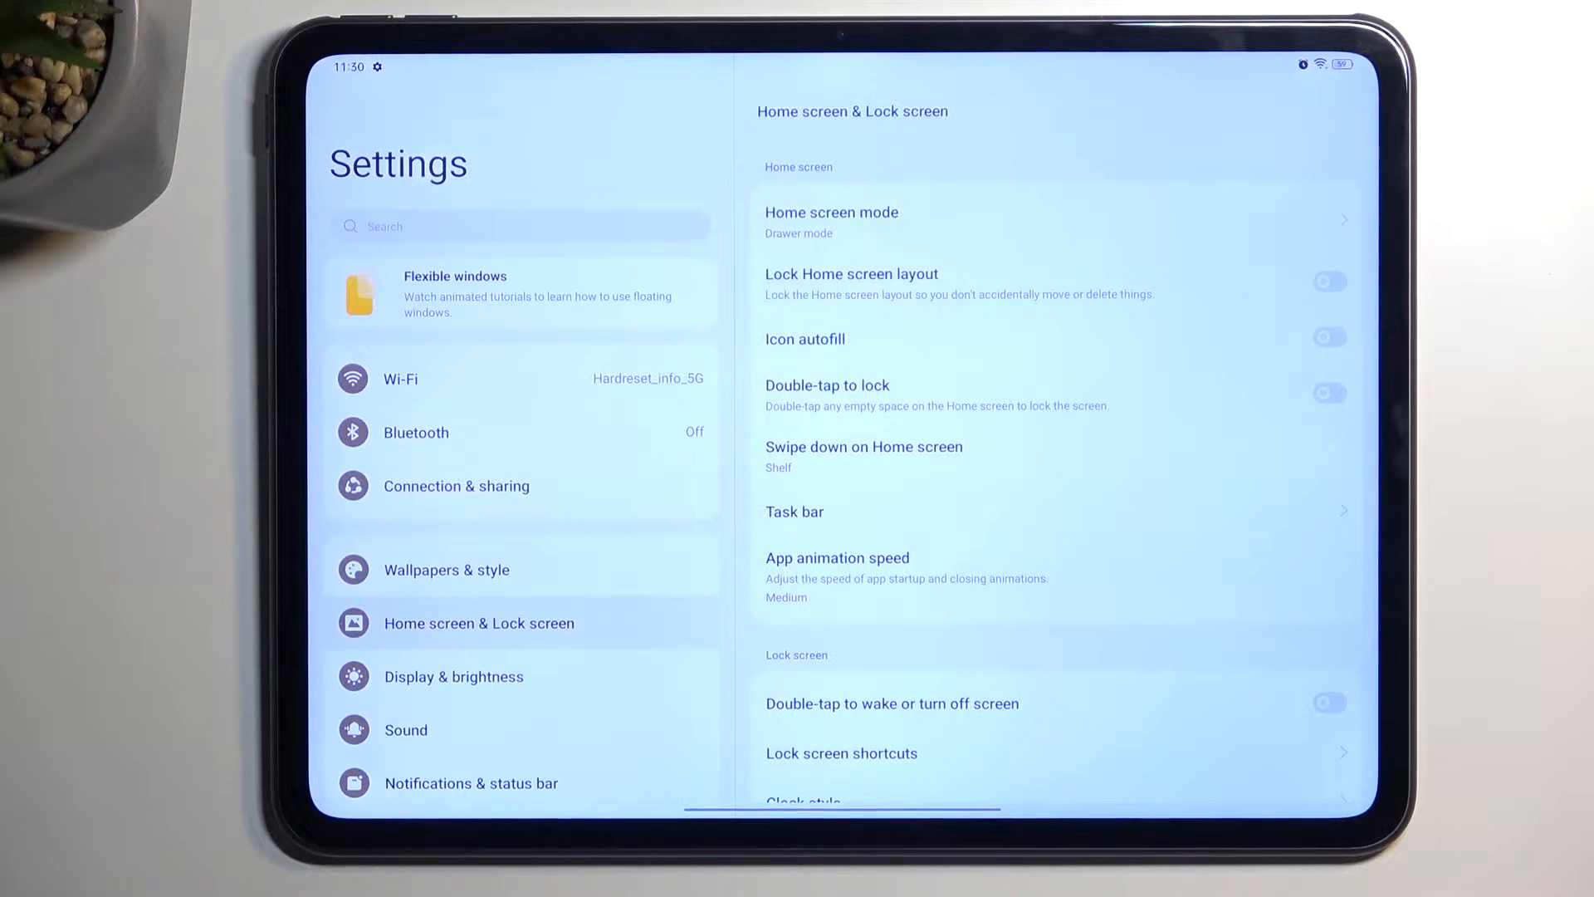
click(830, 218)
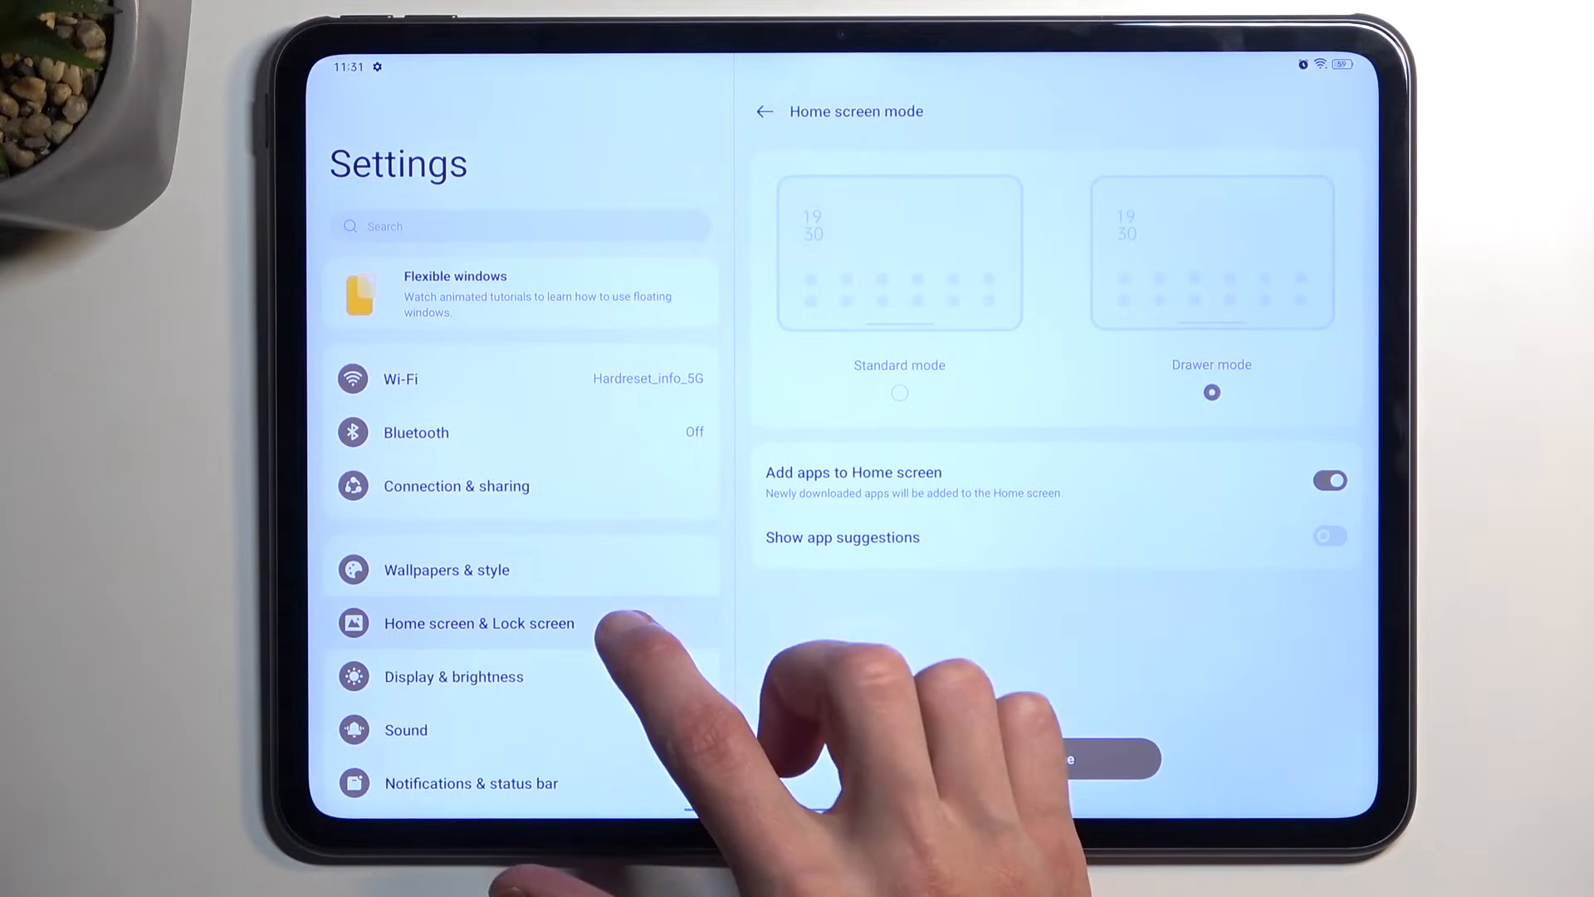
- Choose a Swipe down on Home screen action and return to the home screen
click(762, 110)
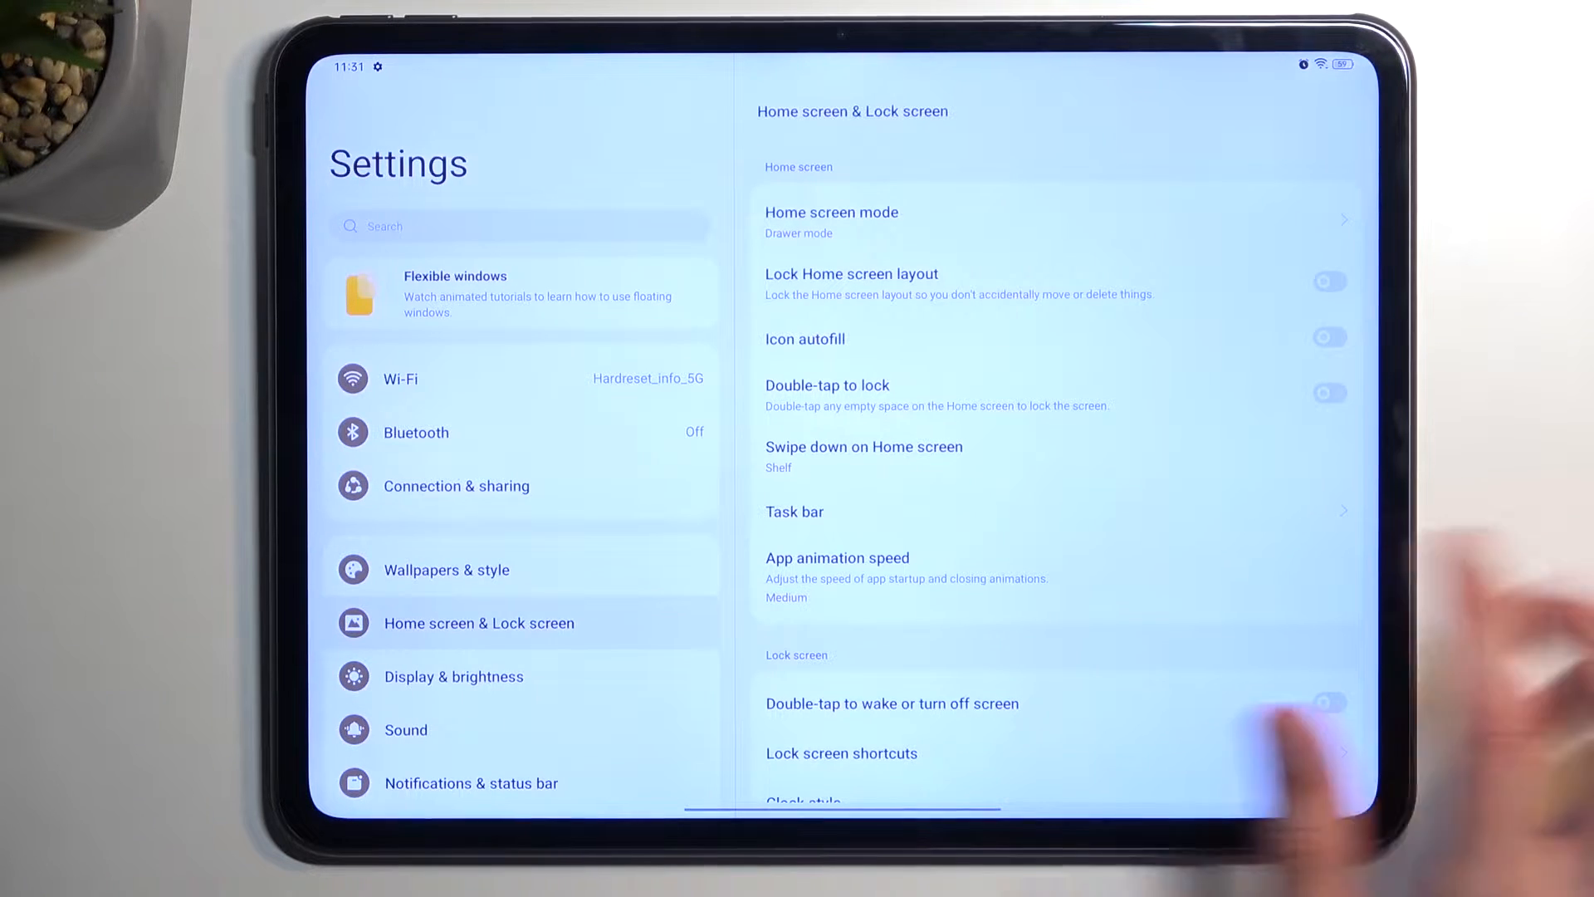
click(864, 456)
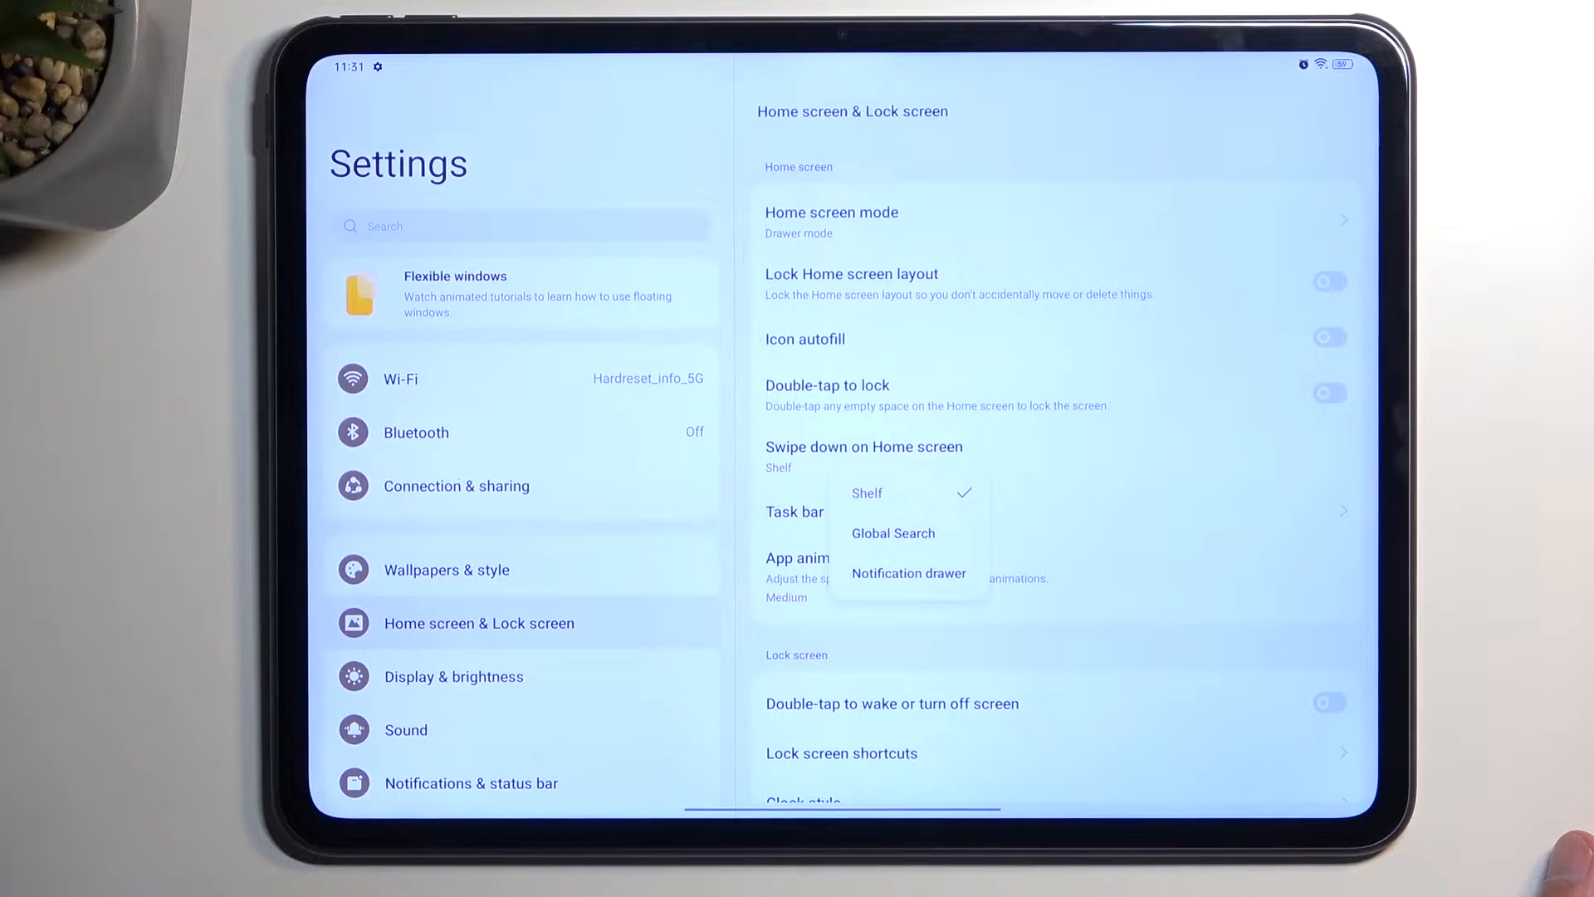
click(907, 572)
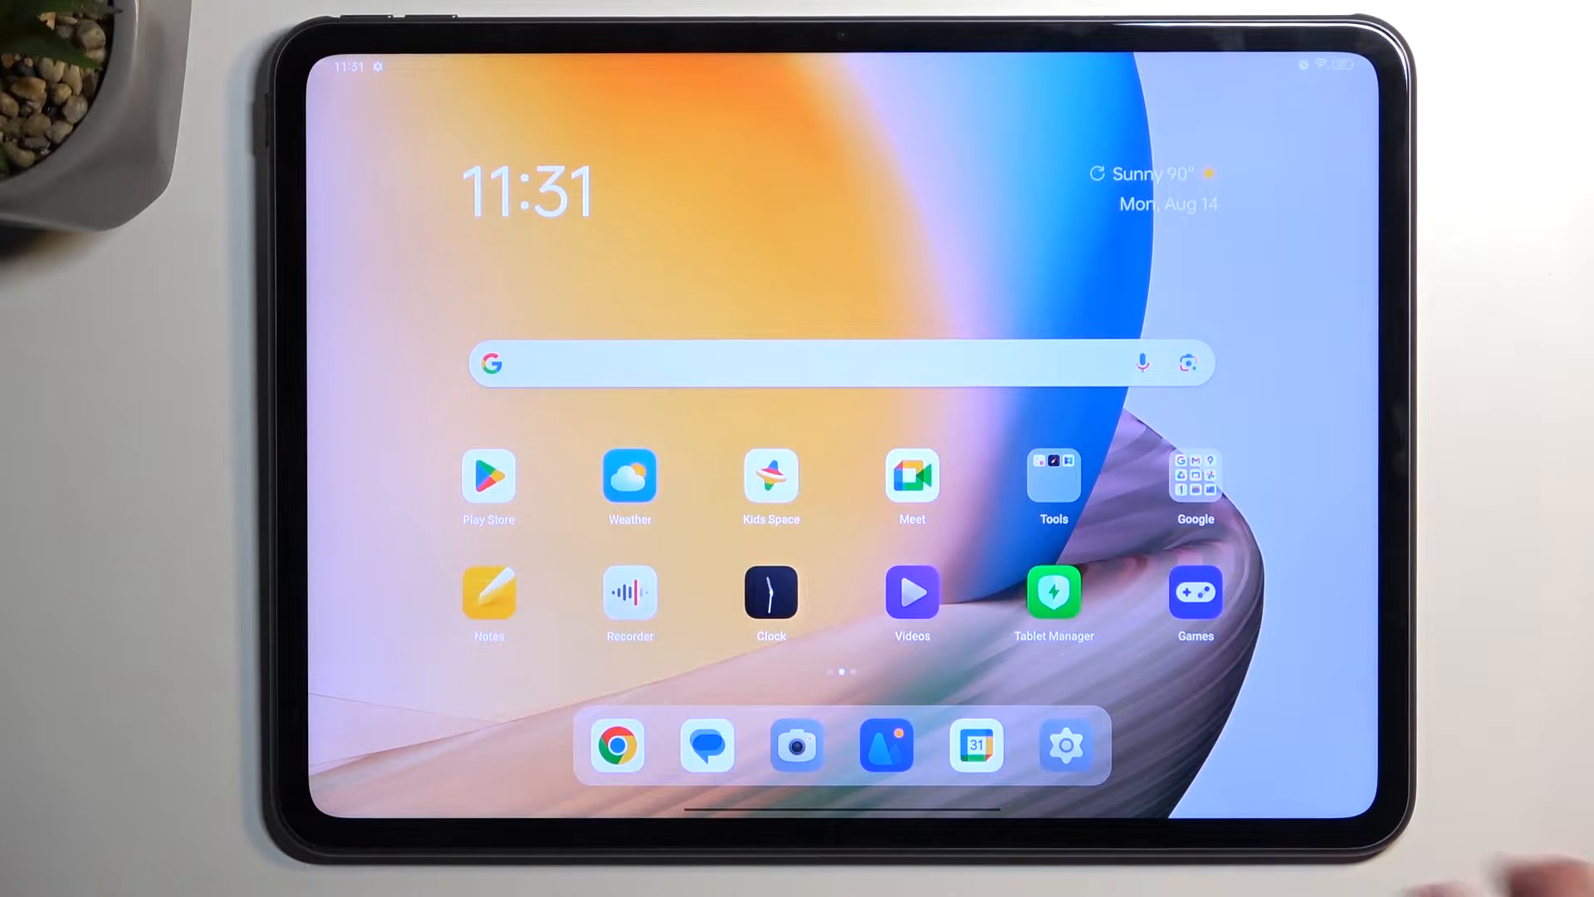
click(1066, 744)
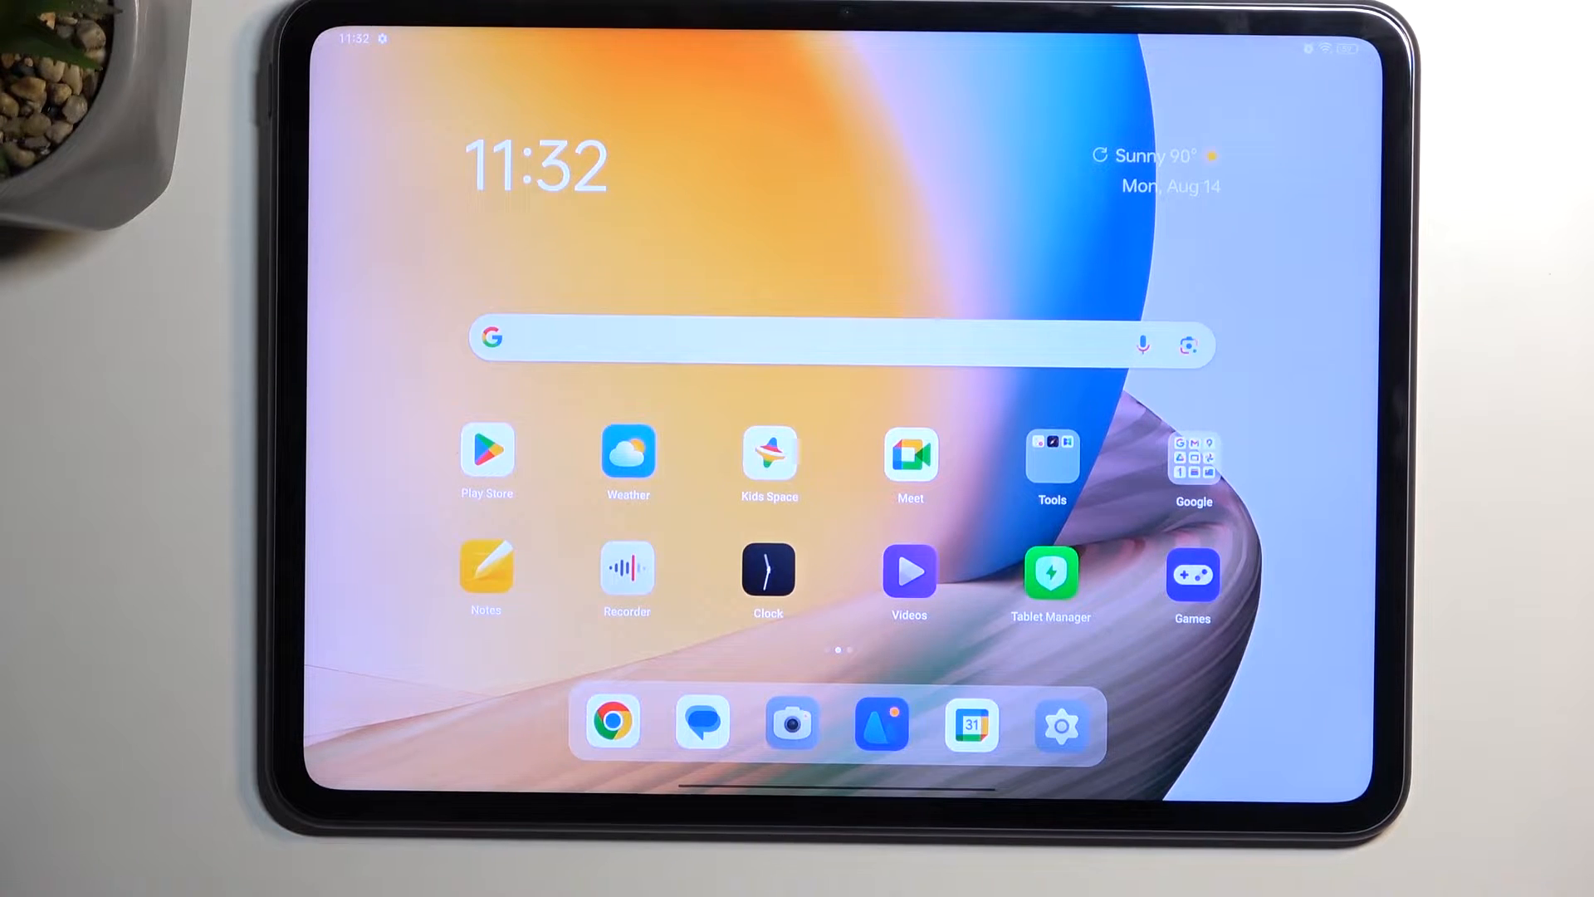
- Enable scheduled dark mode in Display & brightness with the Sunset to sunrise schedule
click(1061, 724)
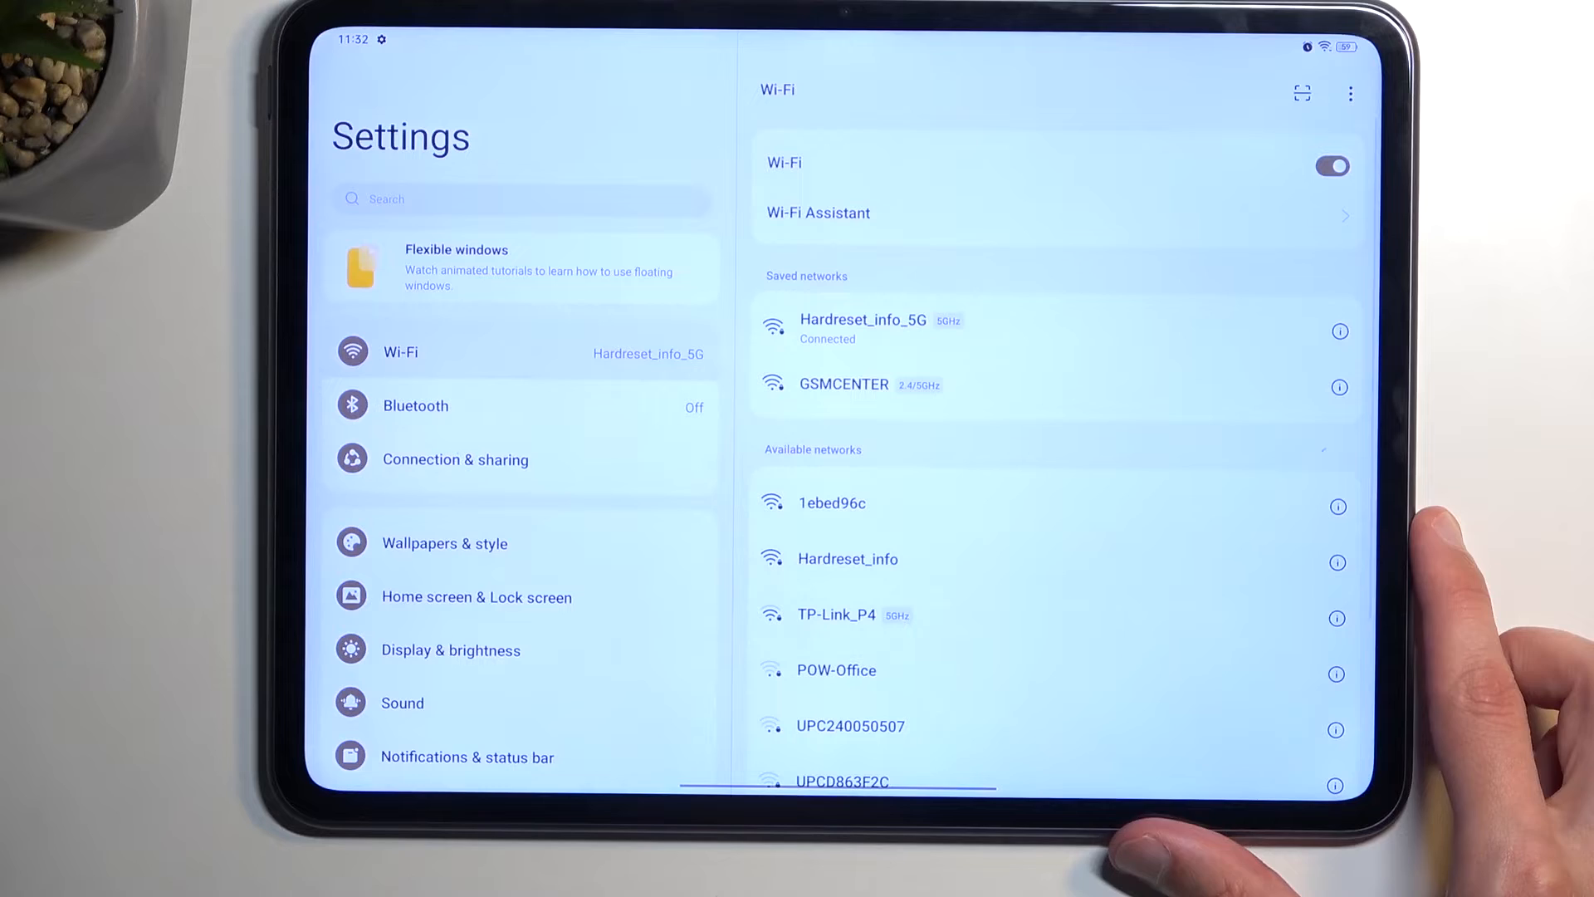
click(450, 649)
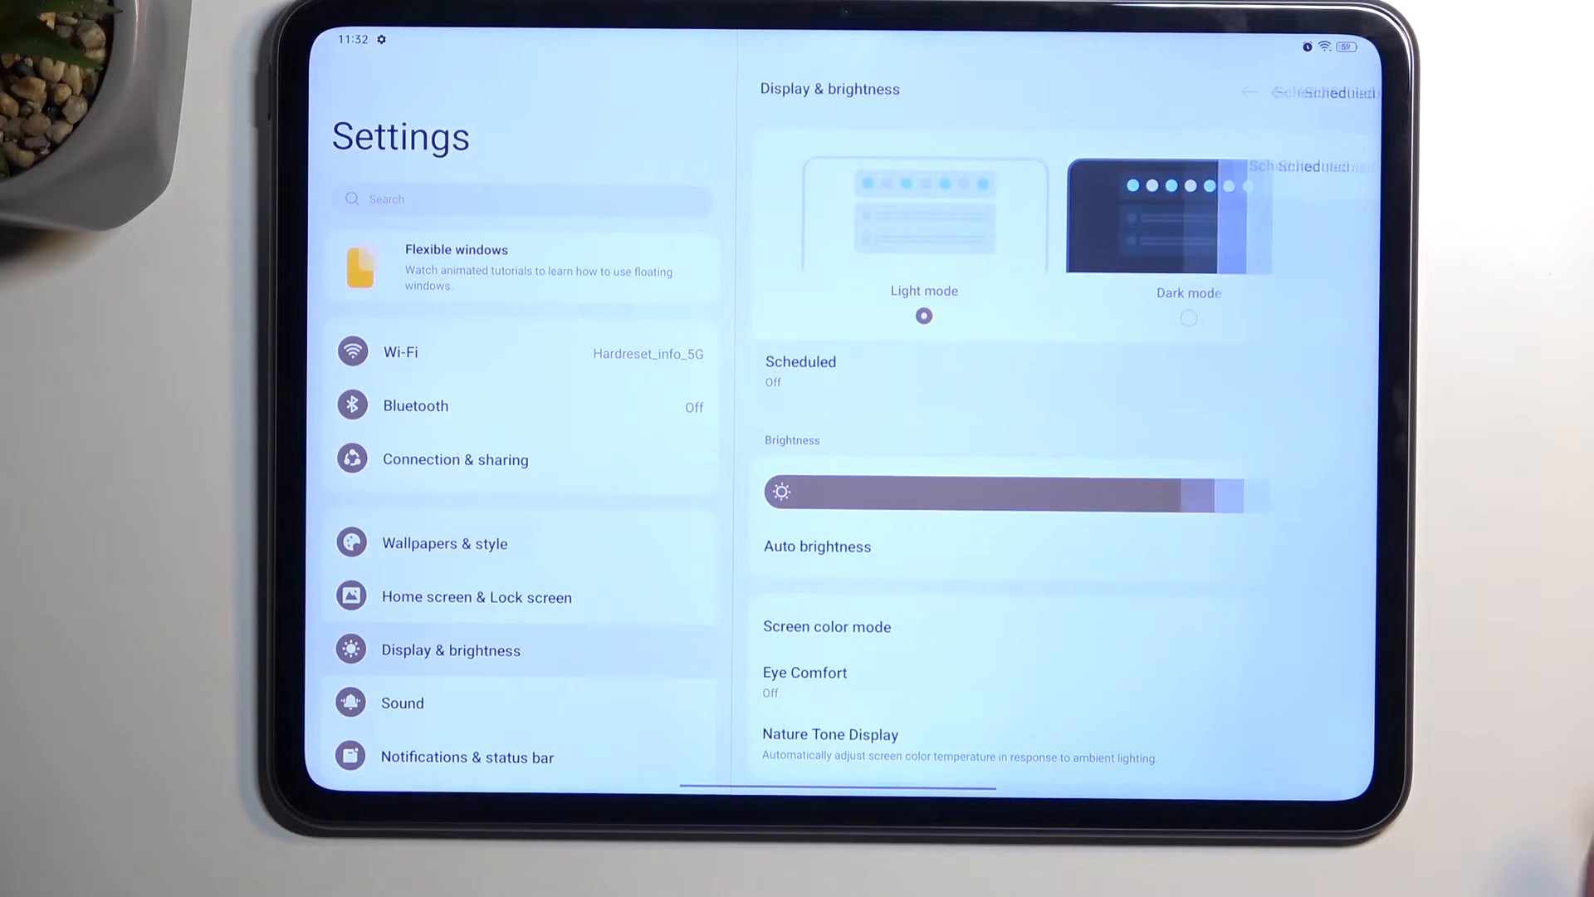
click(800, 371)
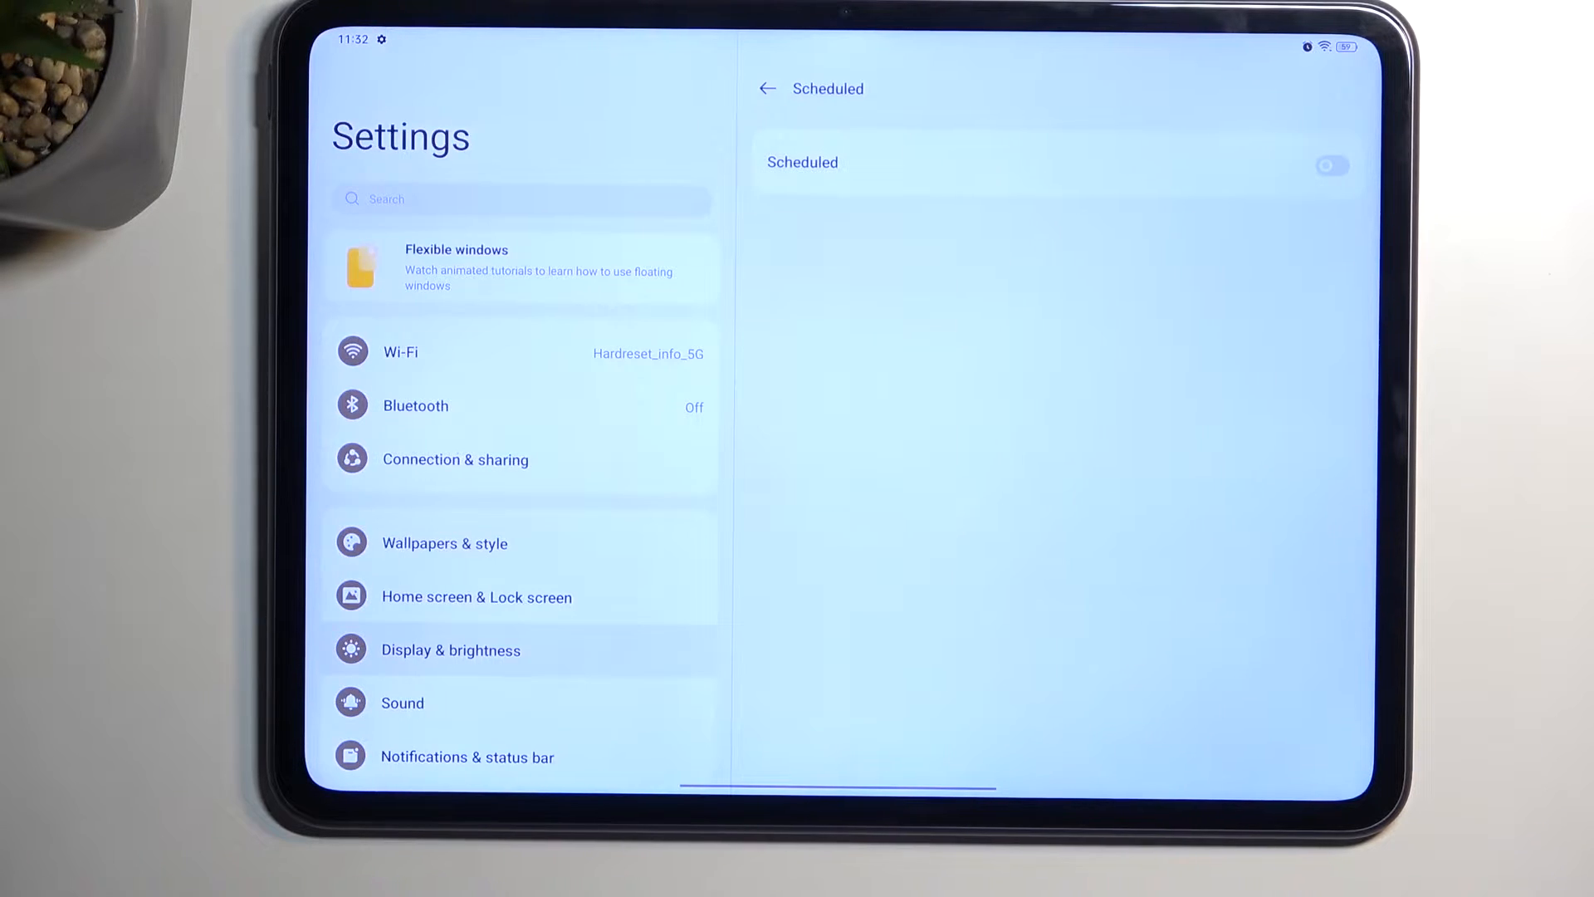
click(1331, 164)
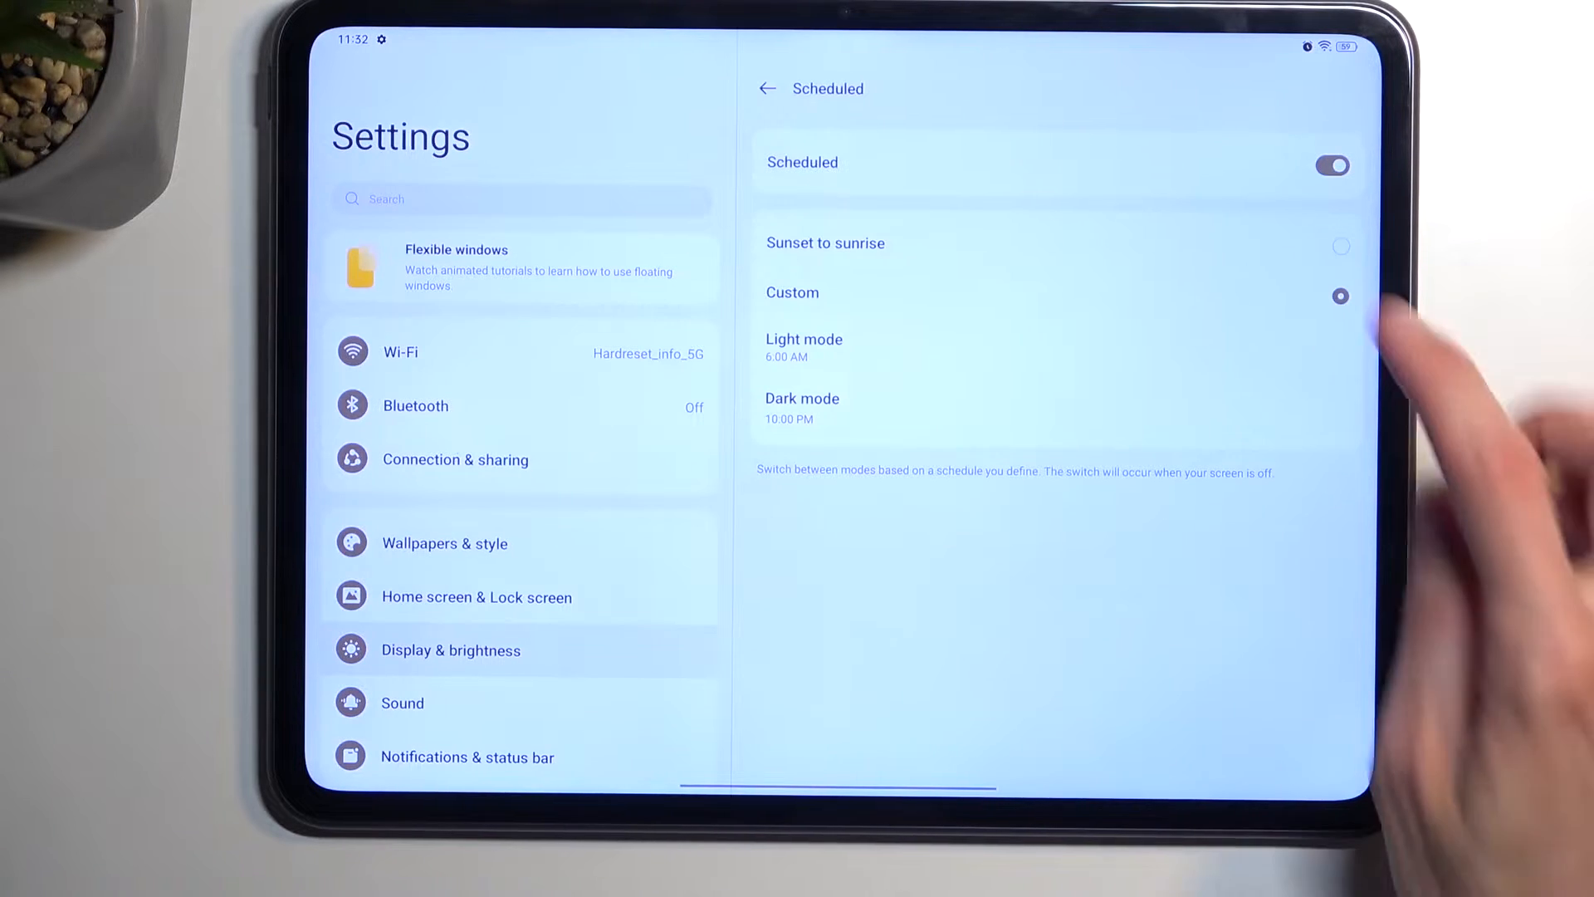
click(1341, 244)
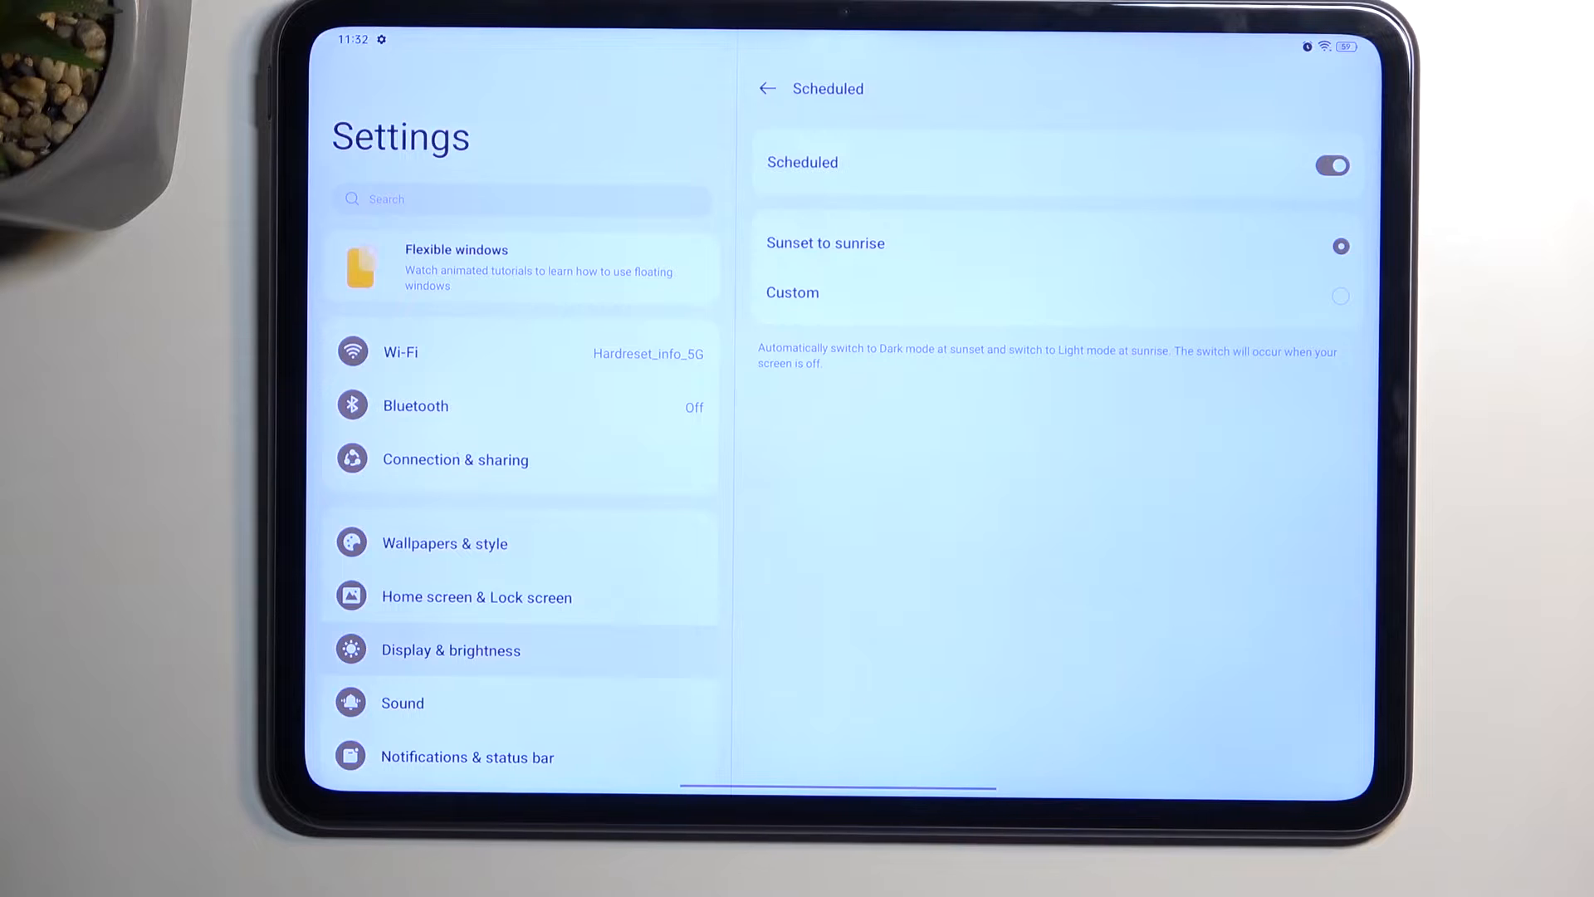
click(767, 89)
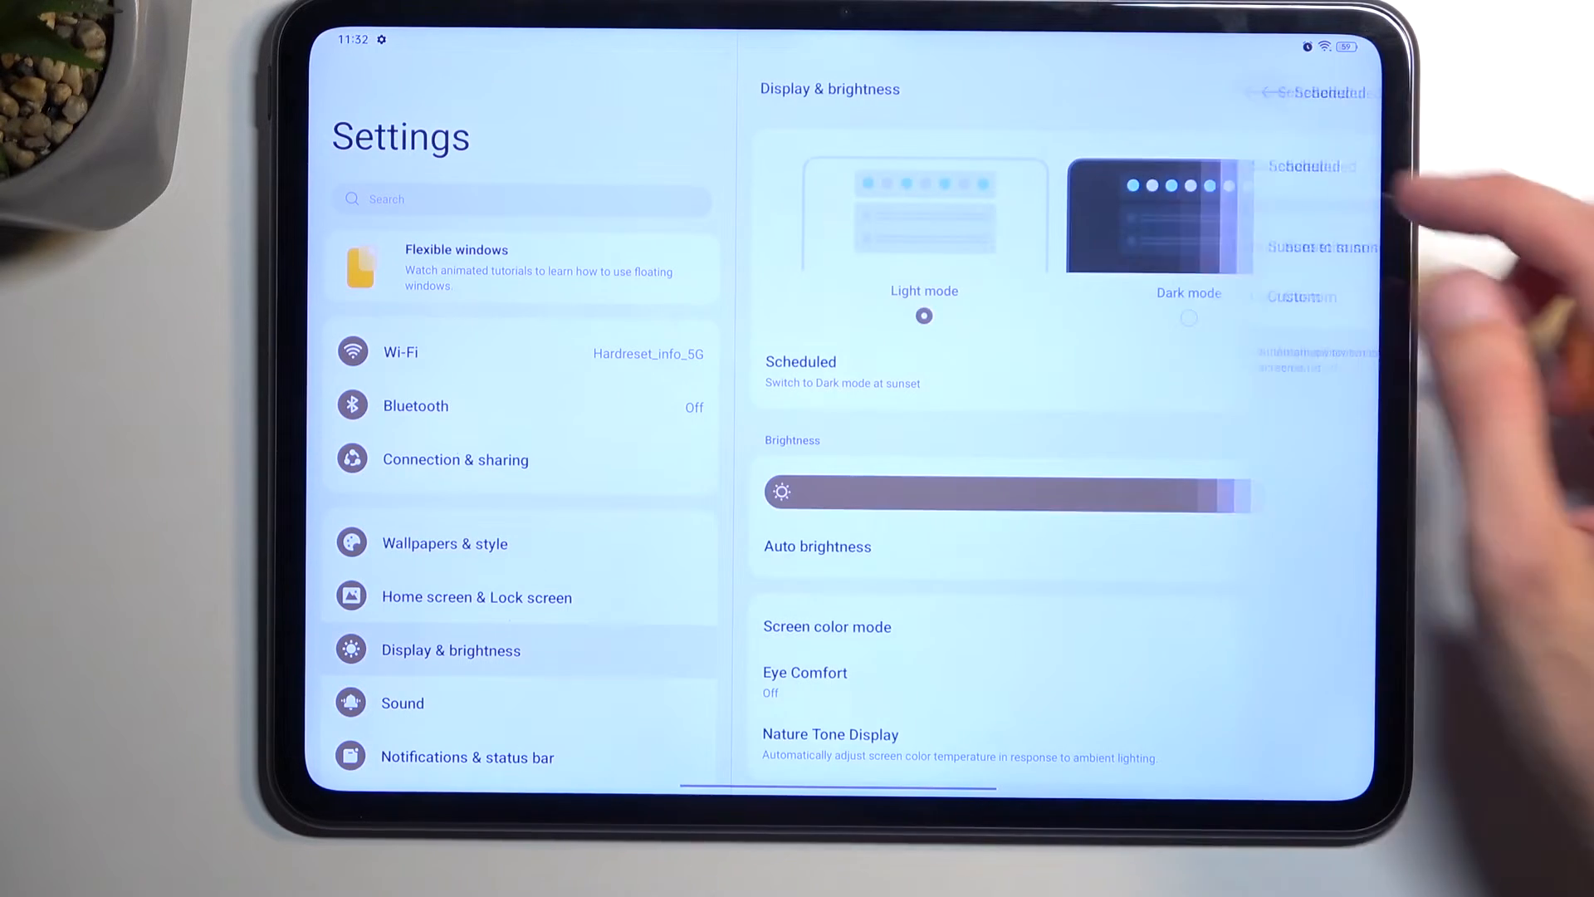
scroll(down, 3)
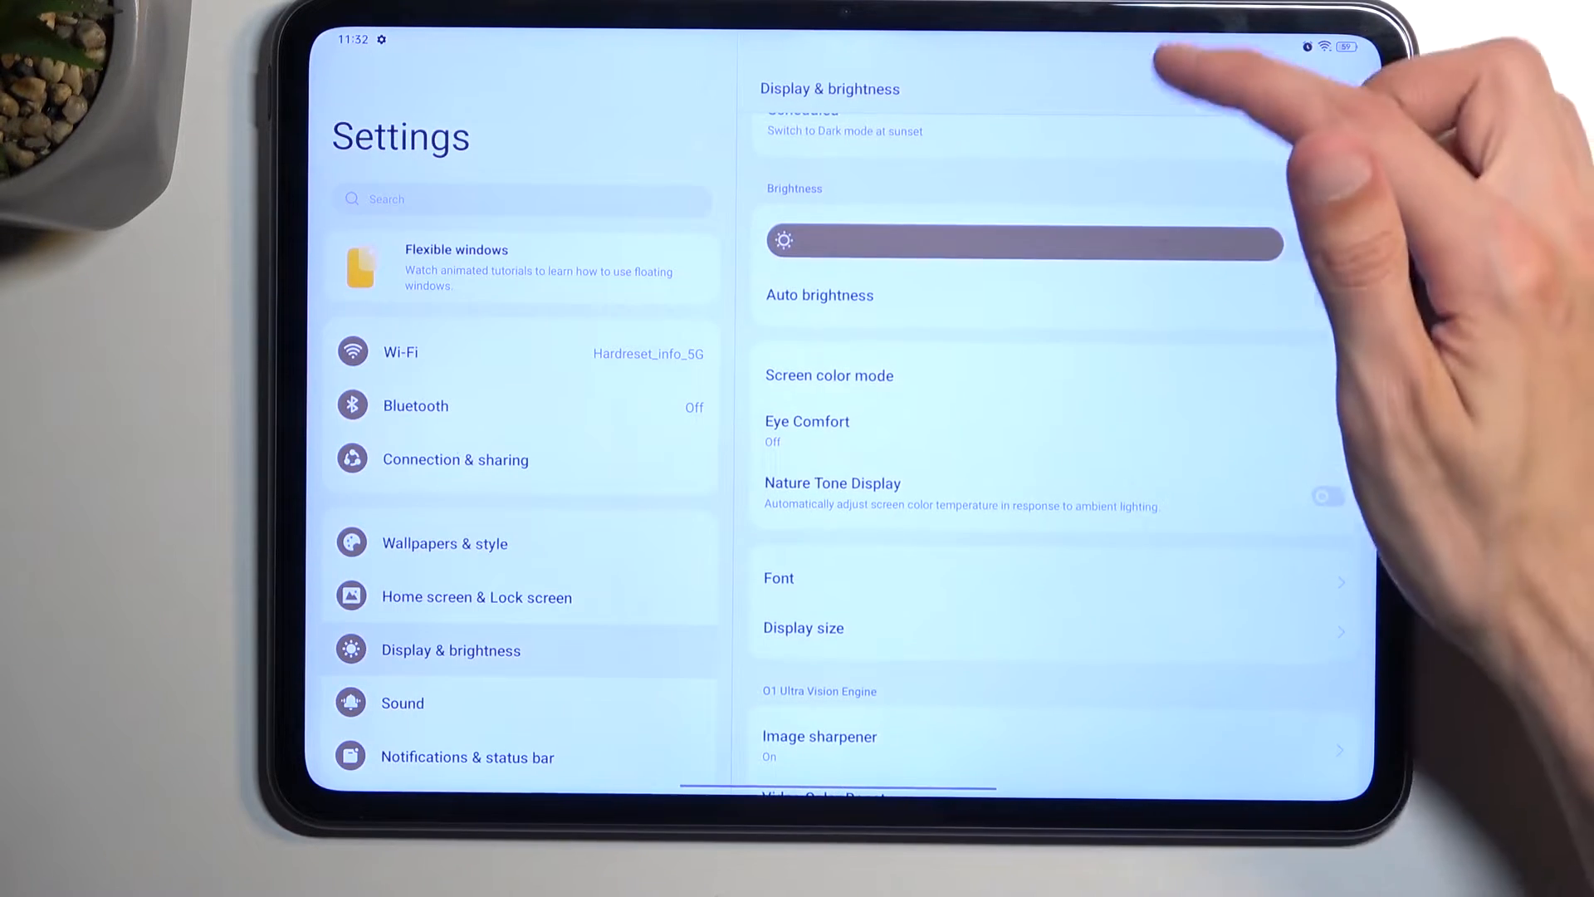
scroll(down, 3)
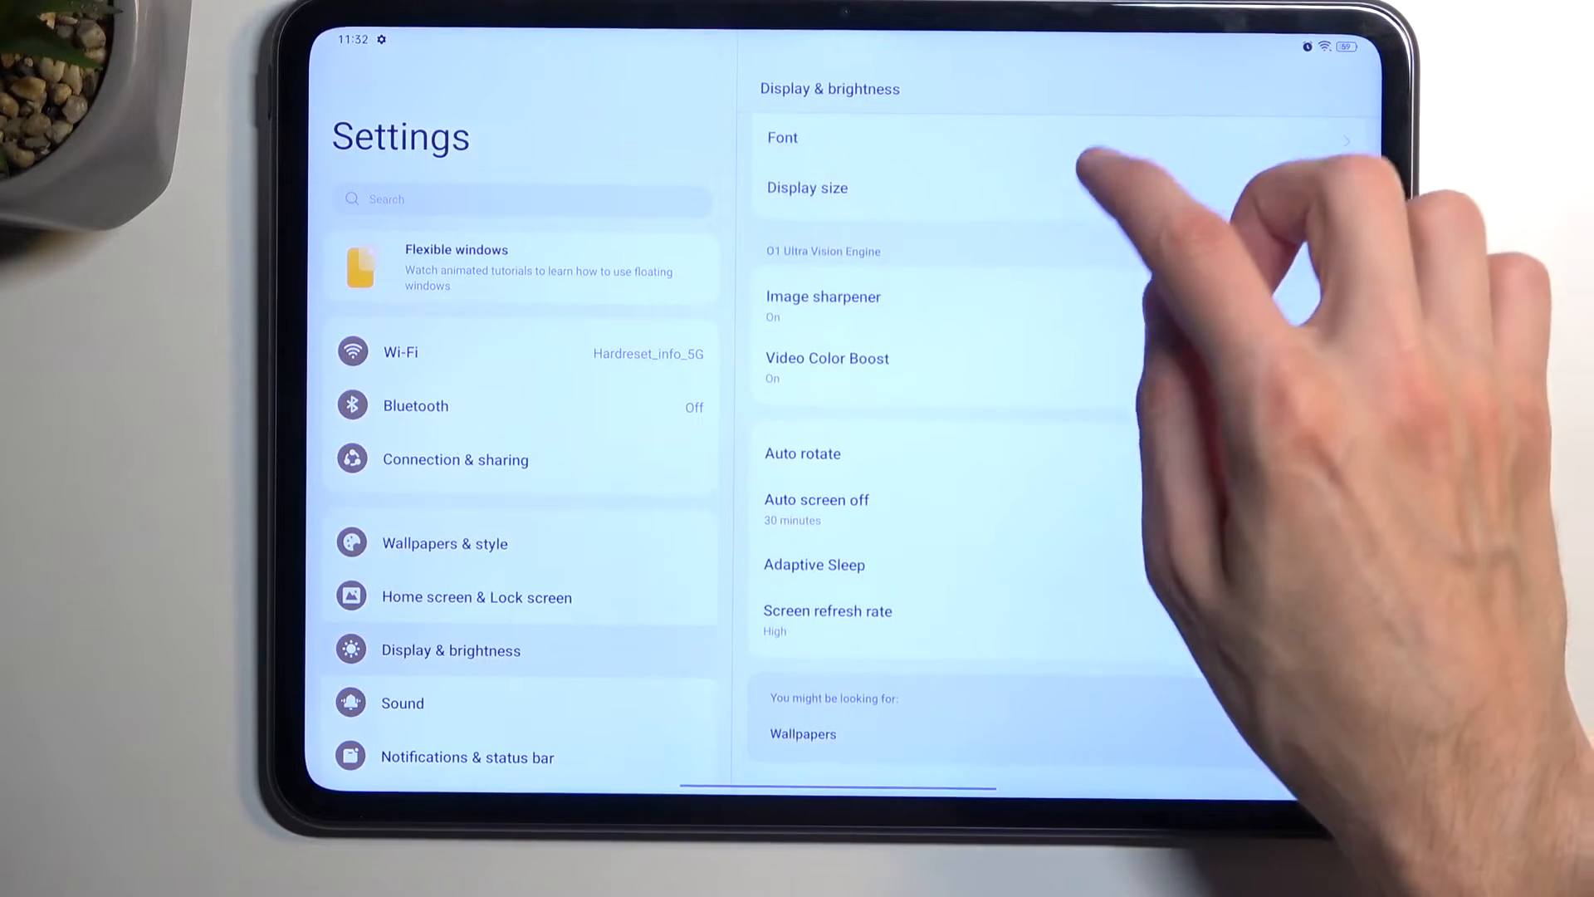
scroll(down, 3)
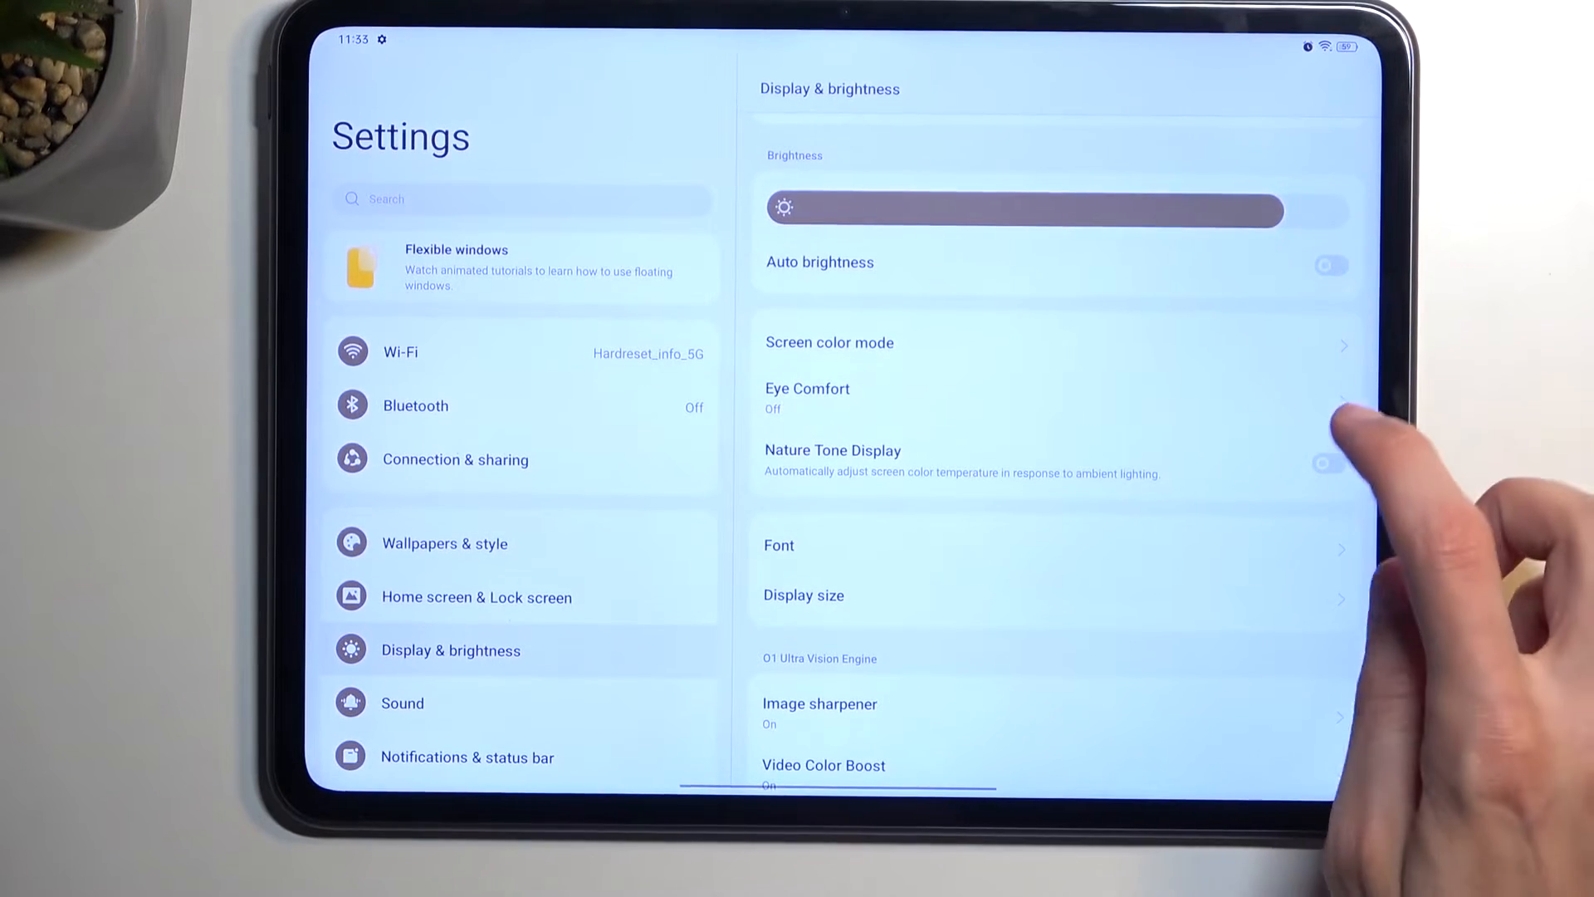
click(1328, 464)
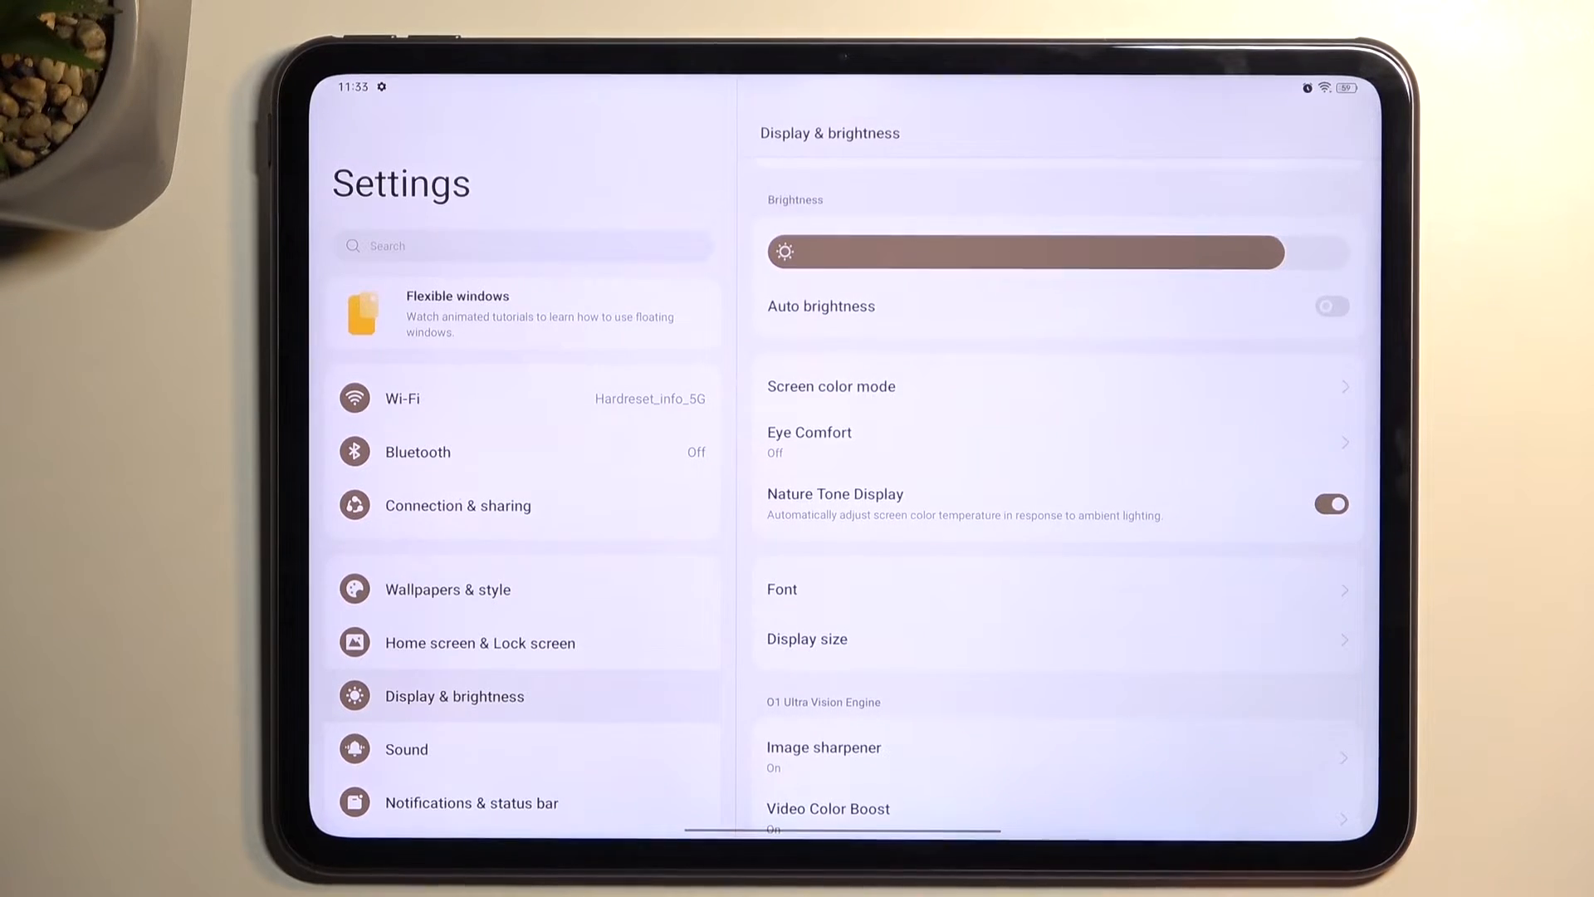
scroll(down, 3)
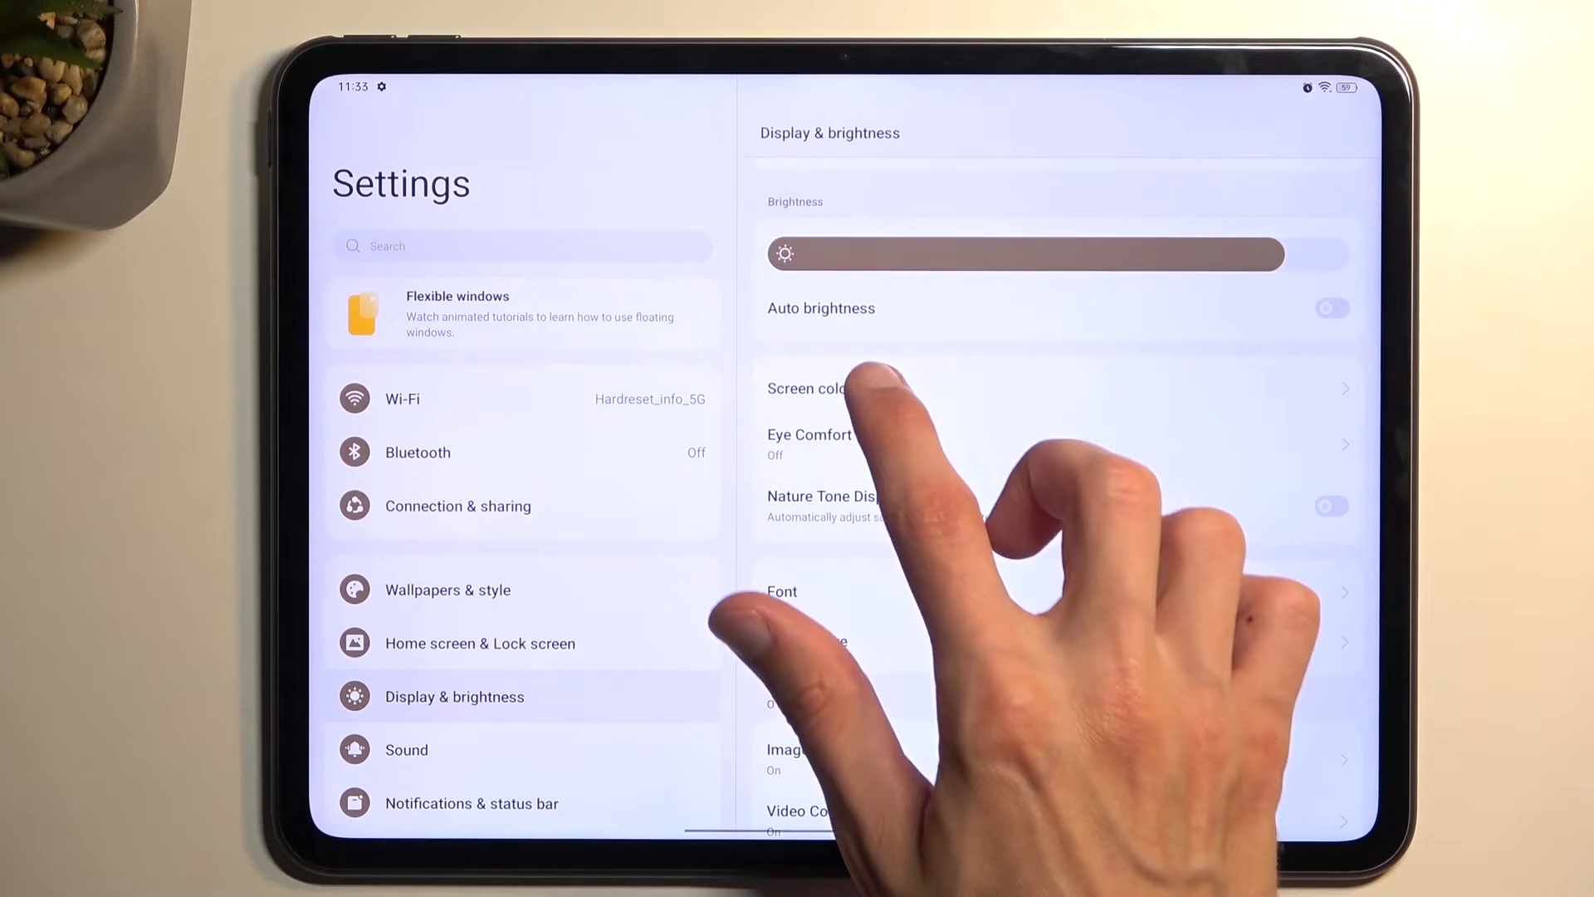
- Switch the screen color mode from Vivid to Natural, confirming it twice
click(814, 388)
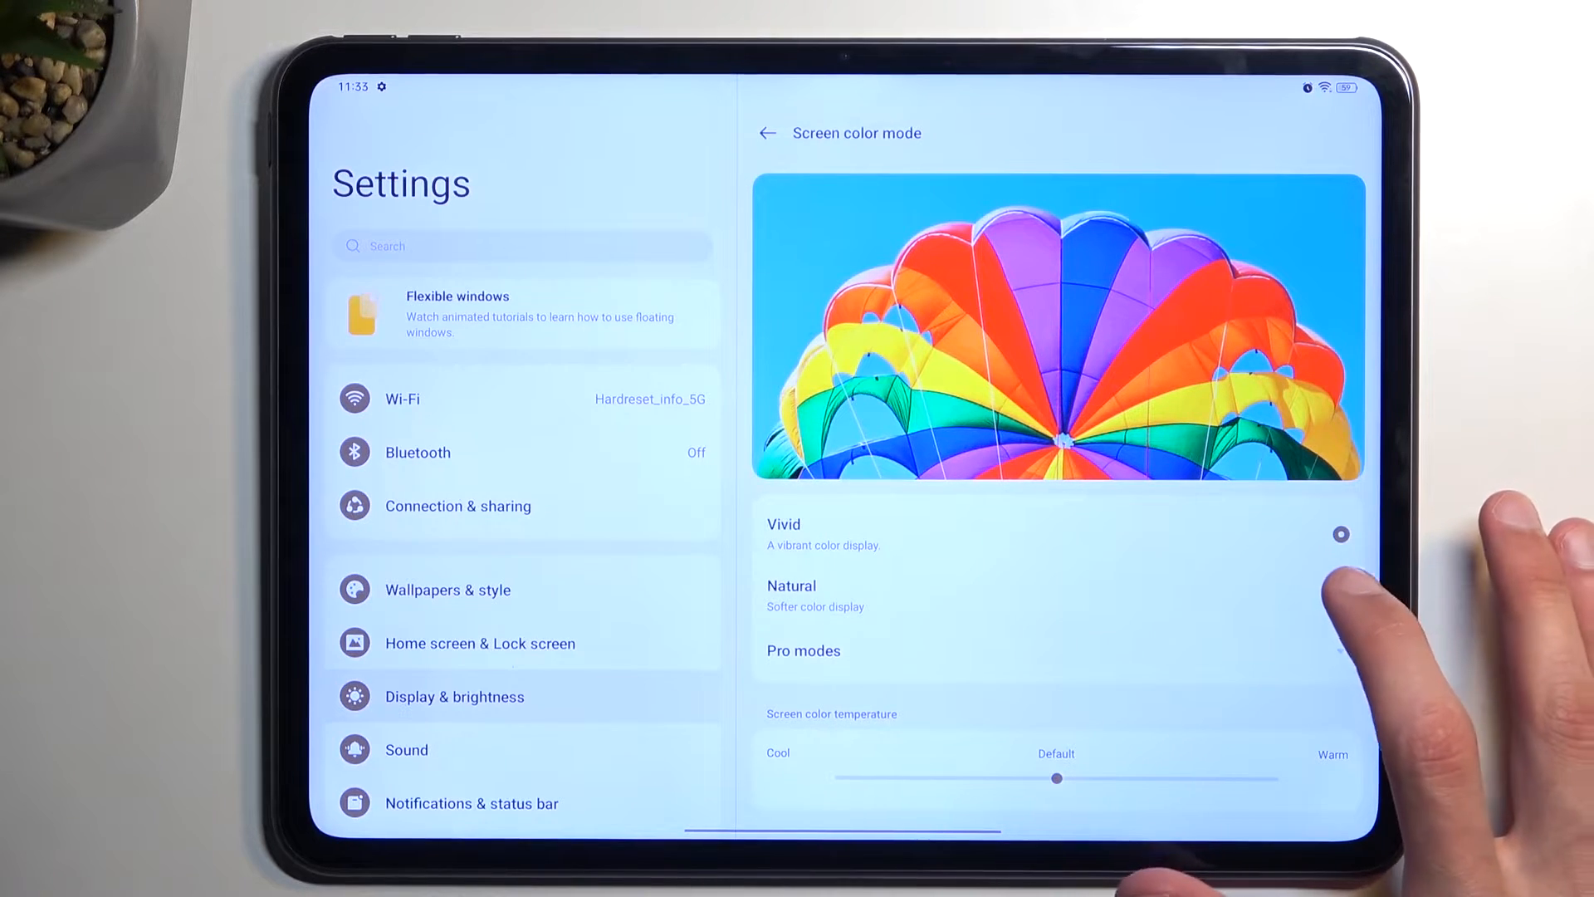
click(1340, 594)
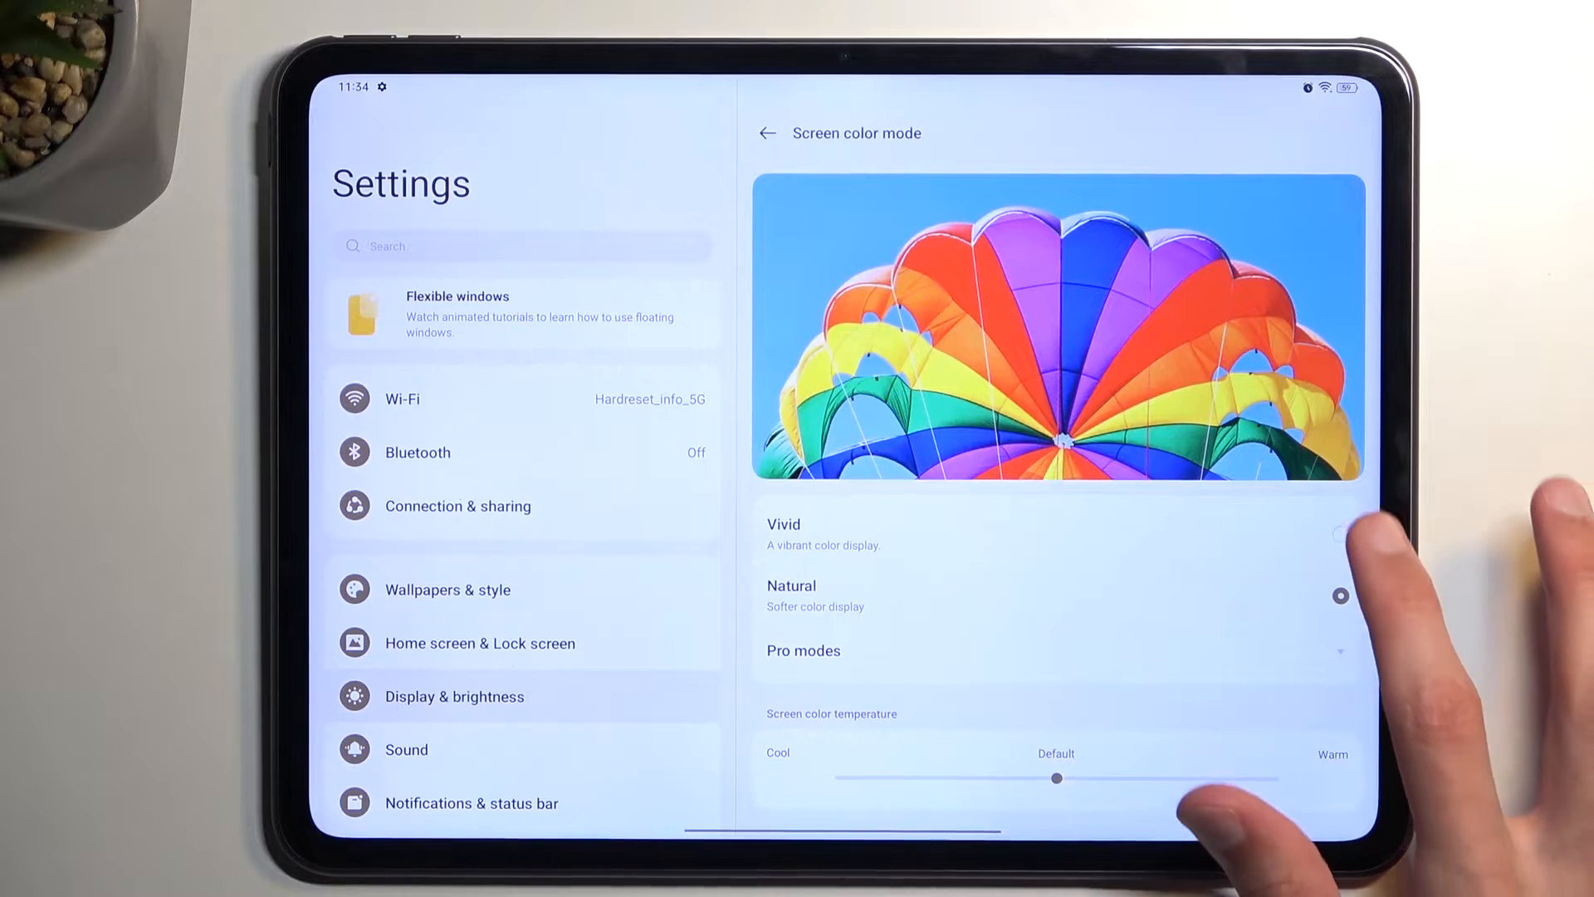
click(766, 132)
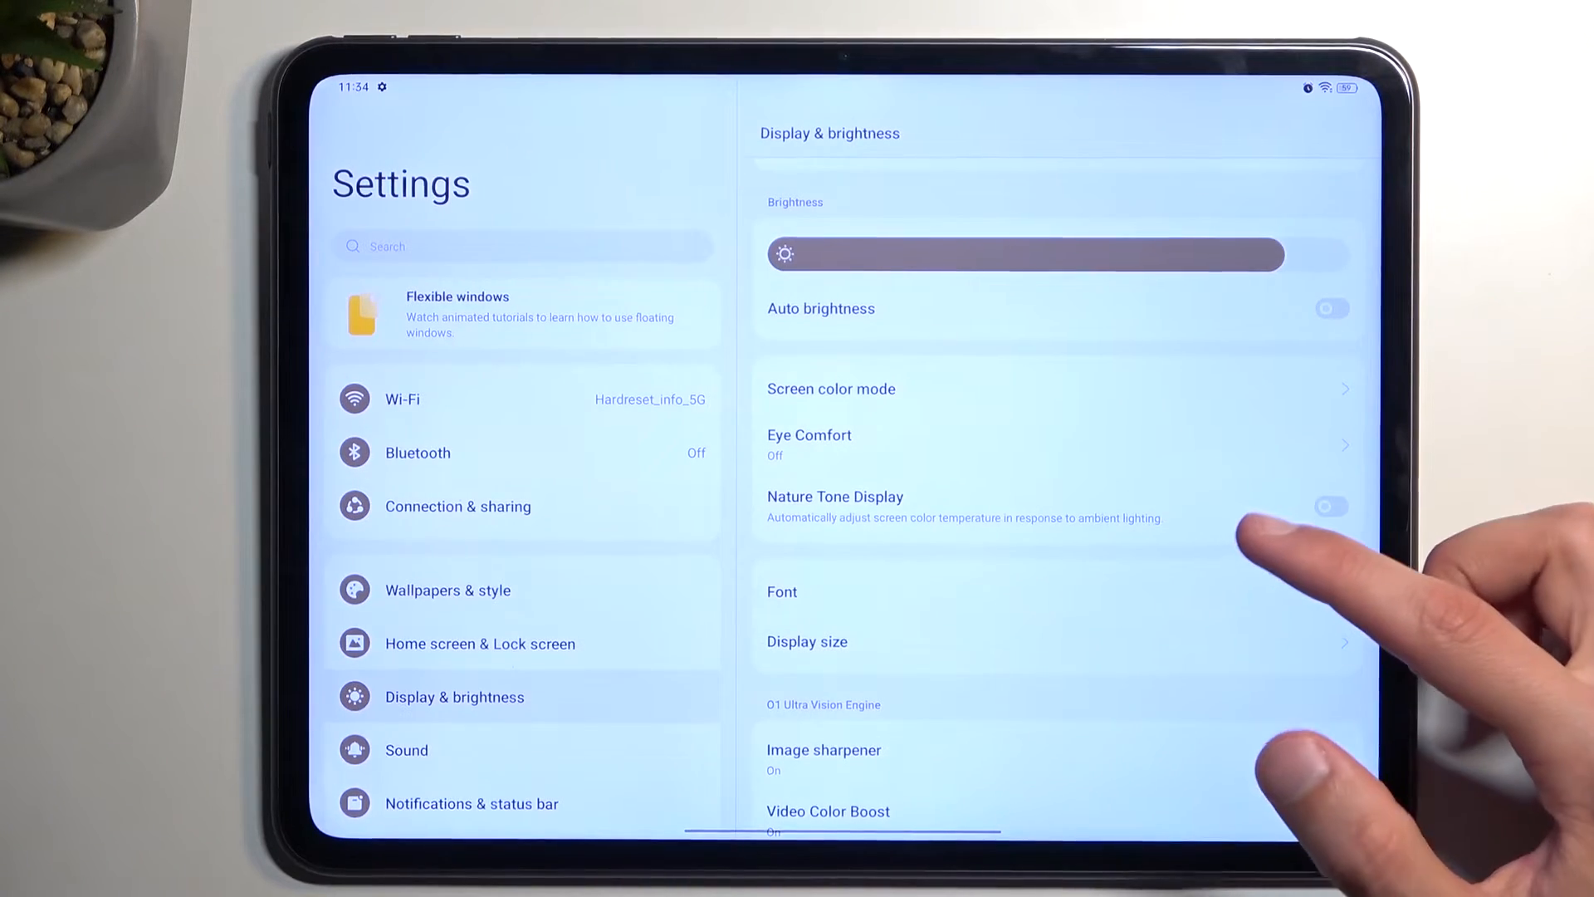
click(830, 388)
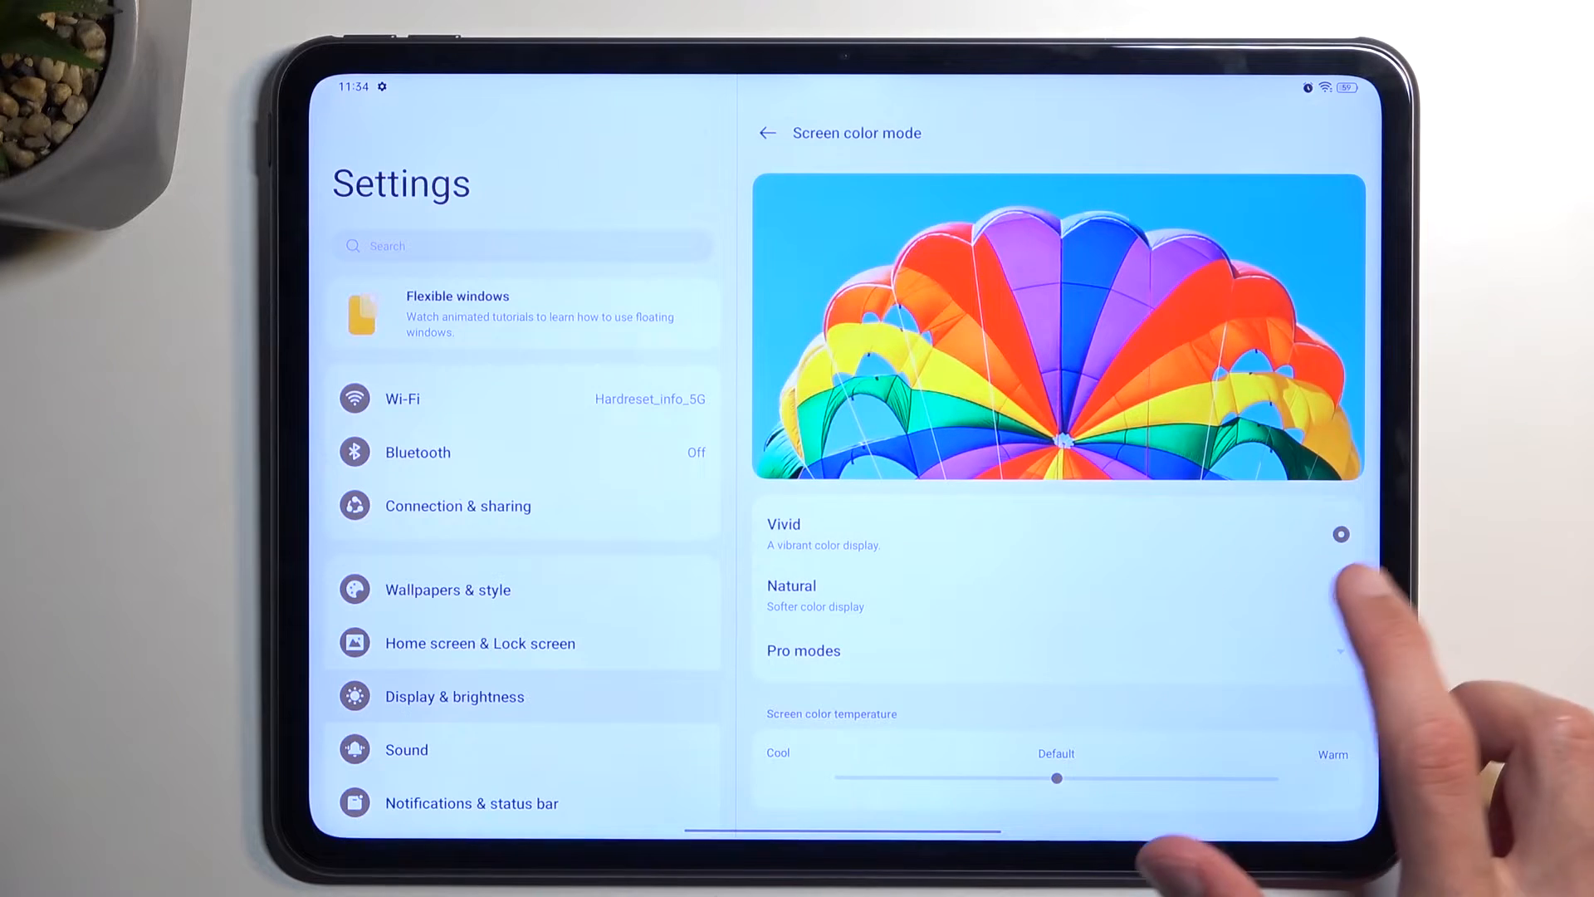
click(1341, 595)
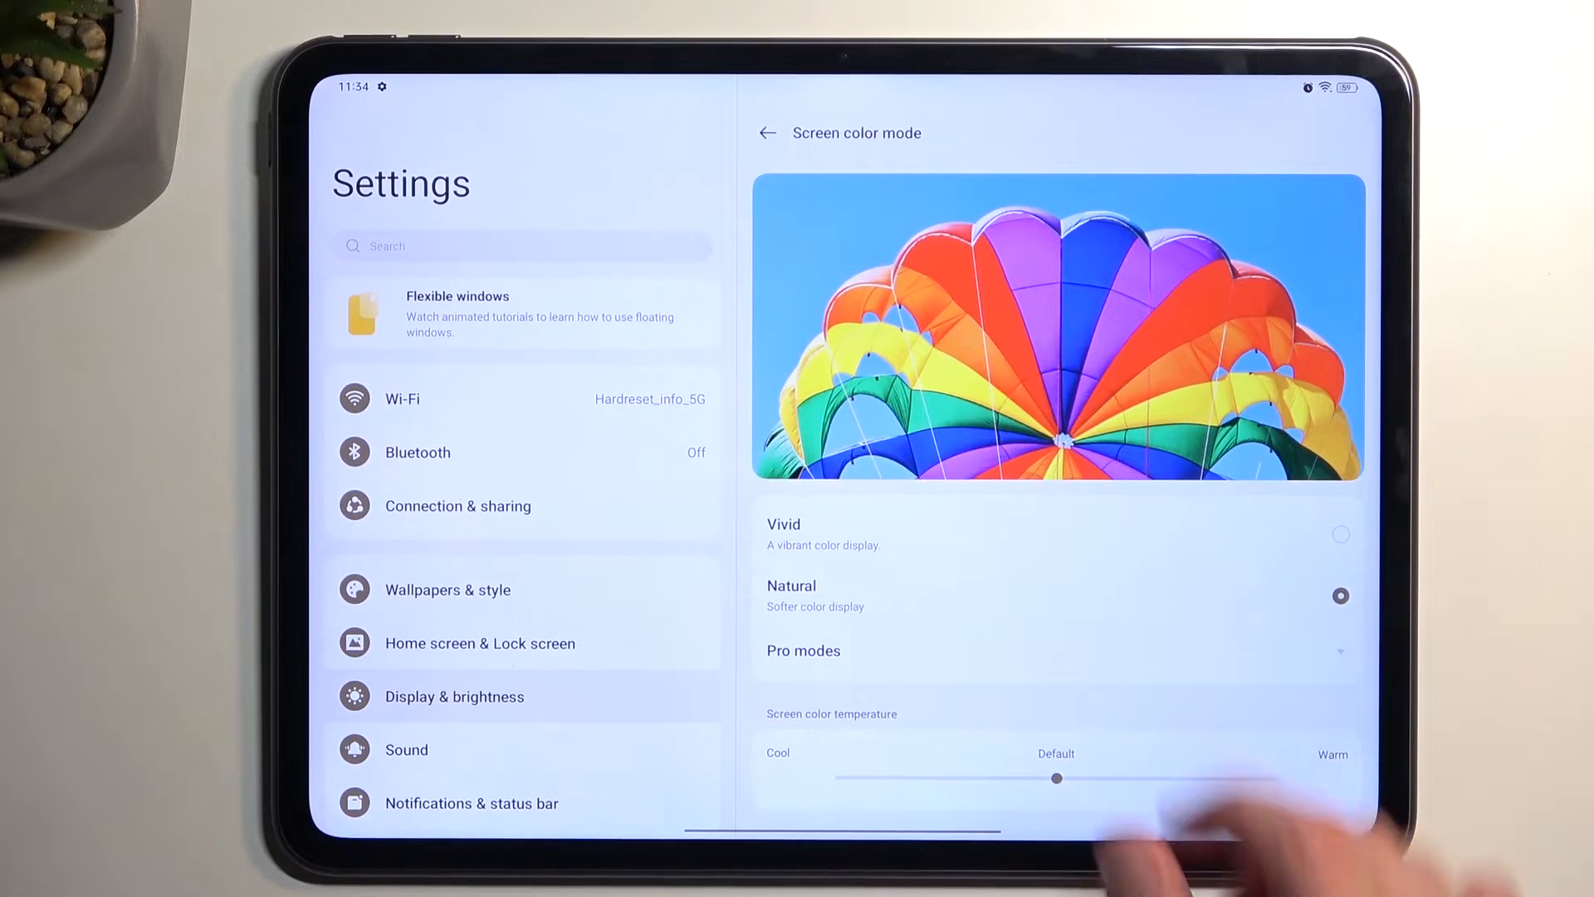
click(767, 133)
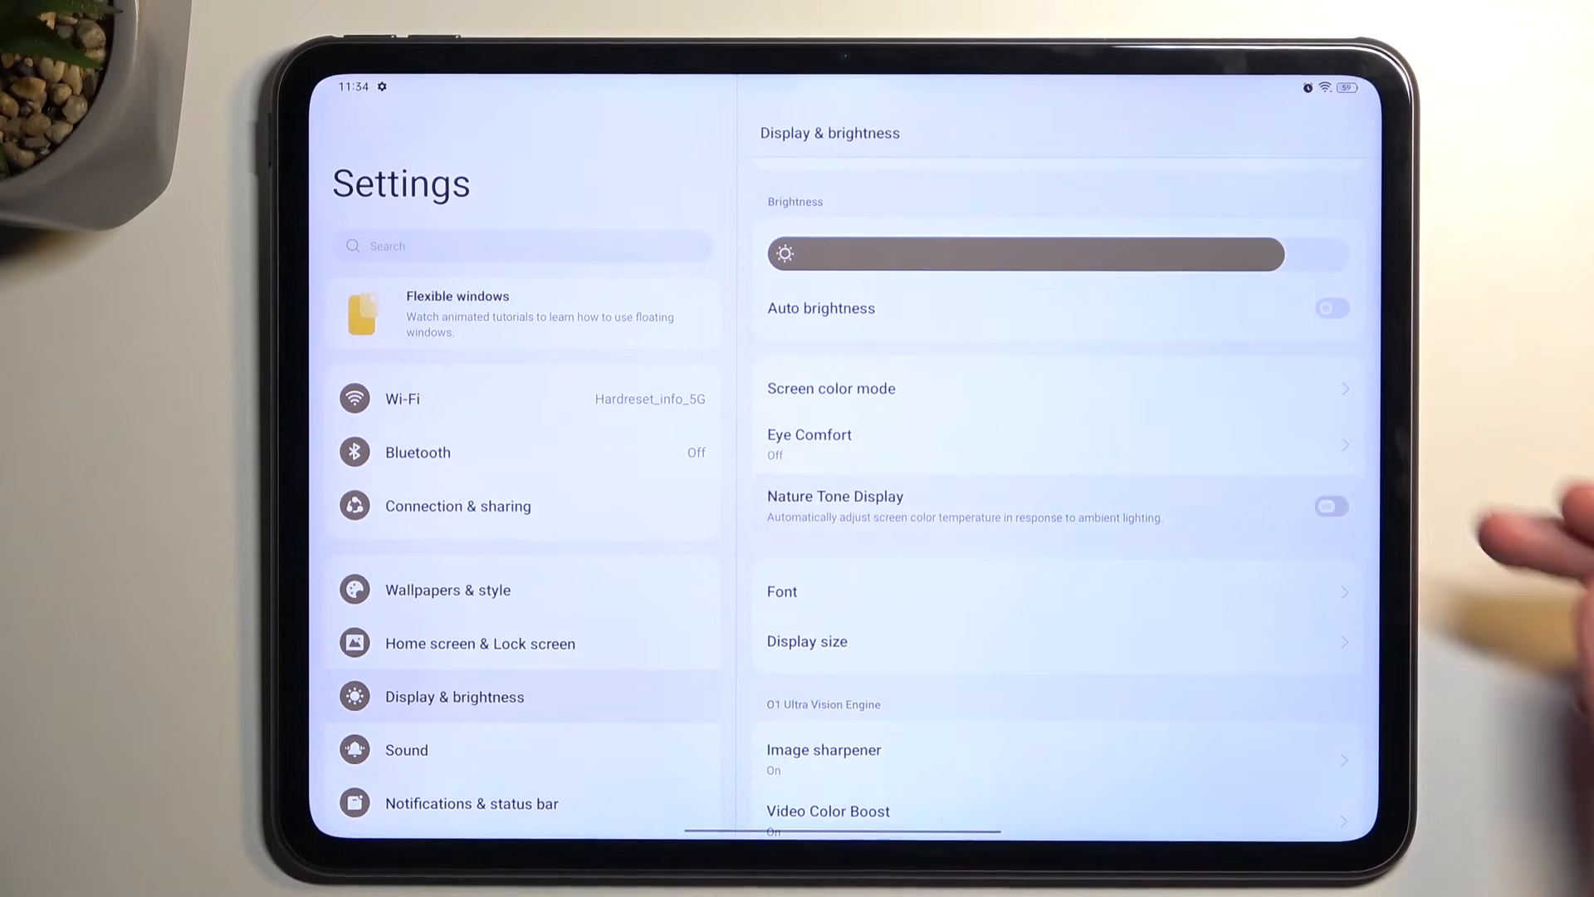
- Toggle Nature Tone Display on and back off, then reopen Screen color mode
click(1329, 507)
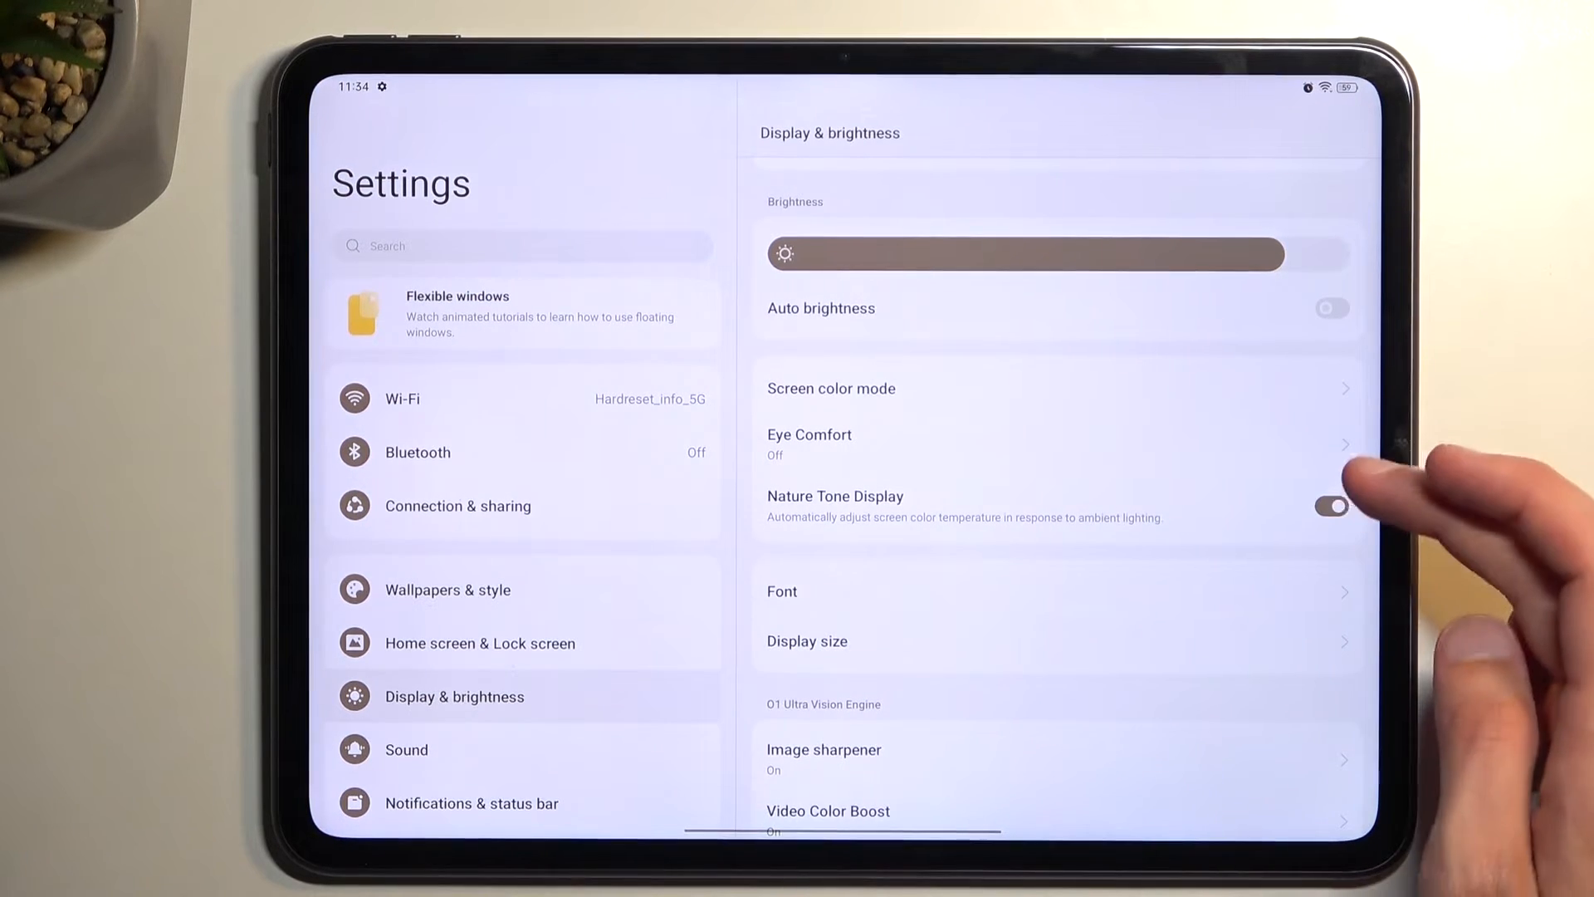
click(830, 388)
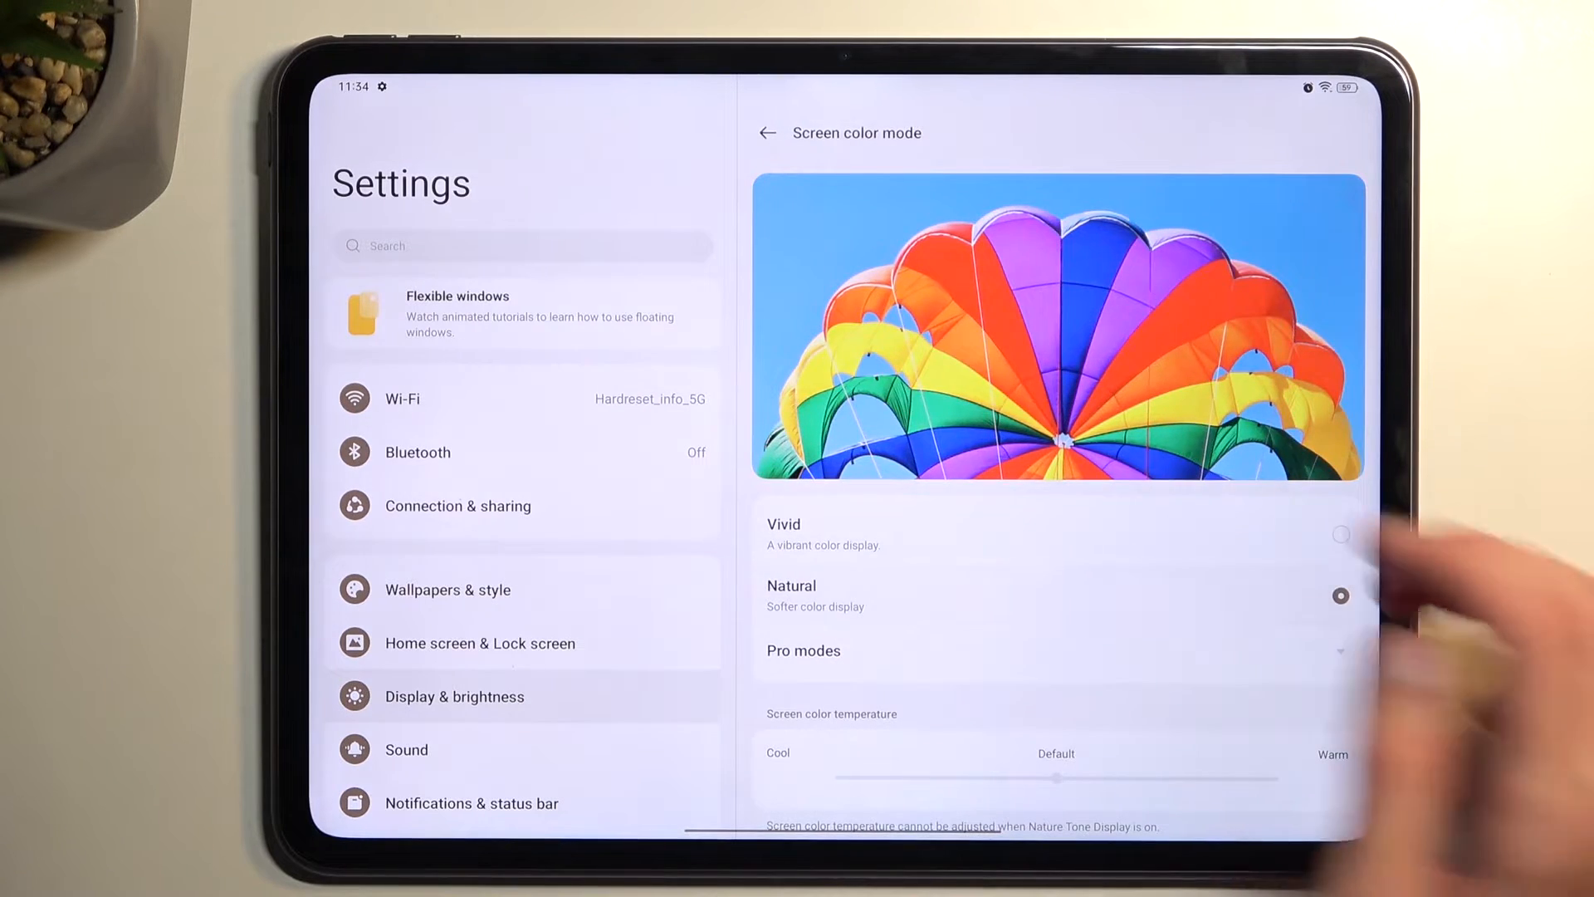
click(770, 132)
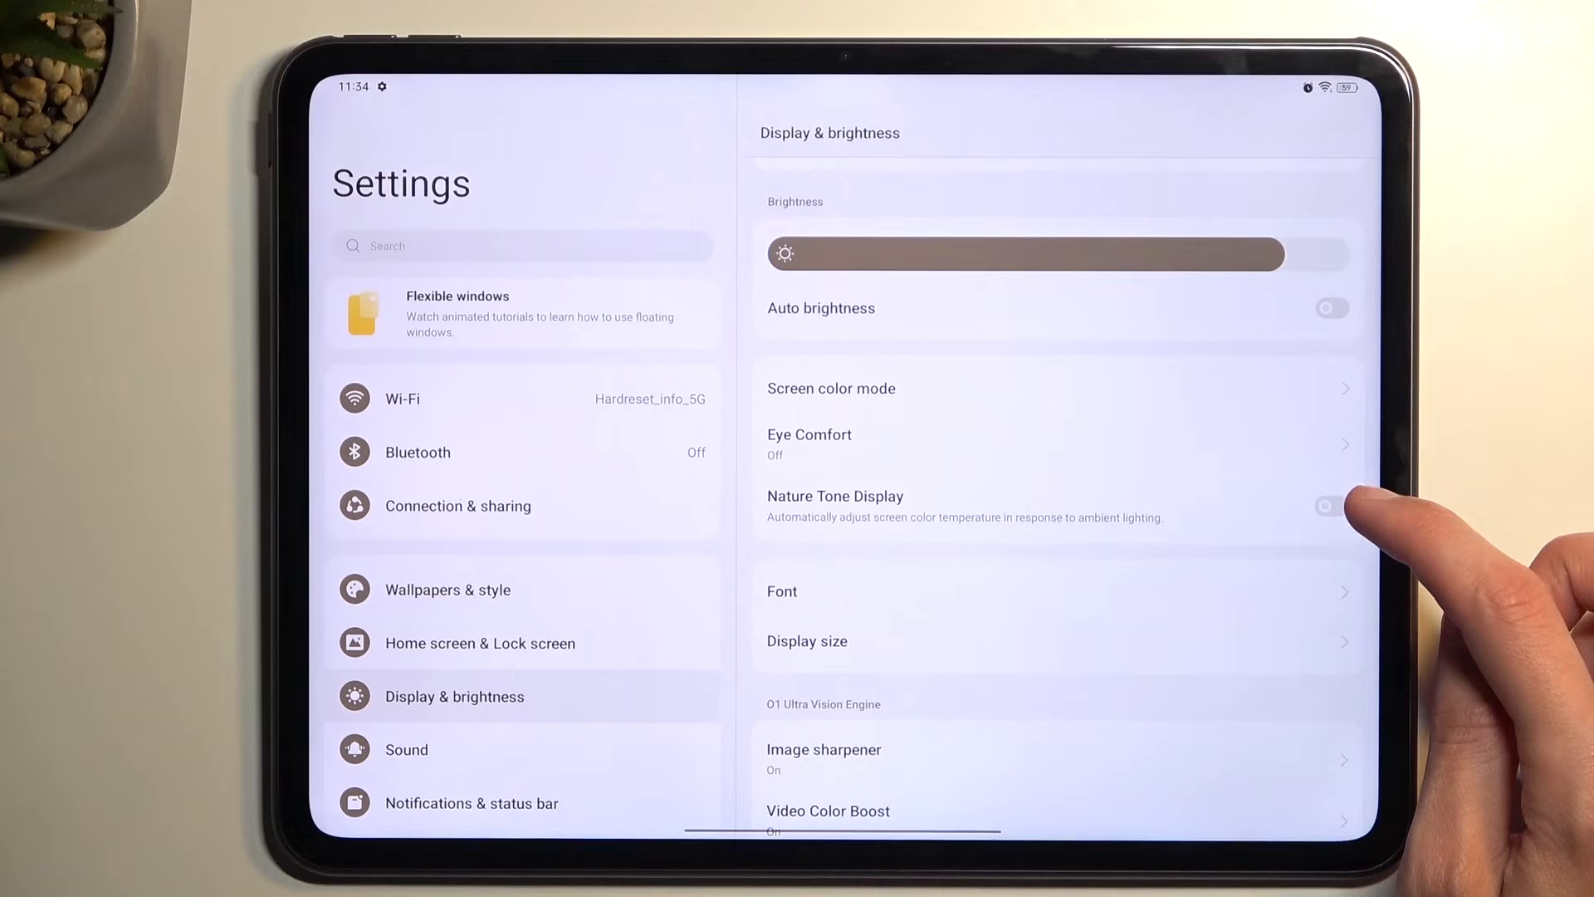
click(1328, 506)
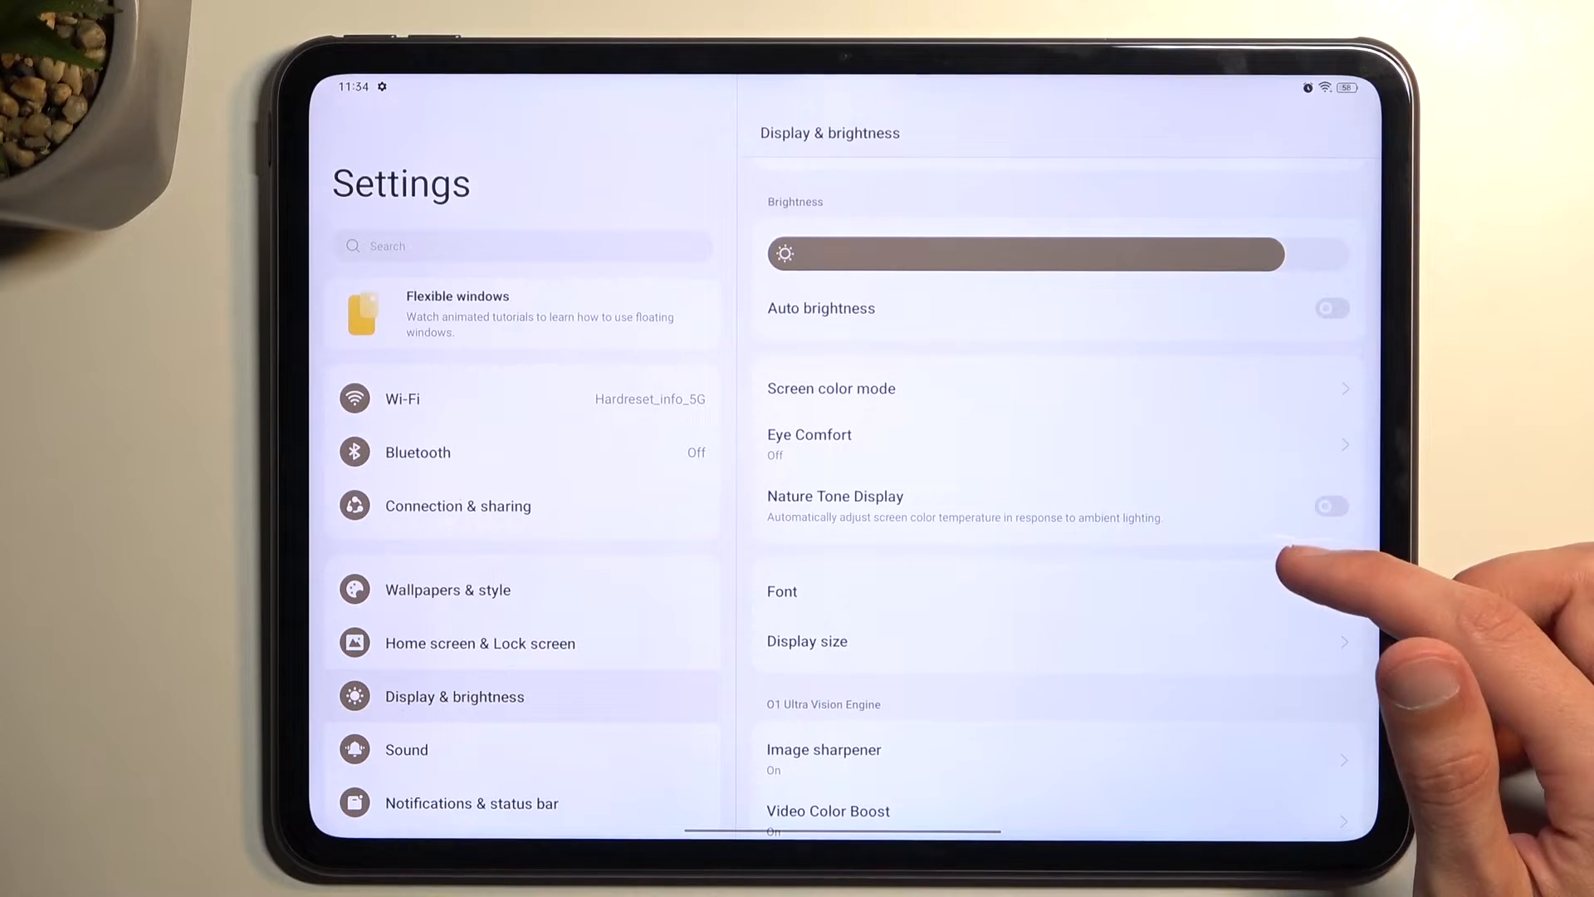
click(809, 434)
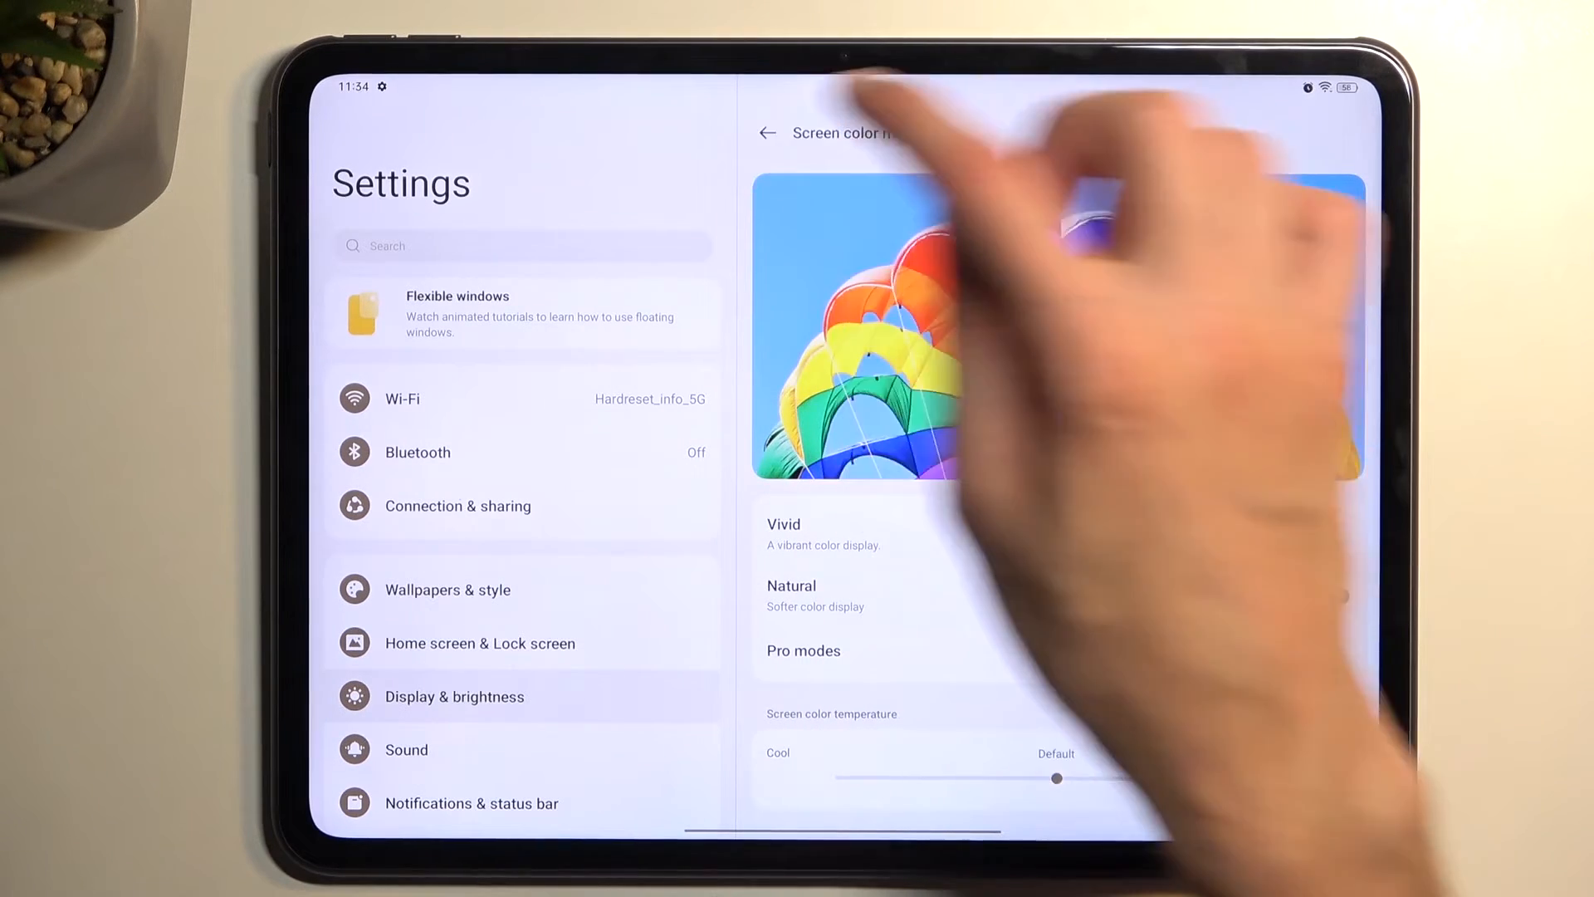
- Compare the Vivid and Real screen color modes, then reselect Natural
click(769, 132)
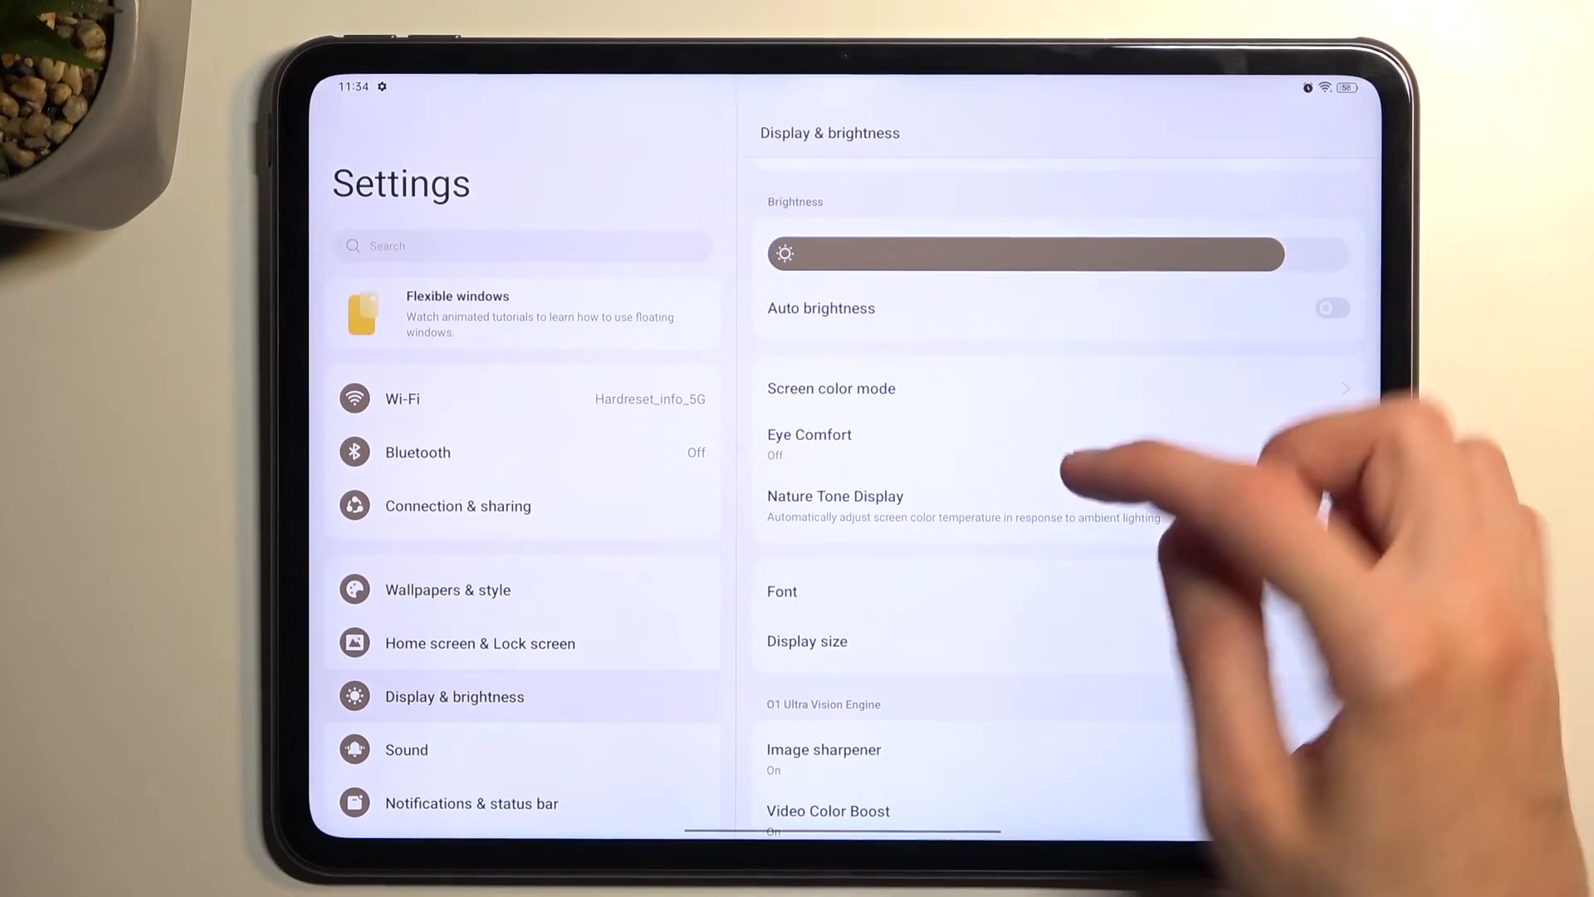
click(830, 388)
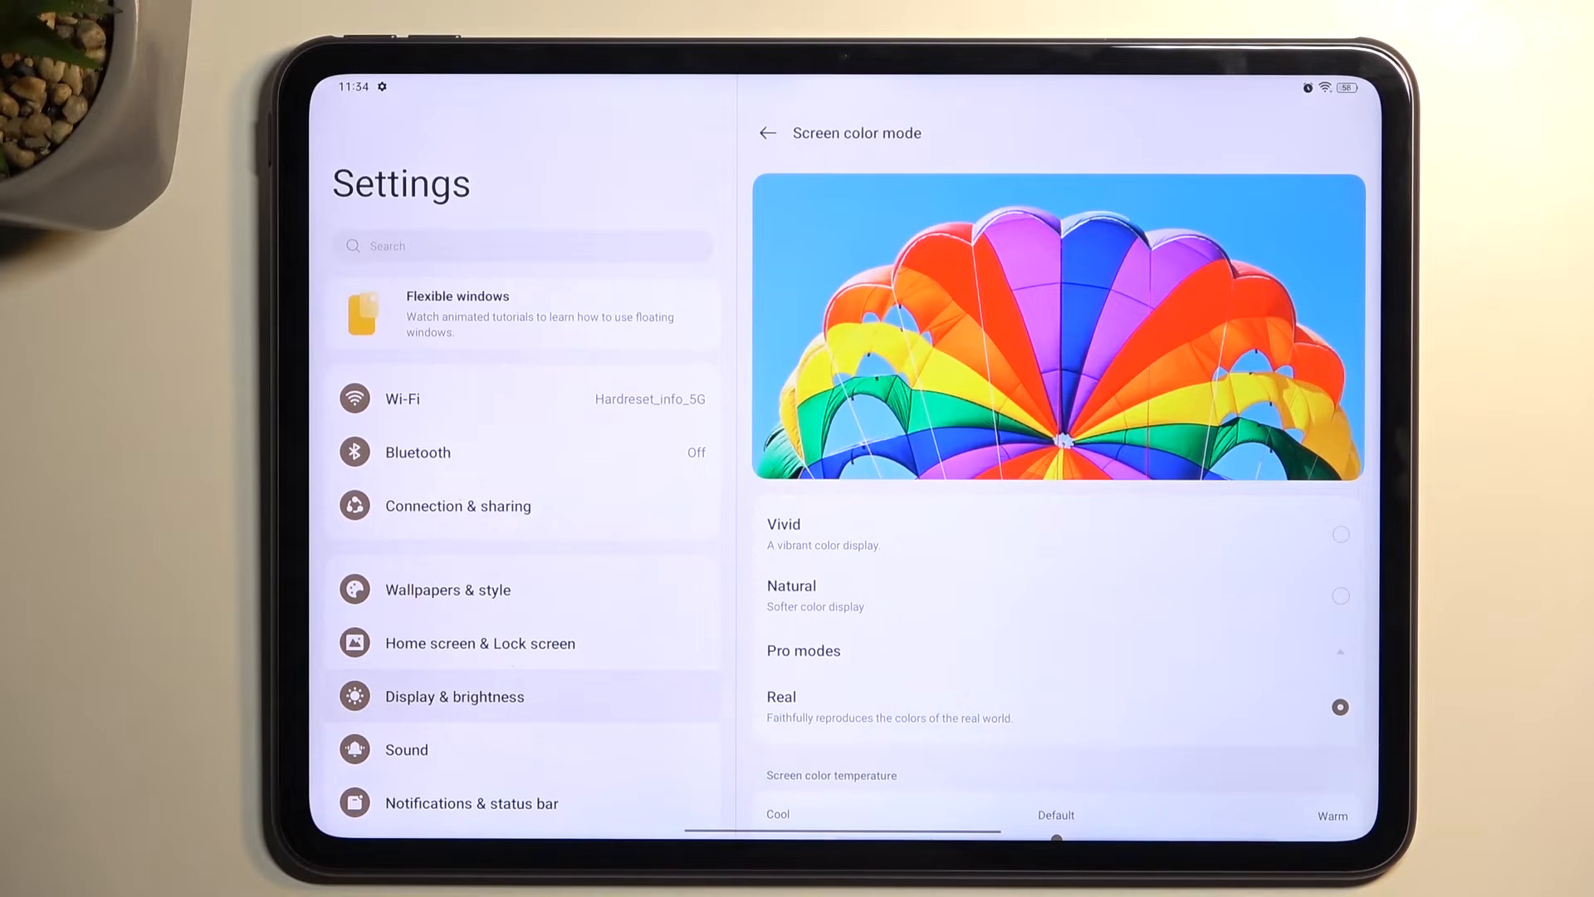
click(1340, 595)
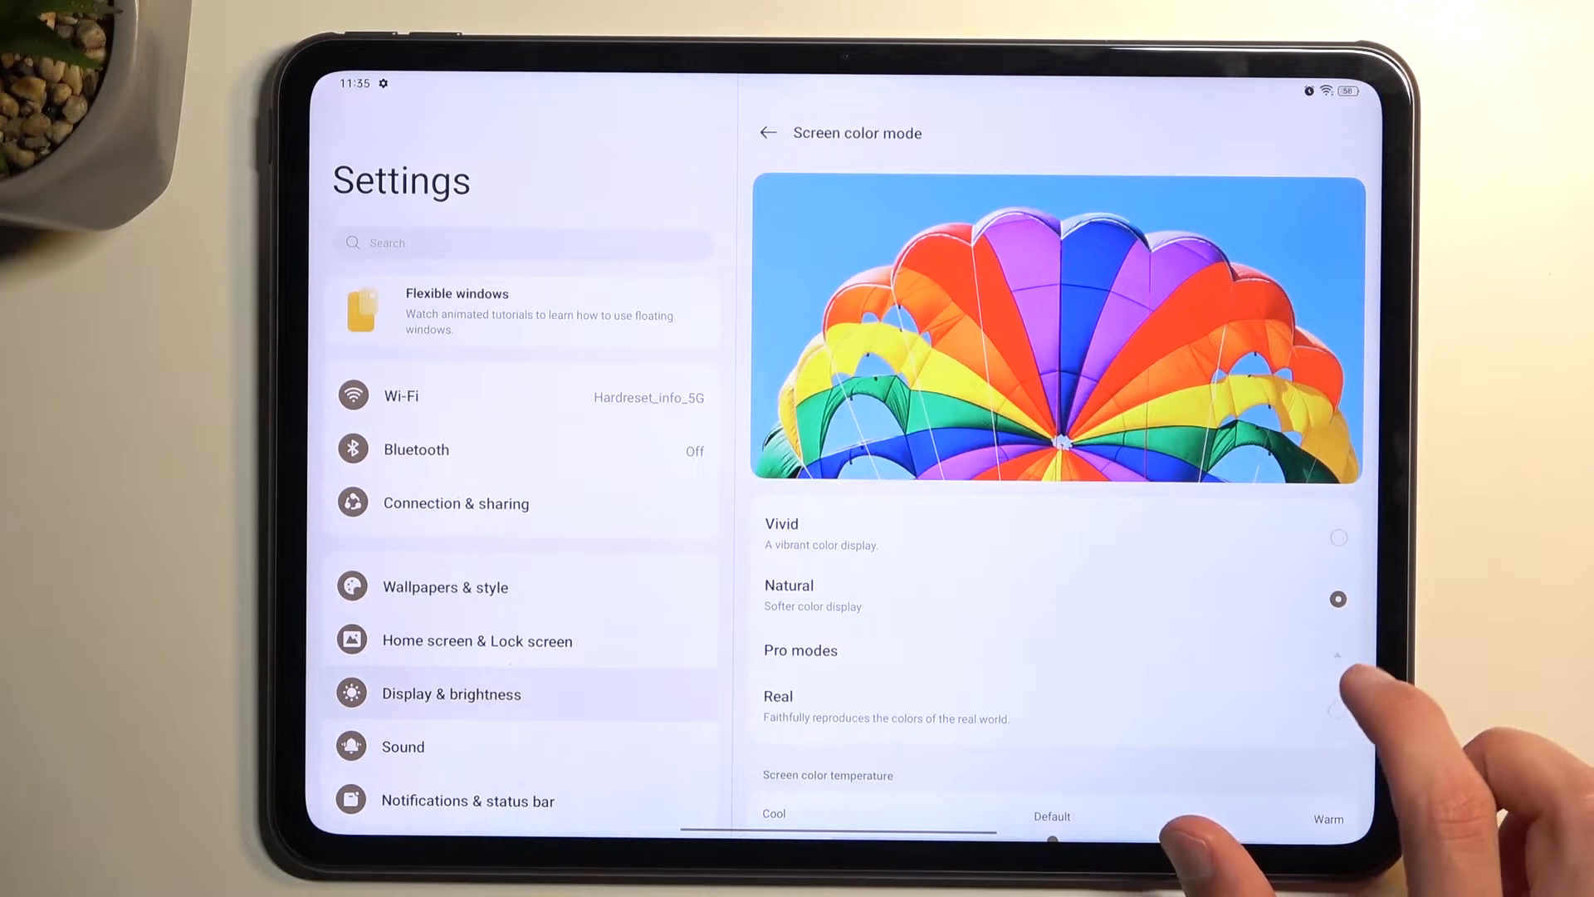
click(1338, 538)
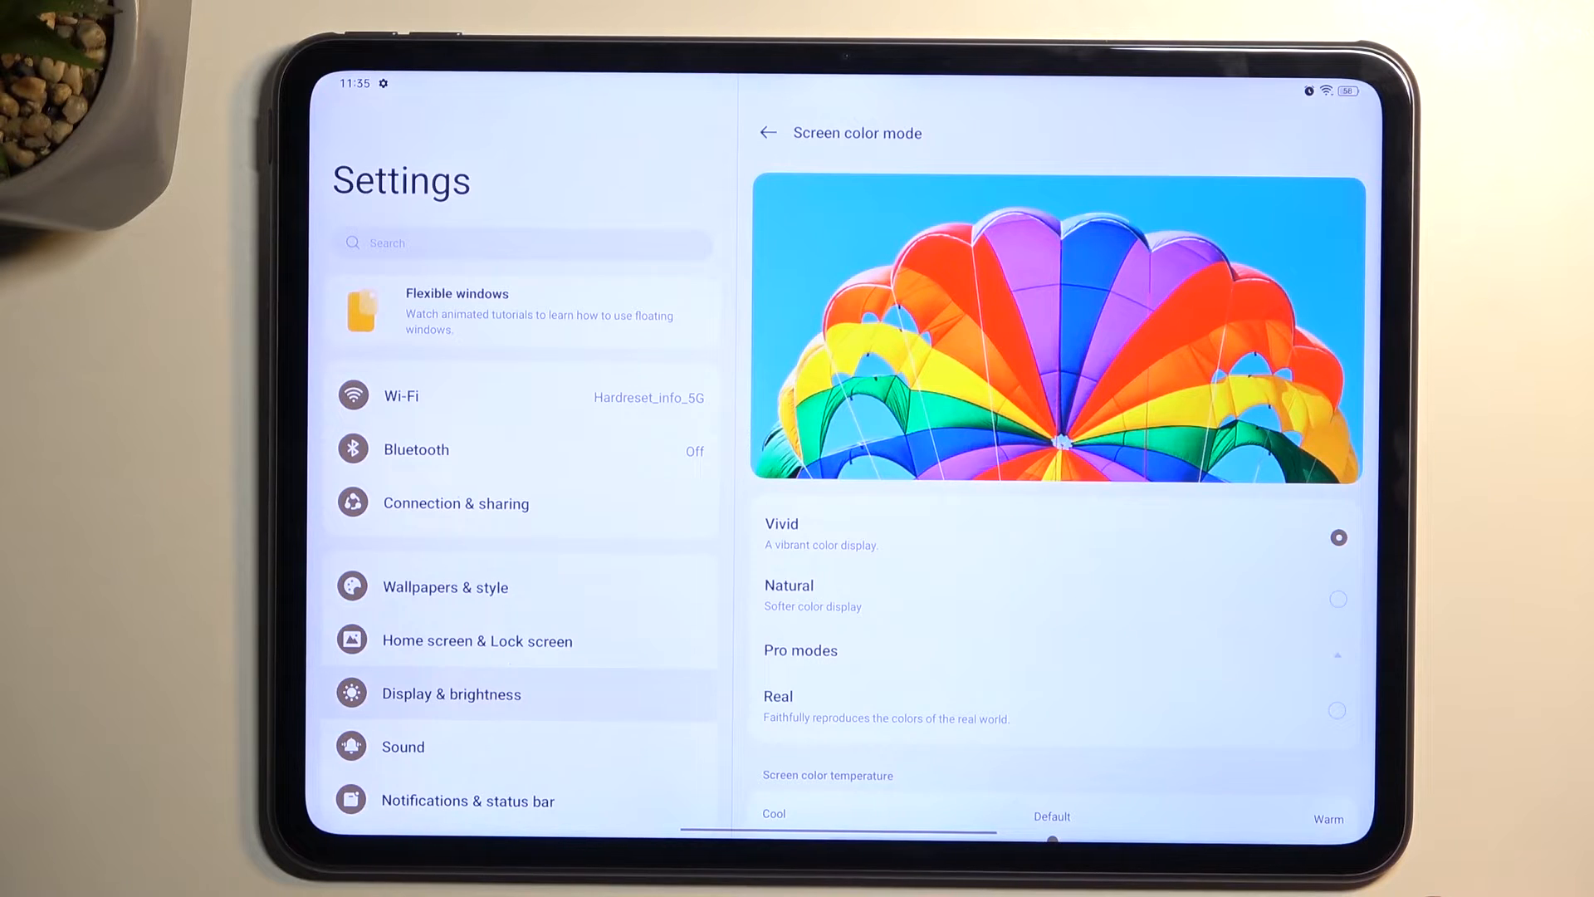
click(1336, 710)
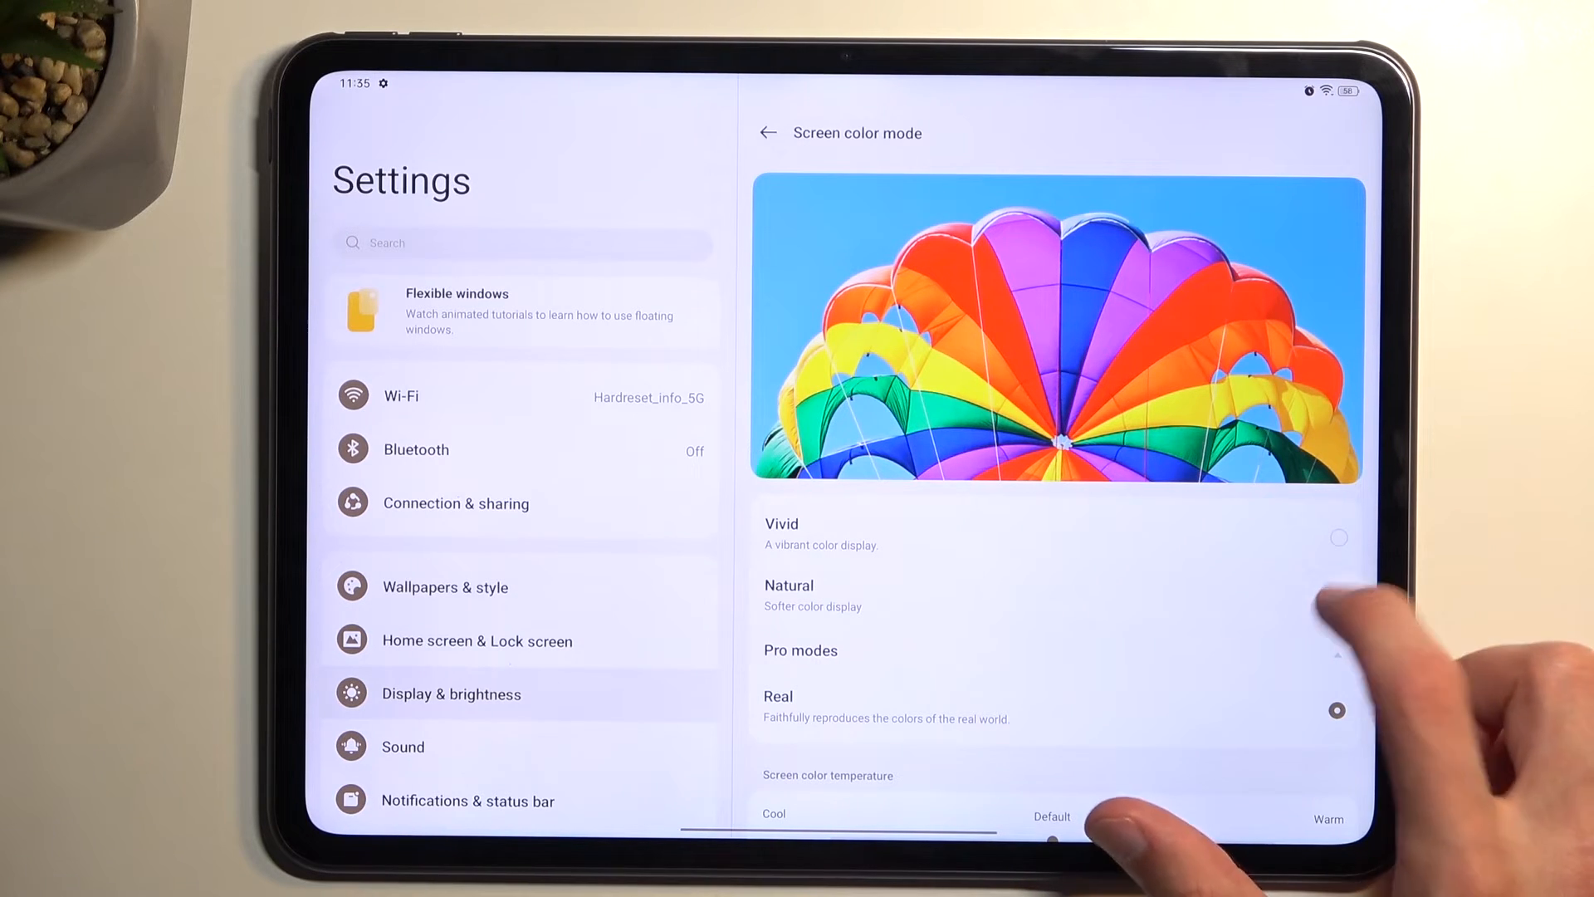
click(1336, 598)
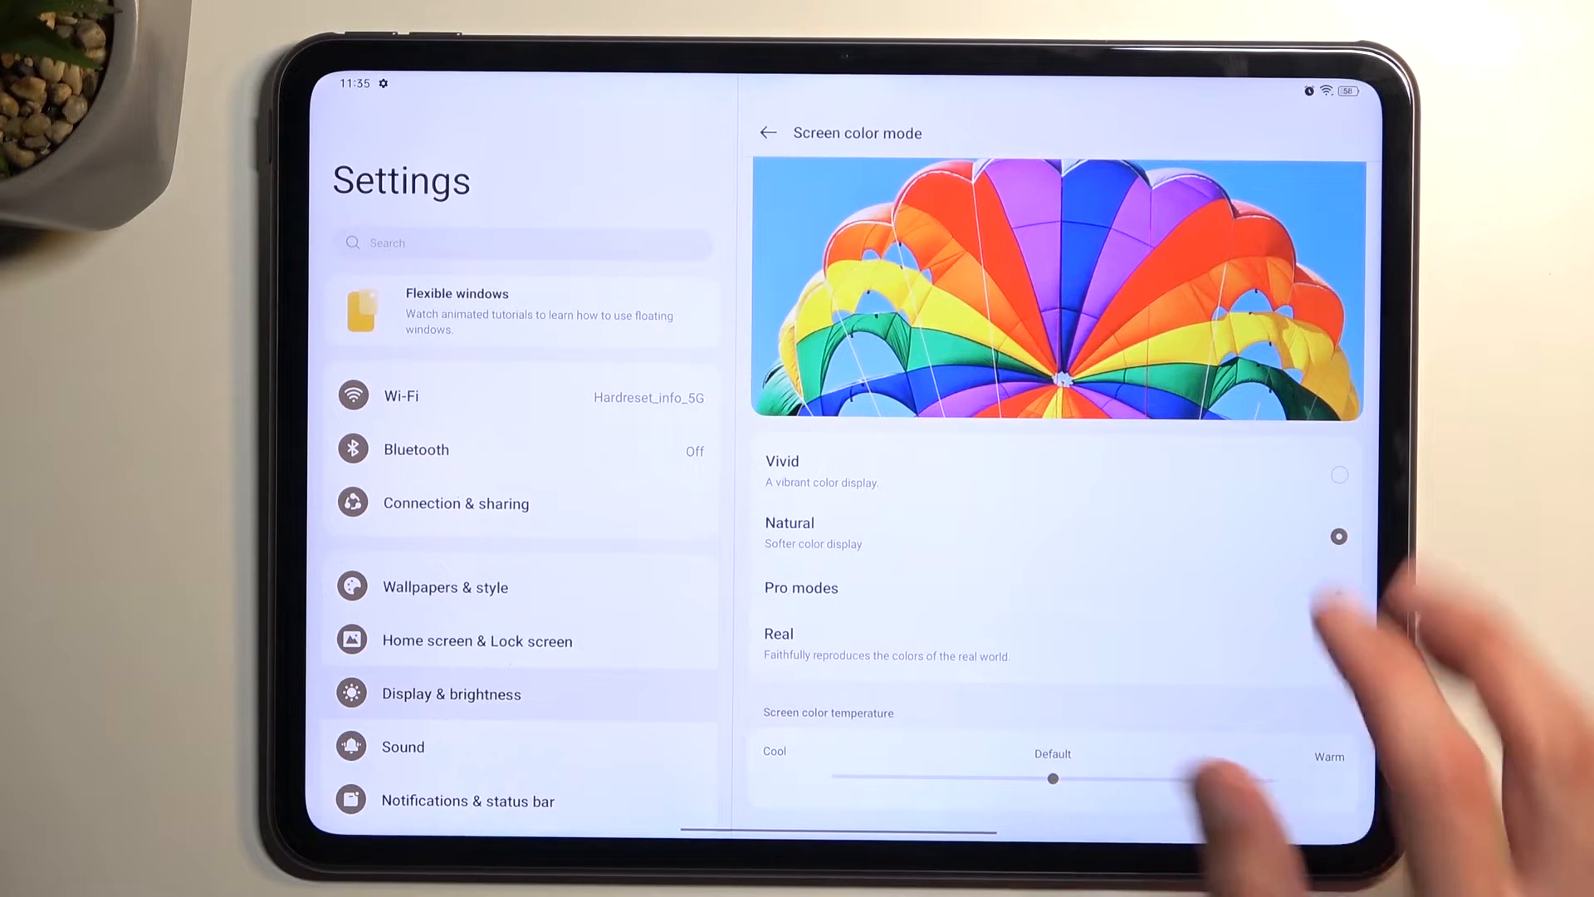
- Push the screen color temperature to Warm and Cool, then return it to Default
click(802, 588)
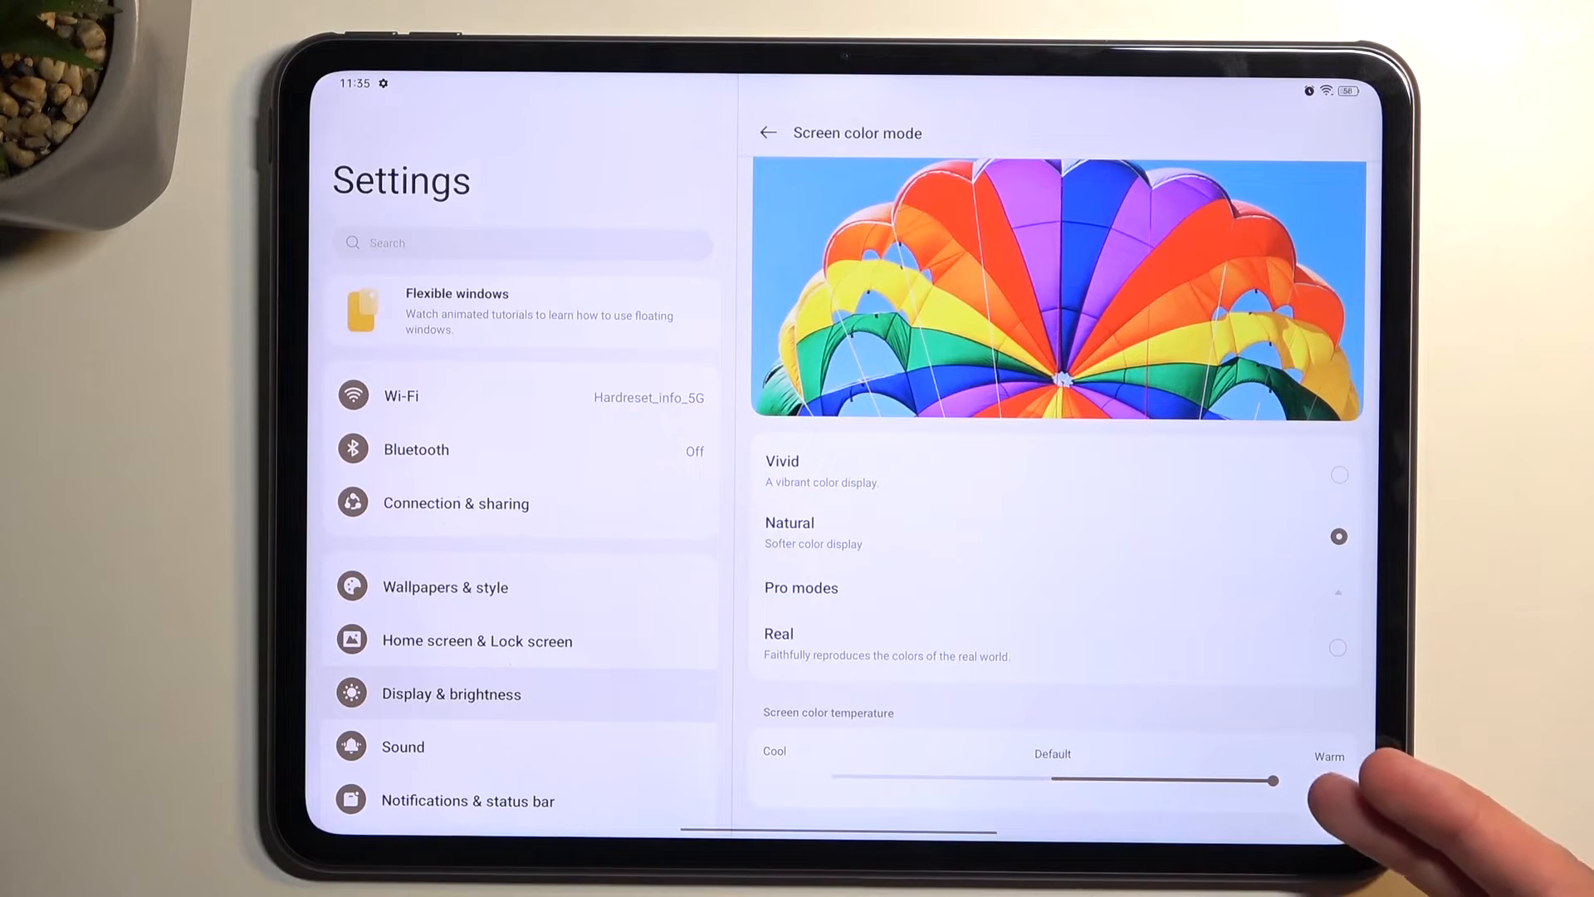
drag(1278, 779, 1256, 779)
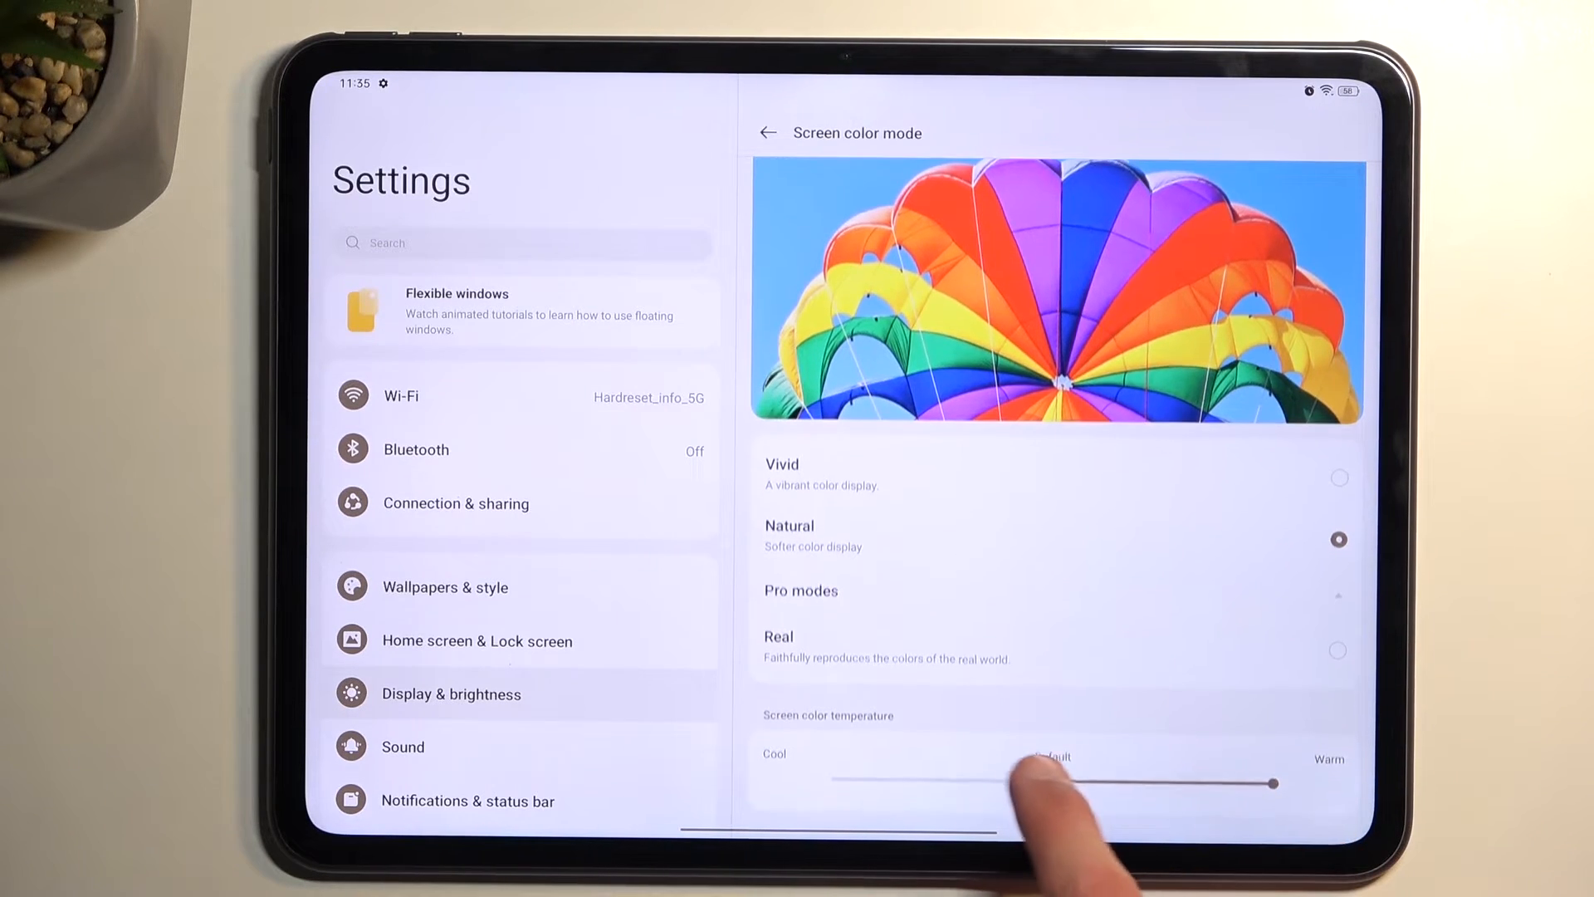
drag(1251, 783, 1037, 778)
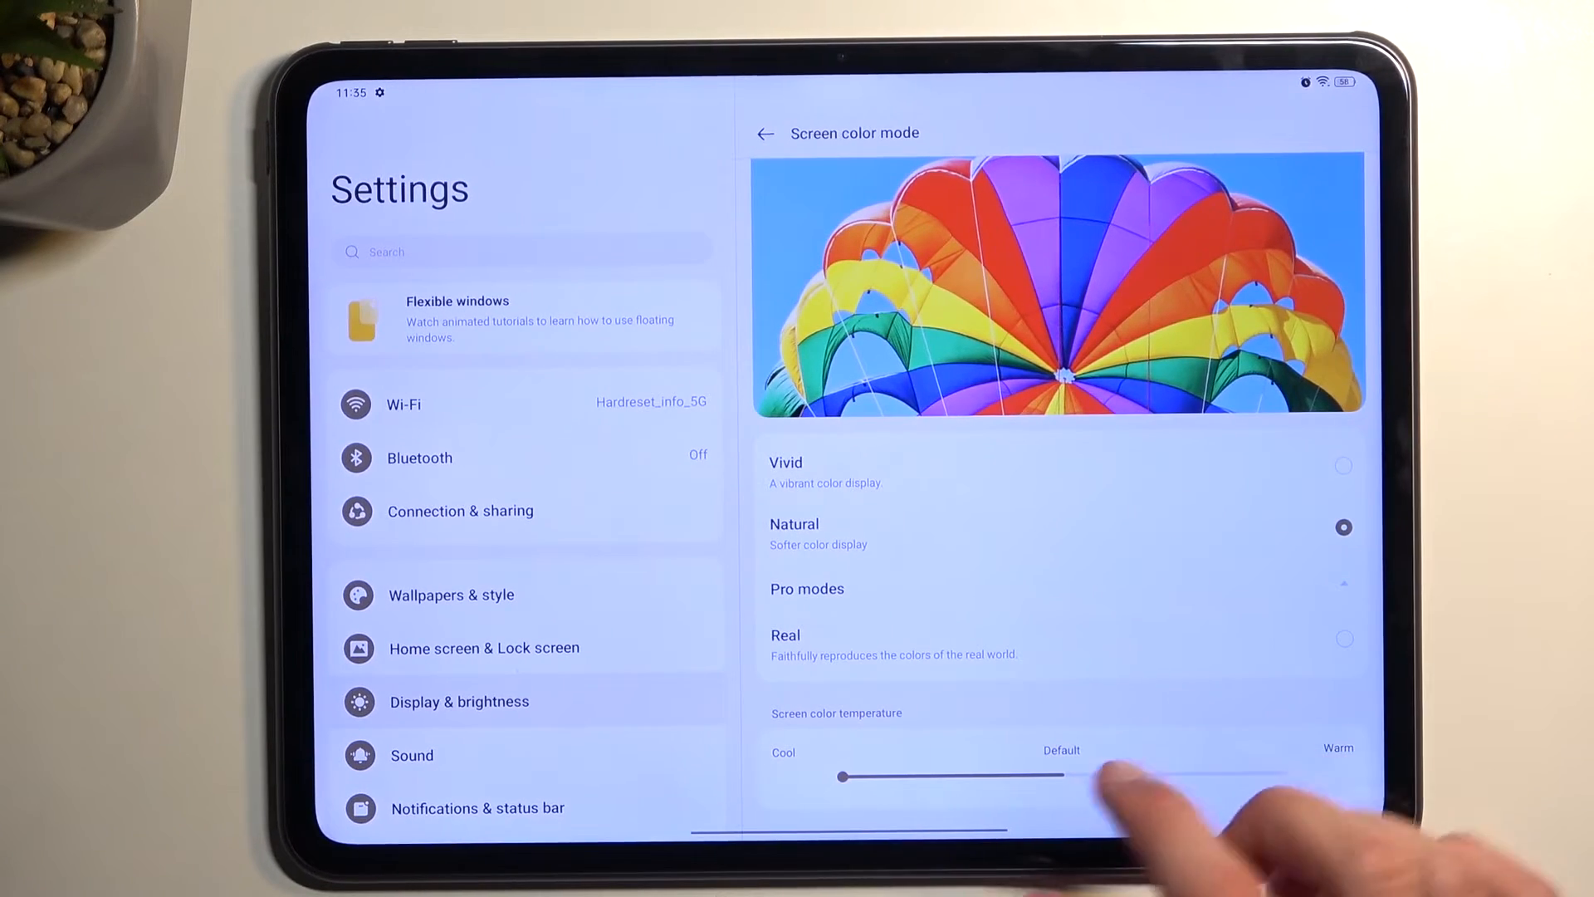
drag(841, 776, 1066, 776)
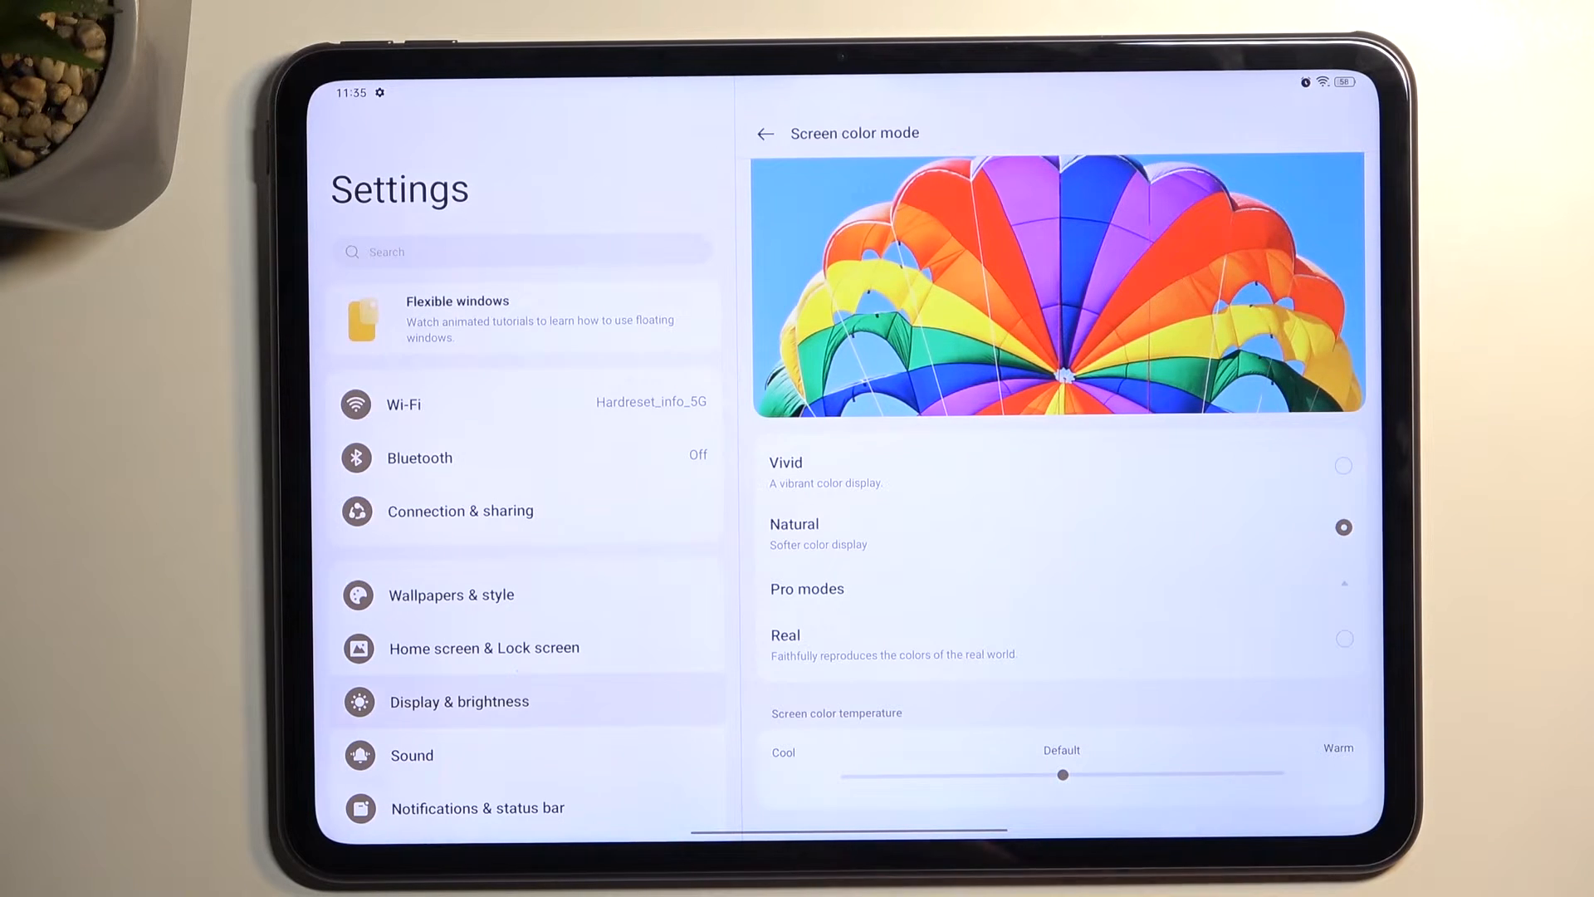
click(765, 133)
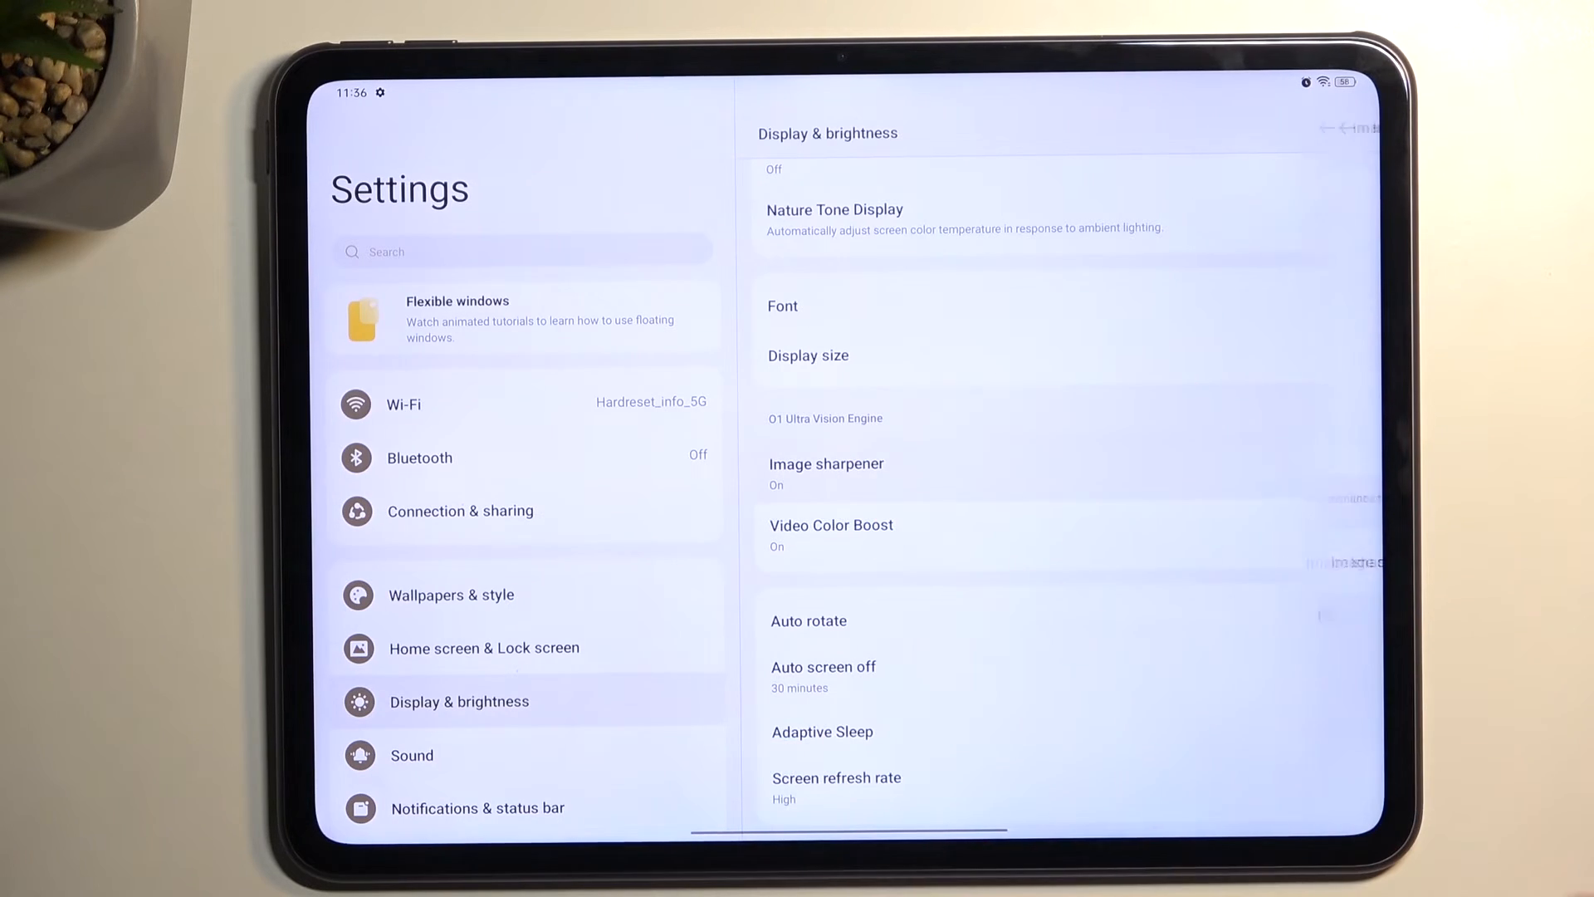
click(826, 463)
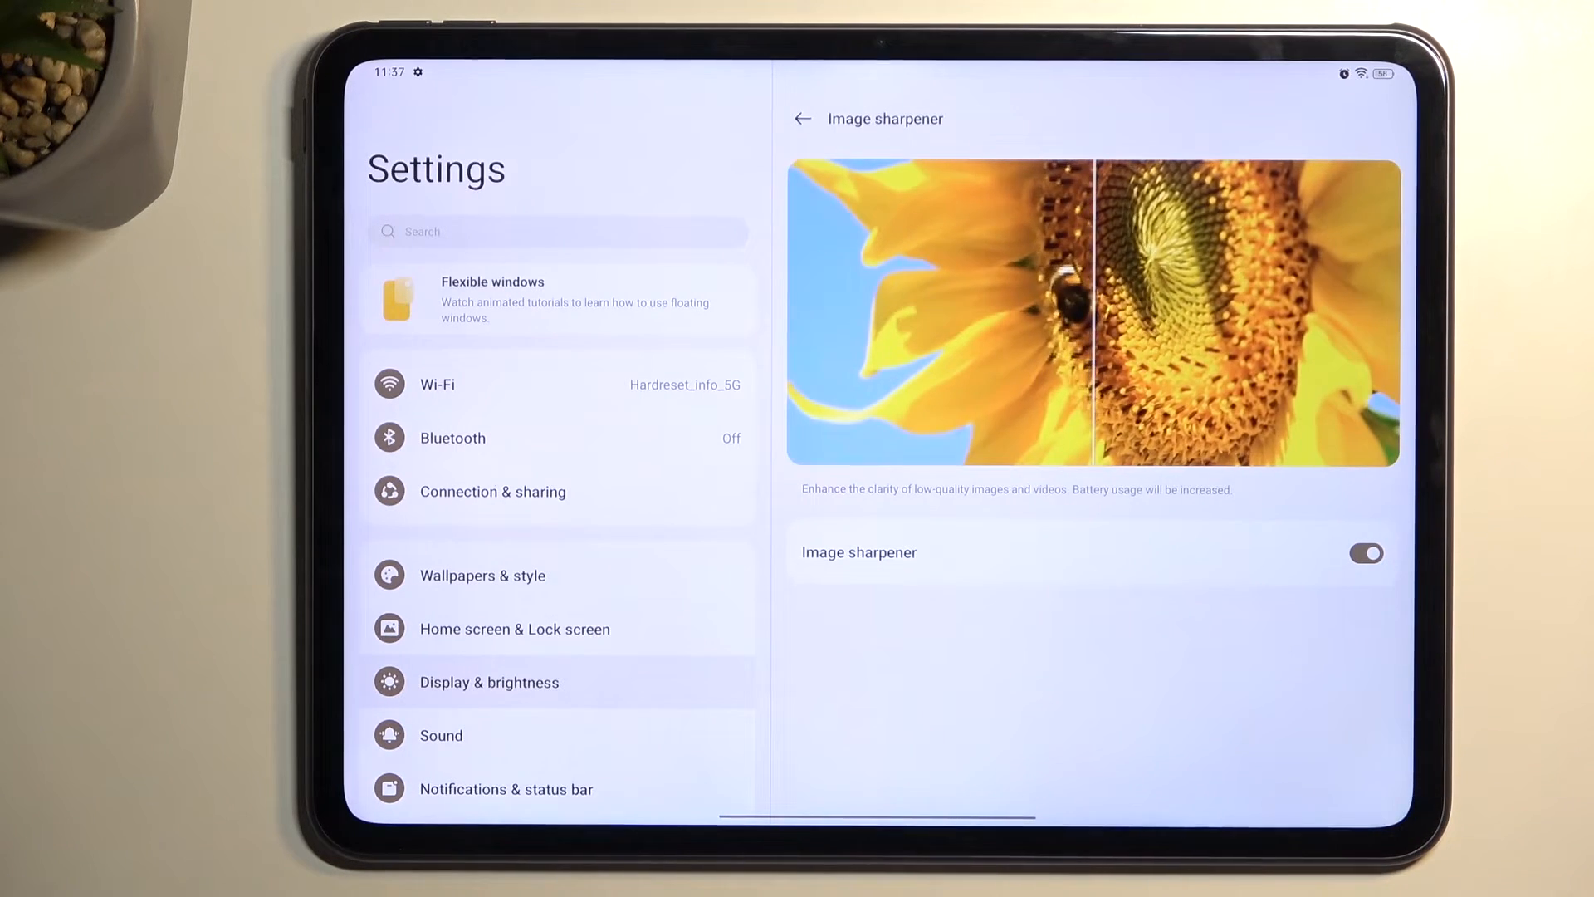
click(1365, 552)
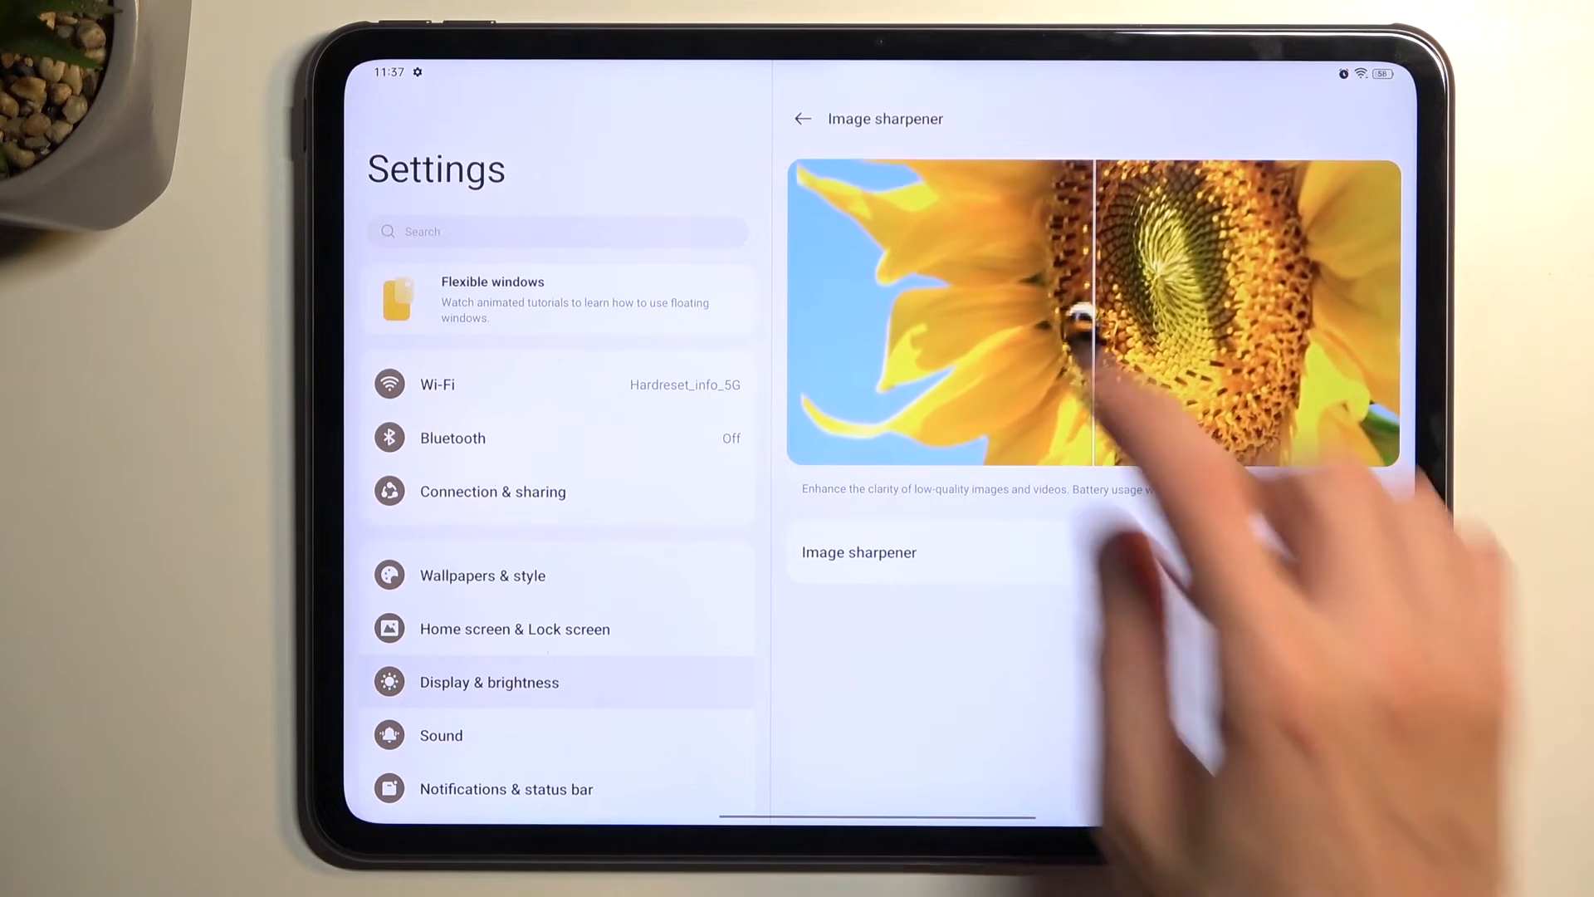
click(802, 118)
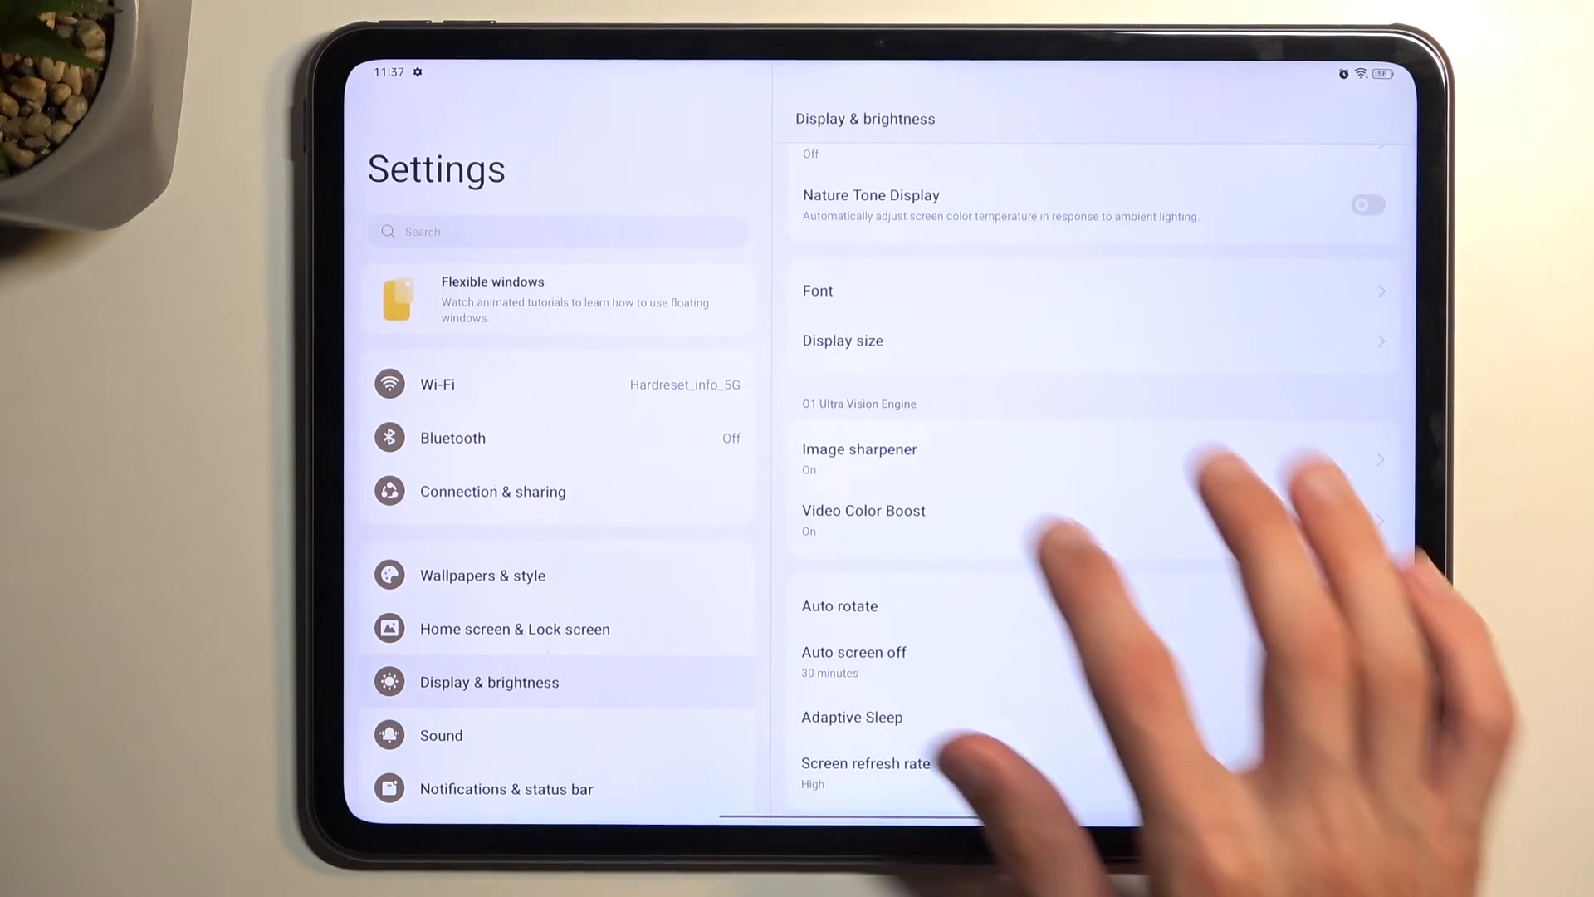
click(863, 511)
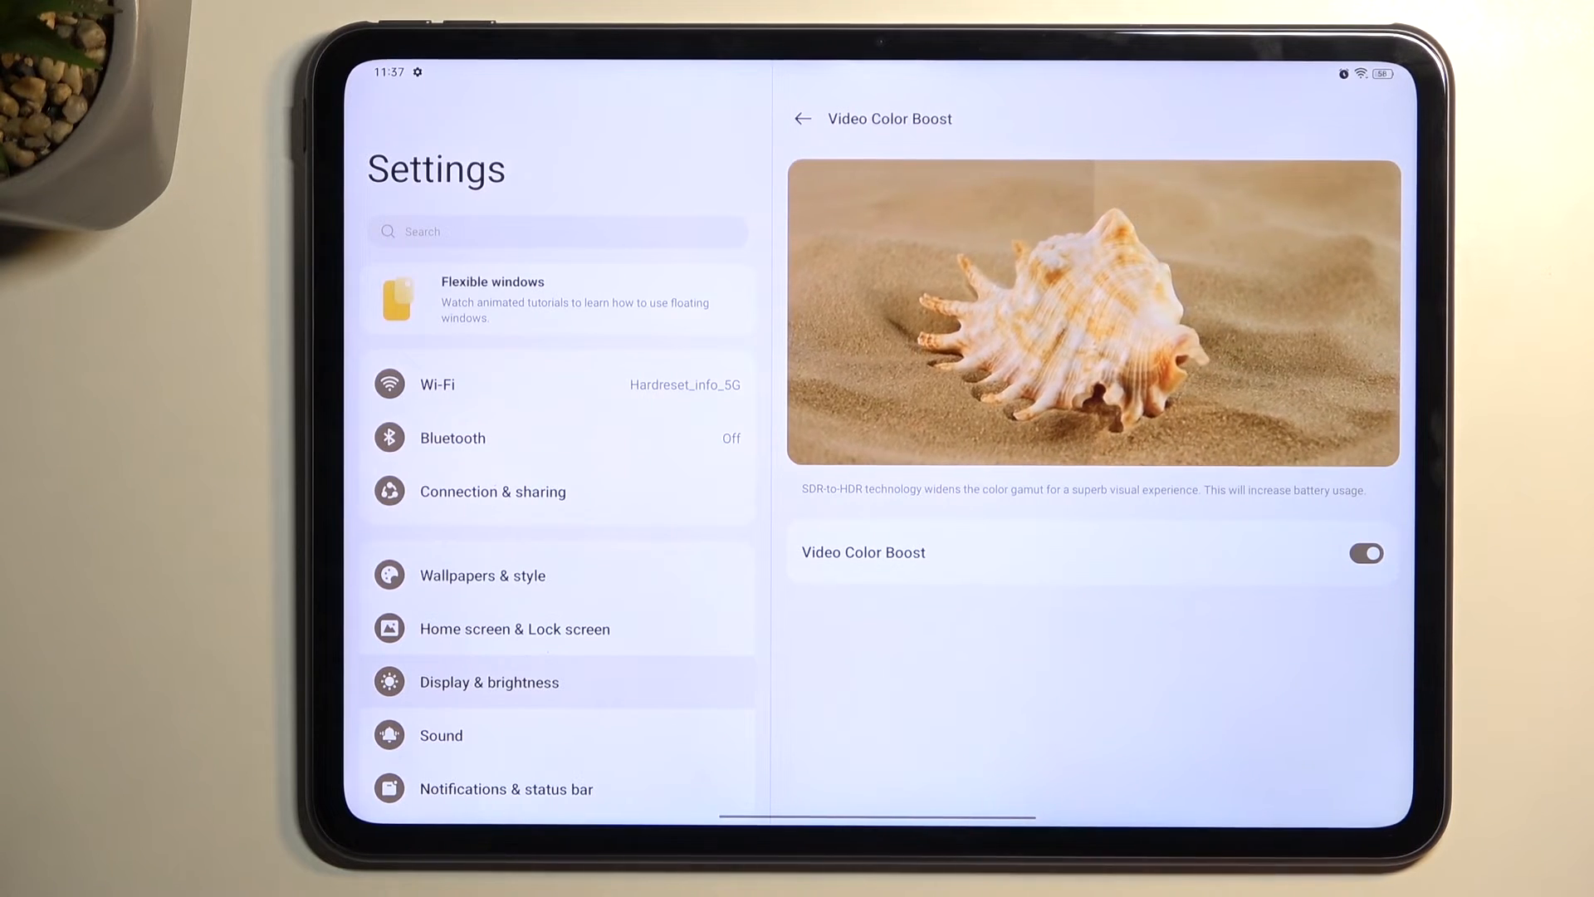
click(803, 118)
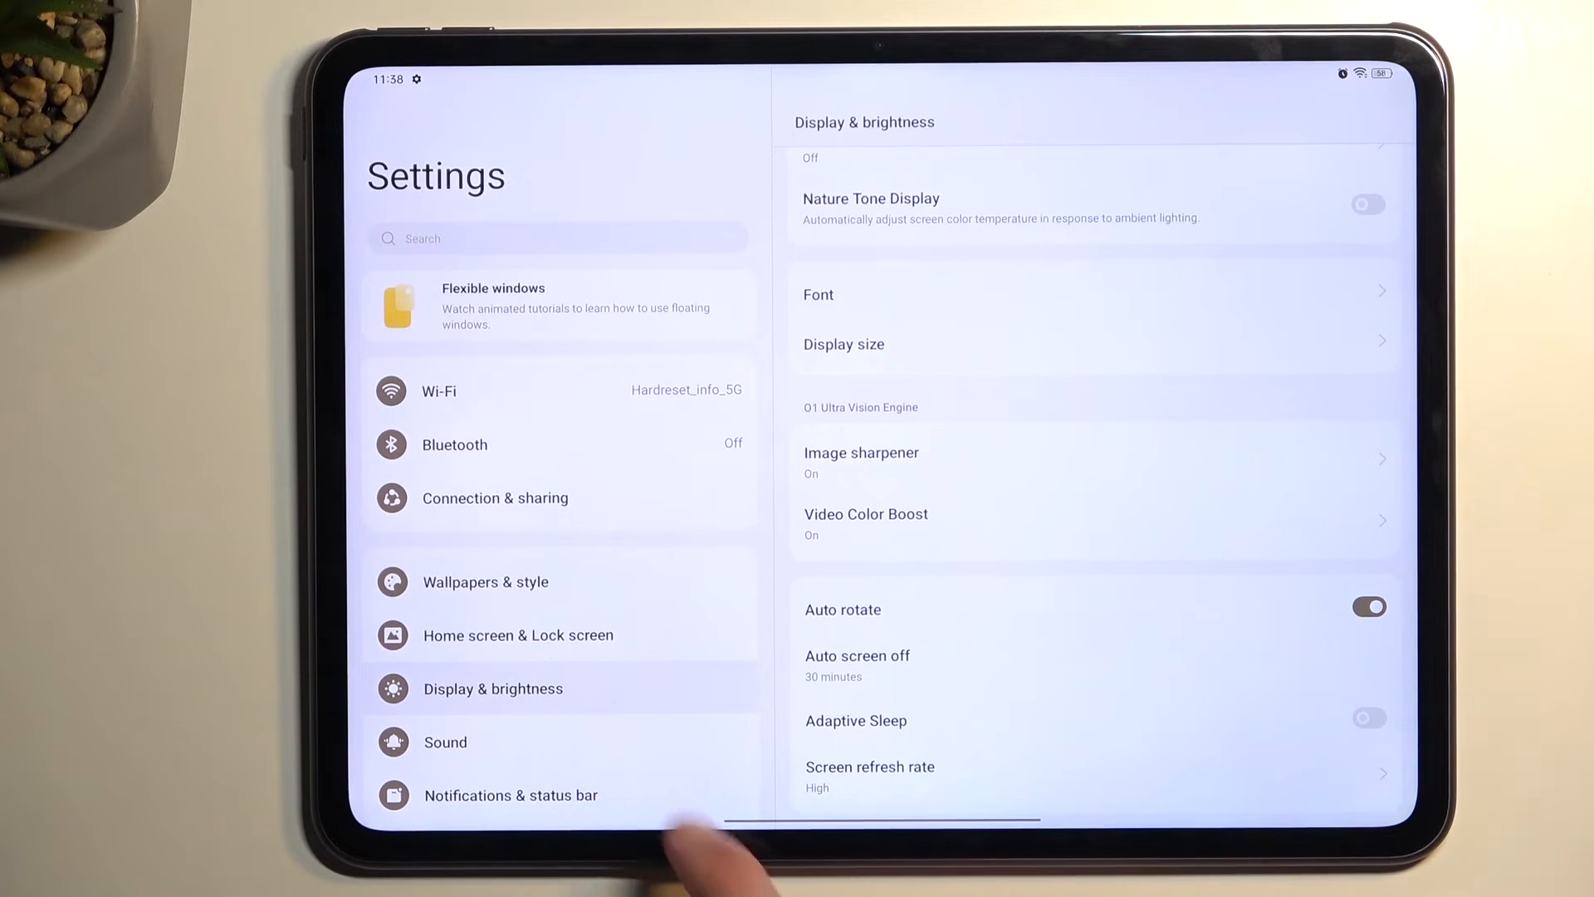
- Under Notifications & status bar, switch off the status bar icons from real-time network speed through VPN
click(511, 796)
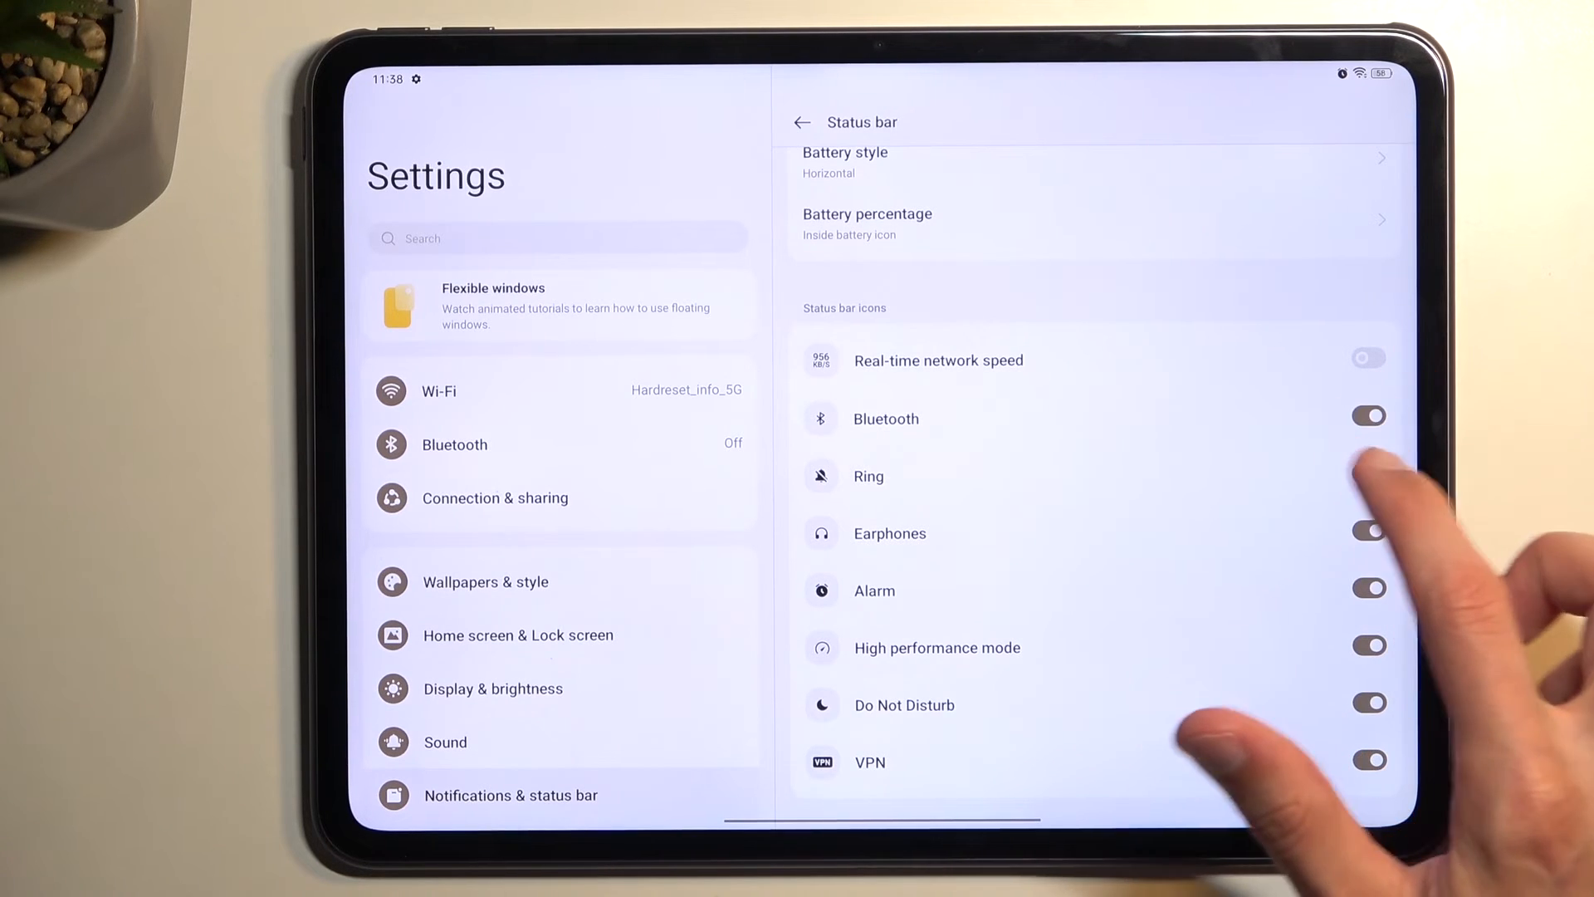
click(1368, 417)
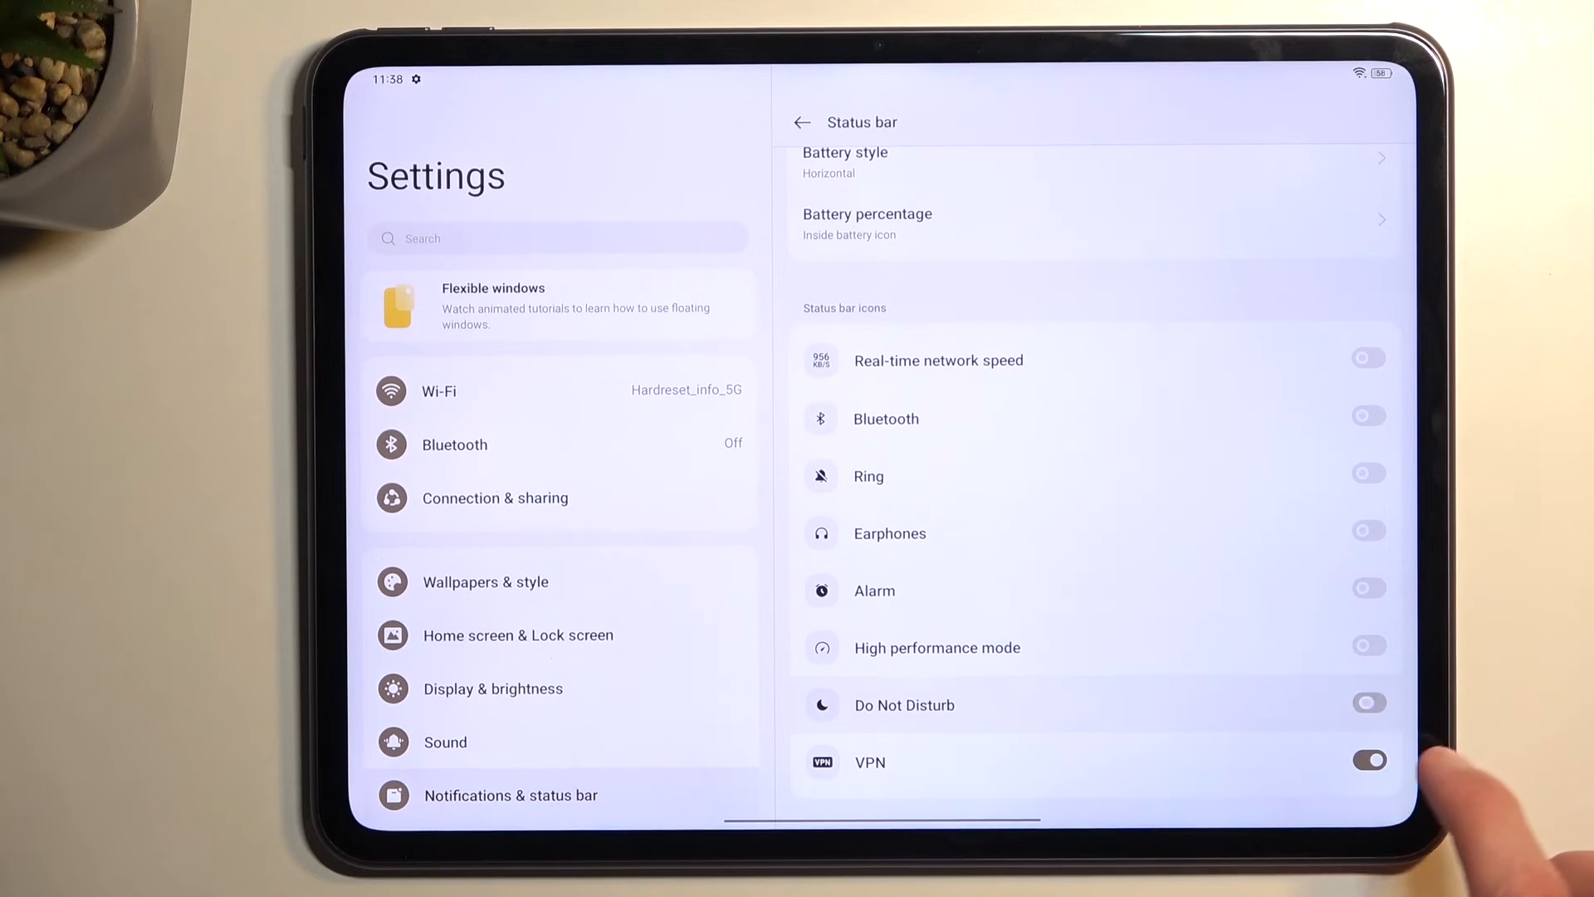
click(1370, 760)
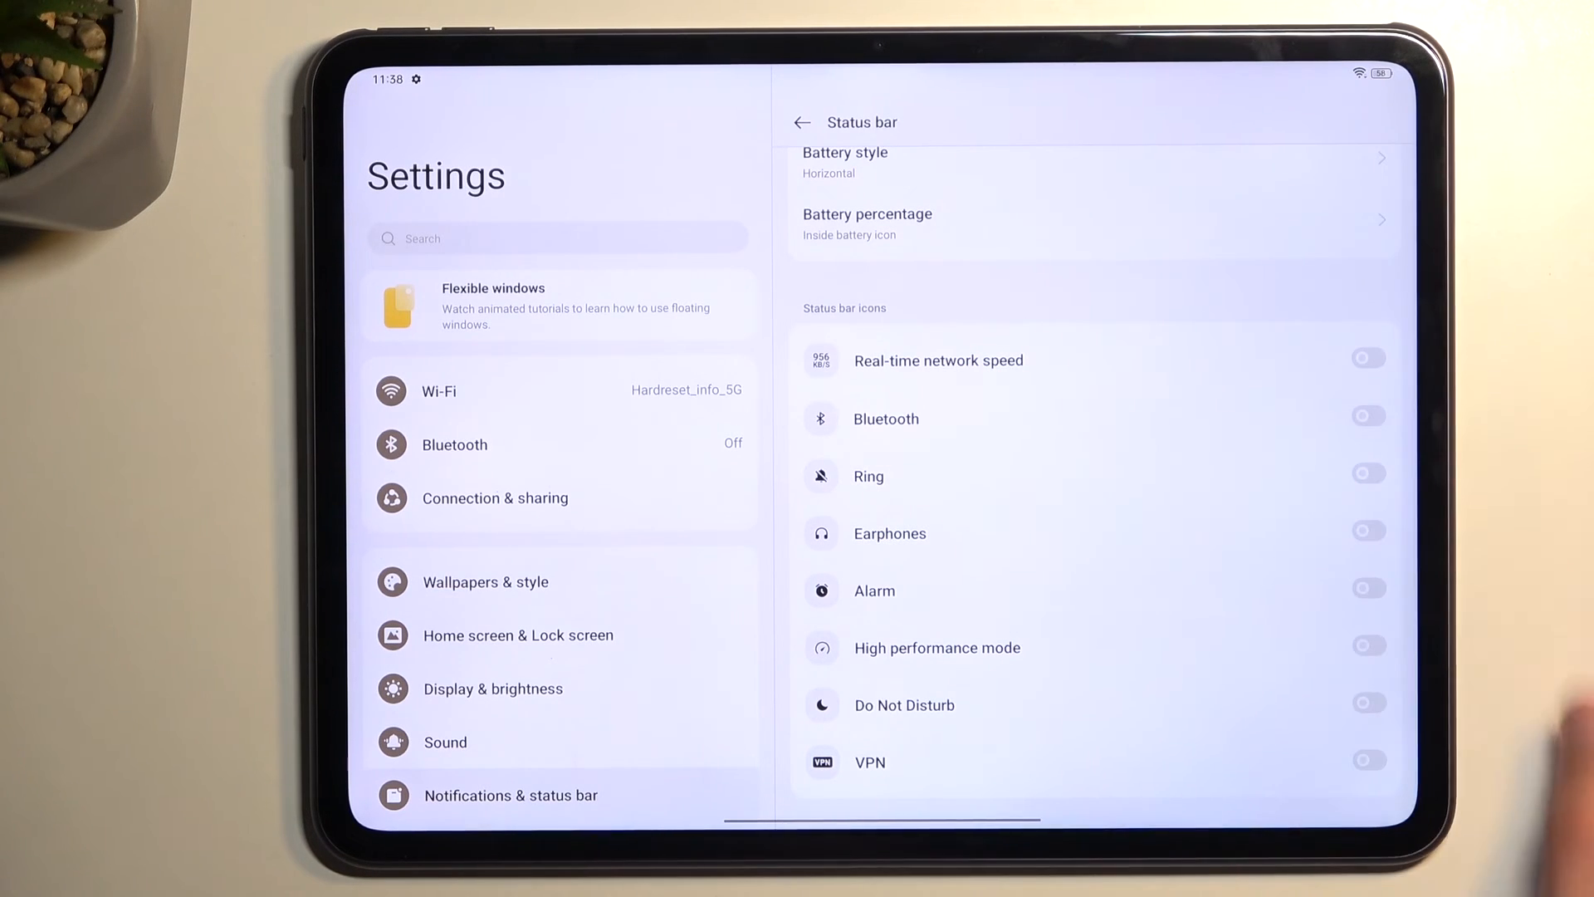
scroll(down, 3)
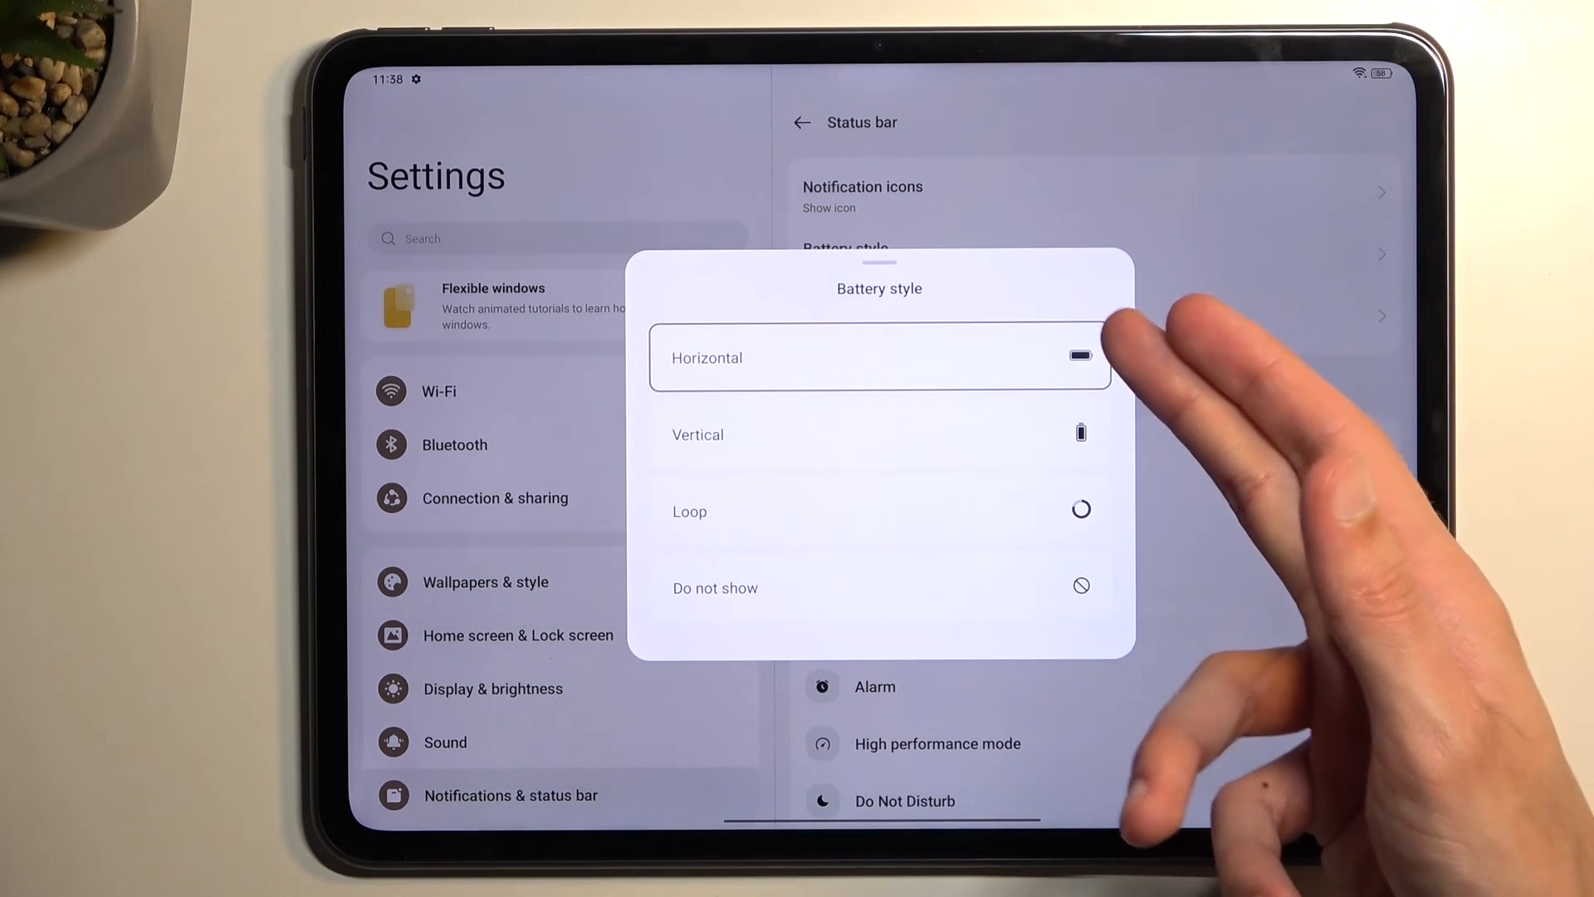
- Select Loop as the battery style and close the battery style choices
click(881, 509)
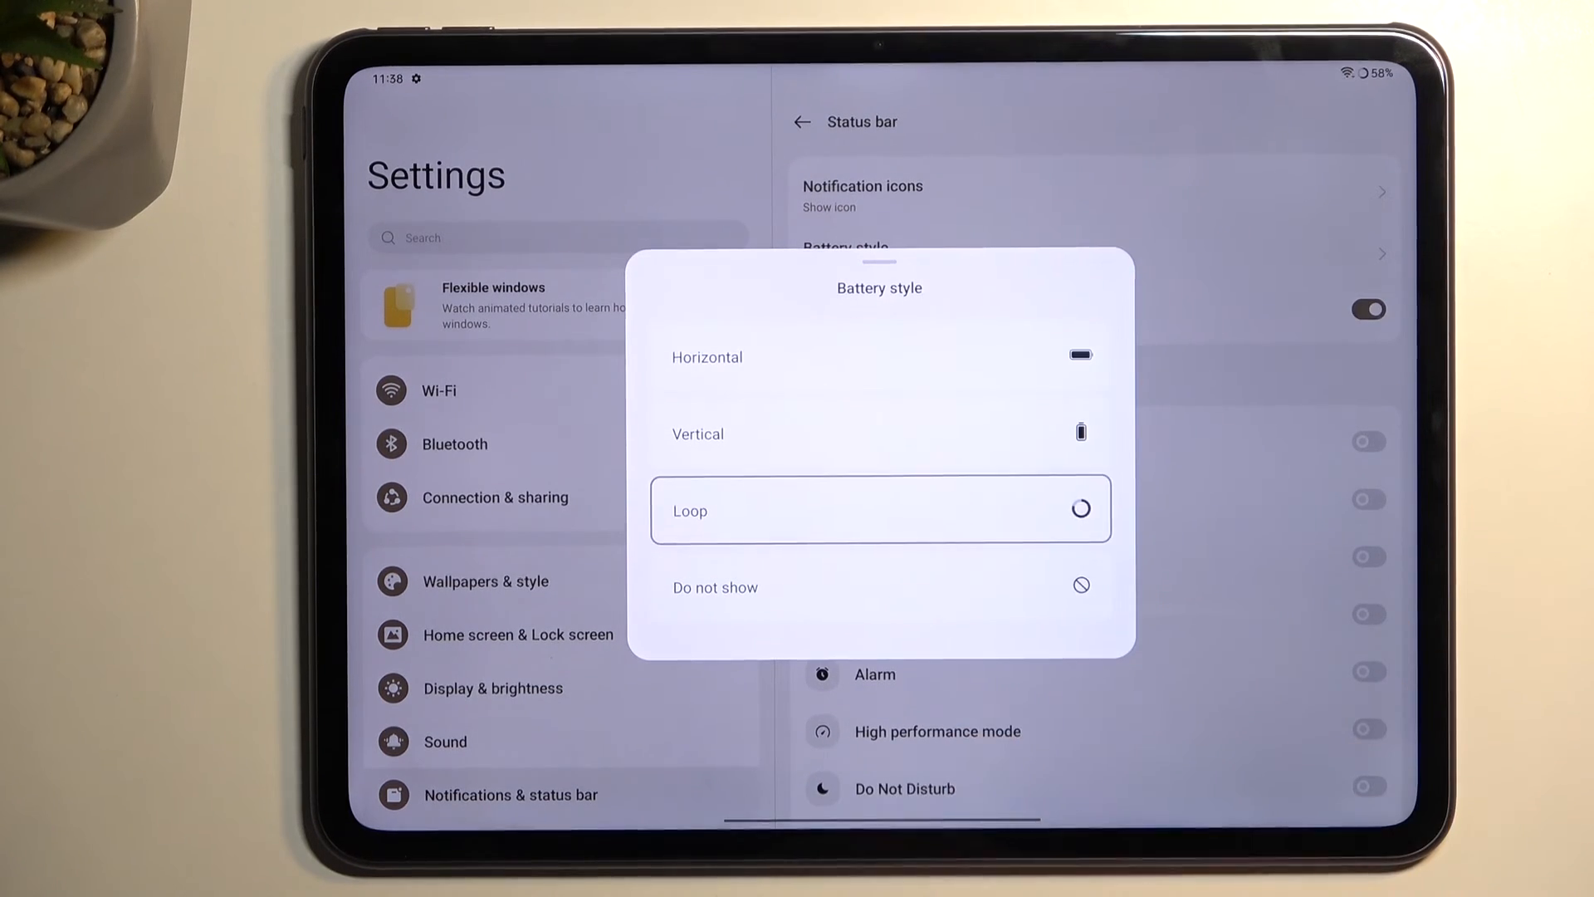
click(880, 509)
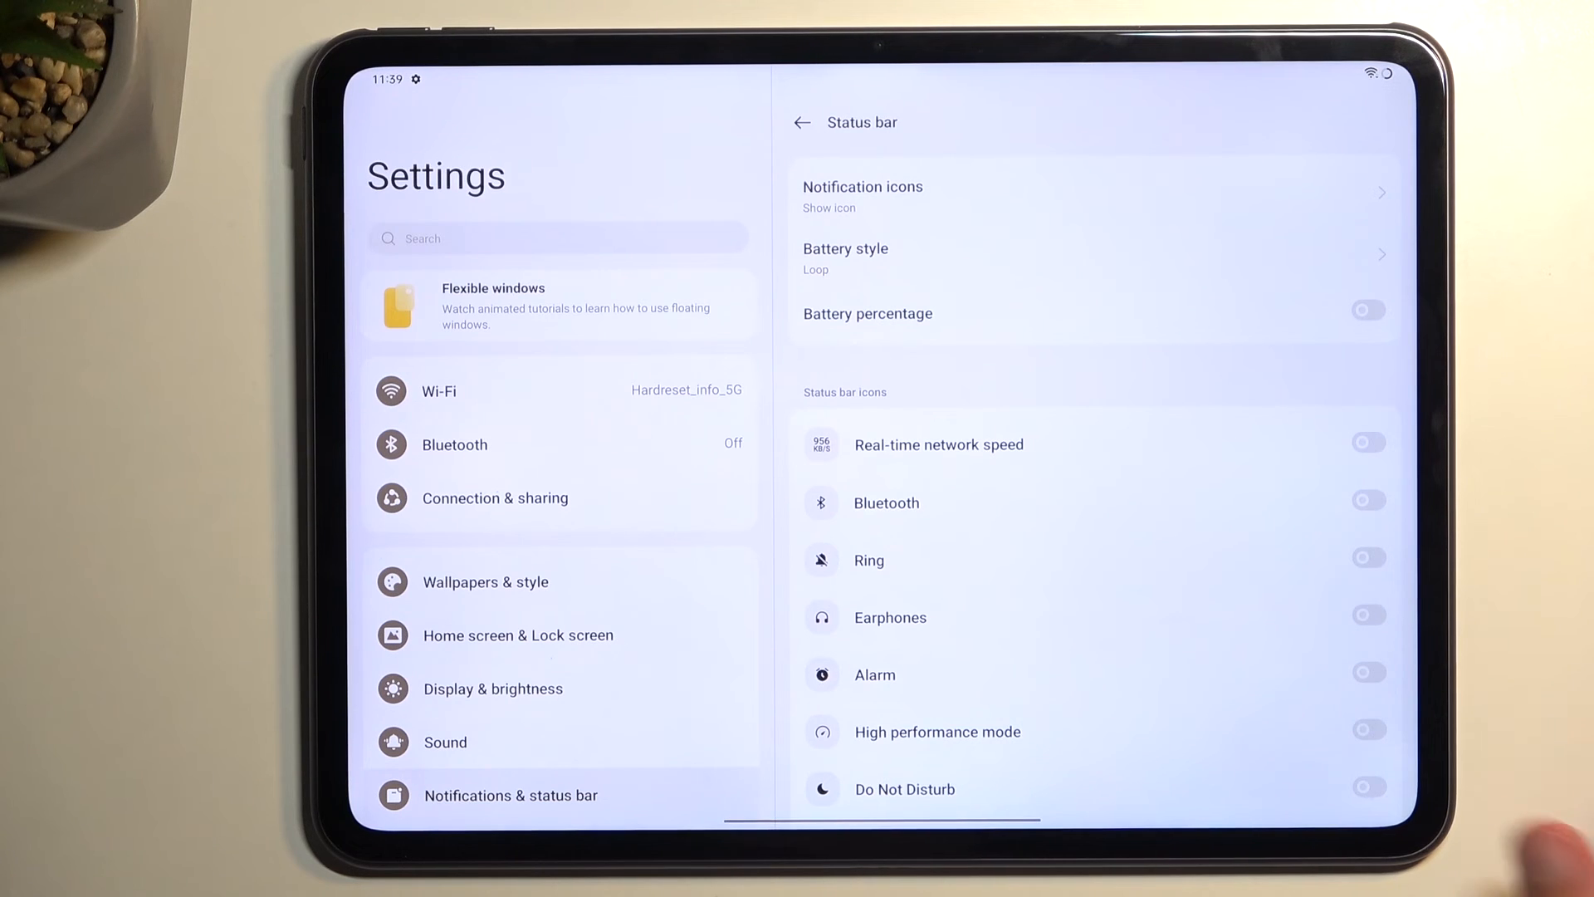
click(862, 193)
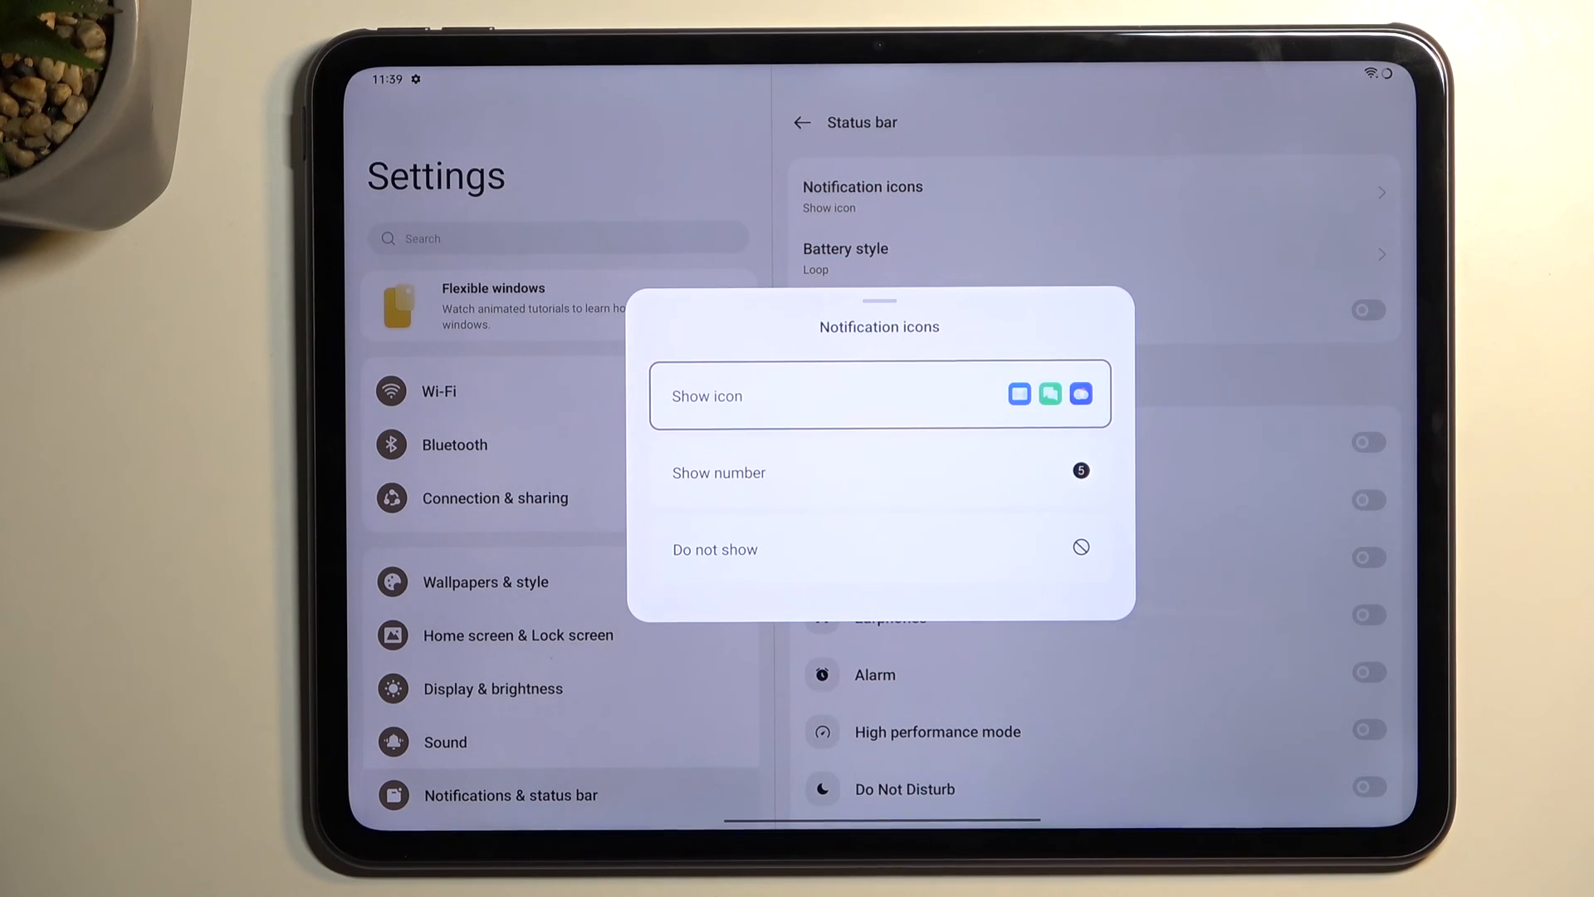
- Choose Show number for notification icons
click(878, 471)
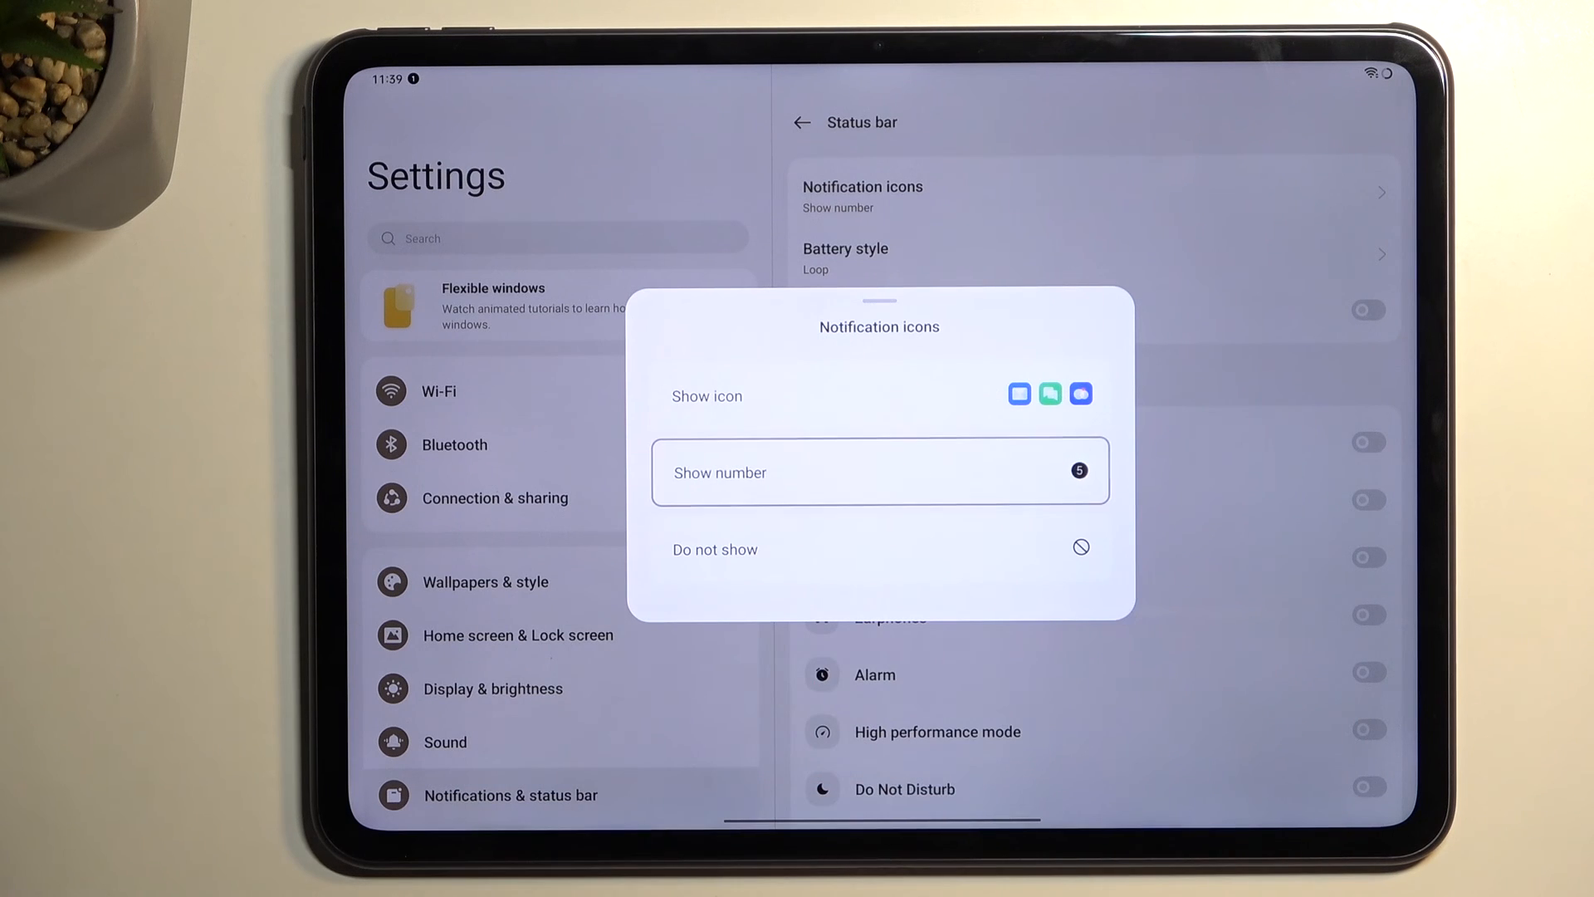